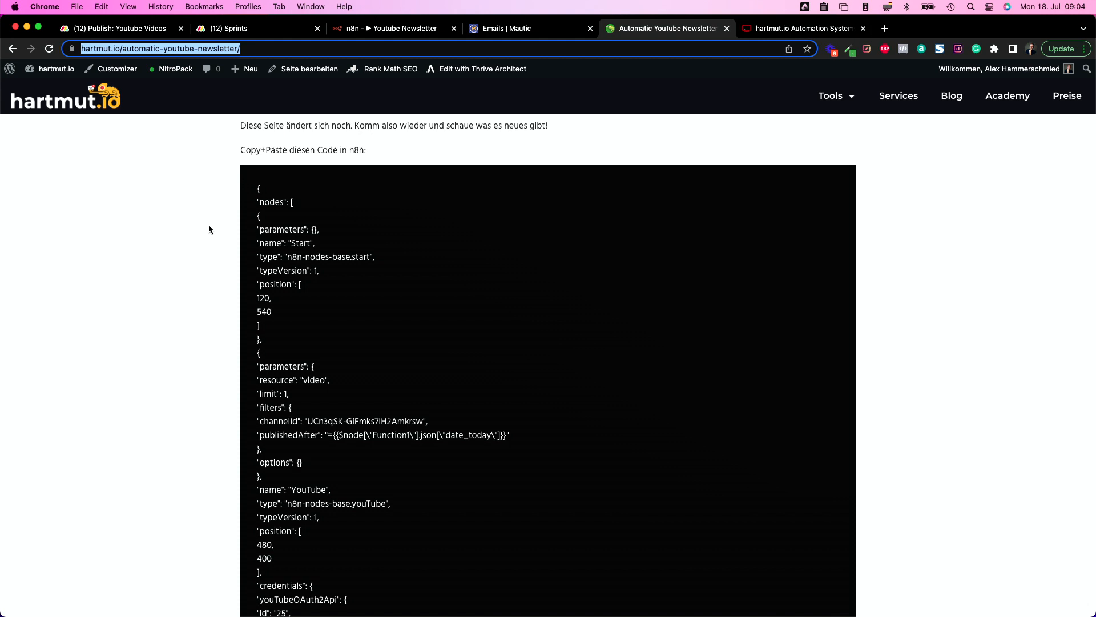
{"action": "mouse_move", "coordinate": [537, 326]}
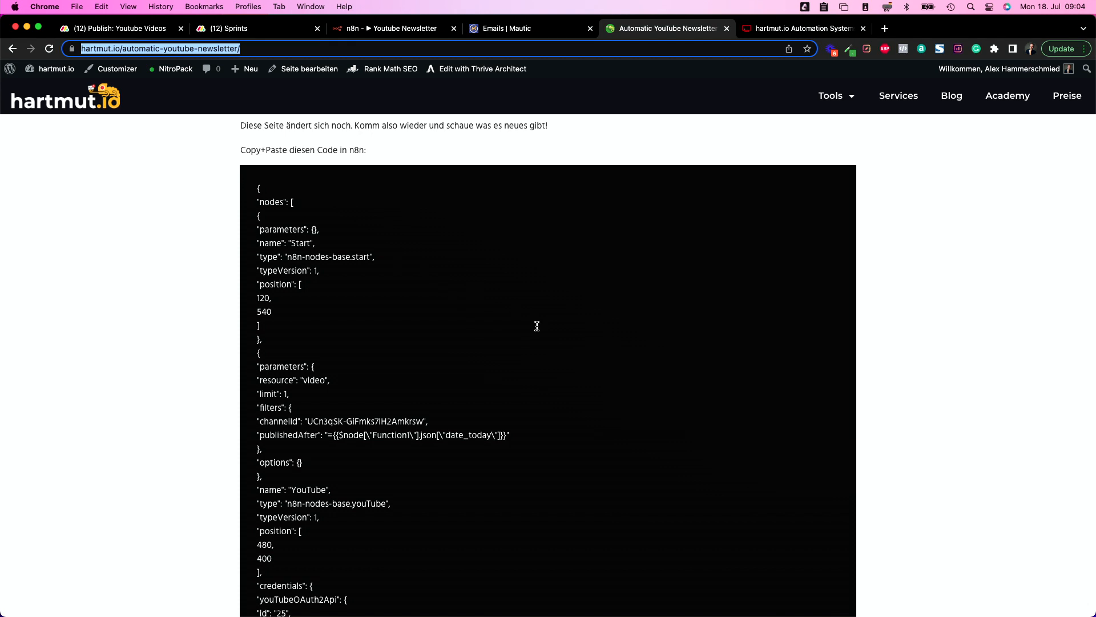
{"action": "mouse_move", "coordinate": [377, 208]}
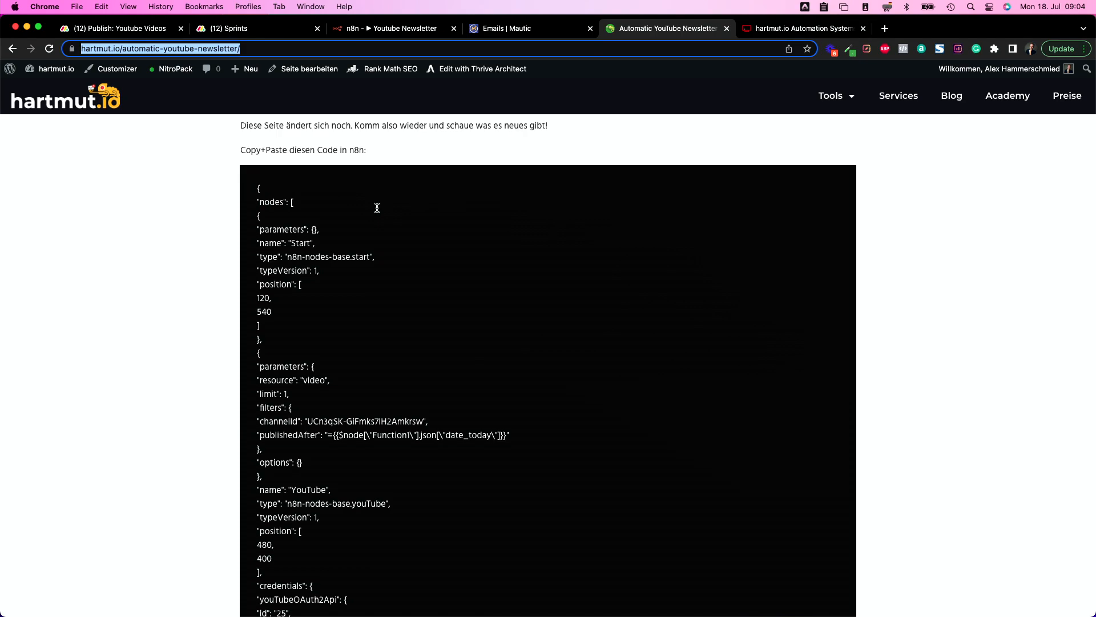
Start a new n8n workflow holding the copied Cron, Function, YouTube and New Email nodes.
{"action": "scroll", "scroll_direction": "down", "scroll_amount": 3}
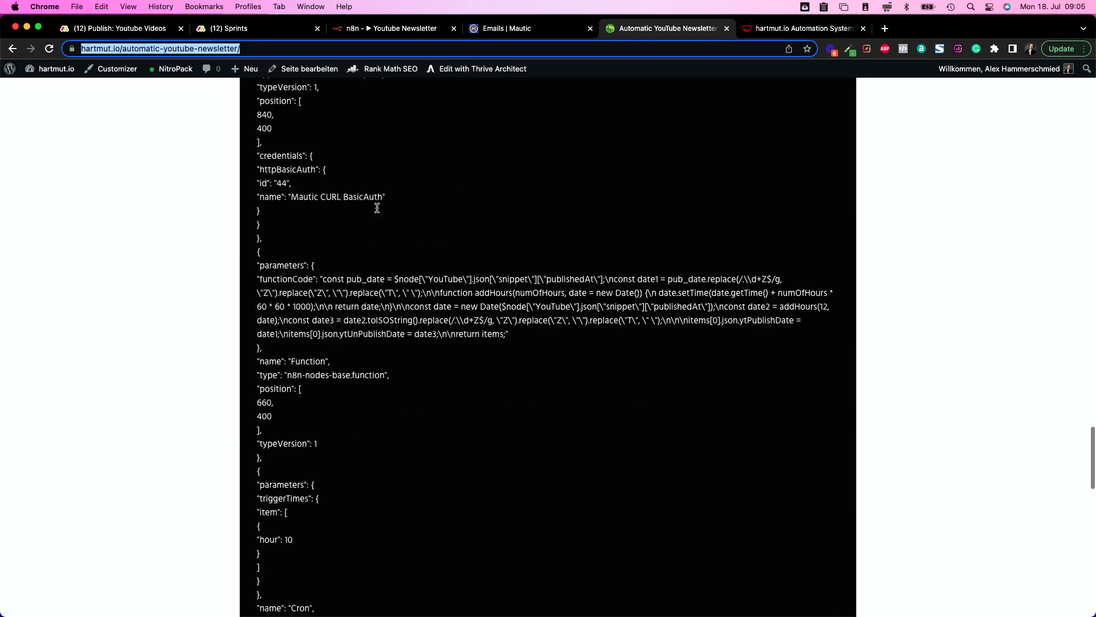
{"action": "scroll", "scroll_direction": "down", "scroll_amount": 3}
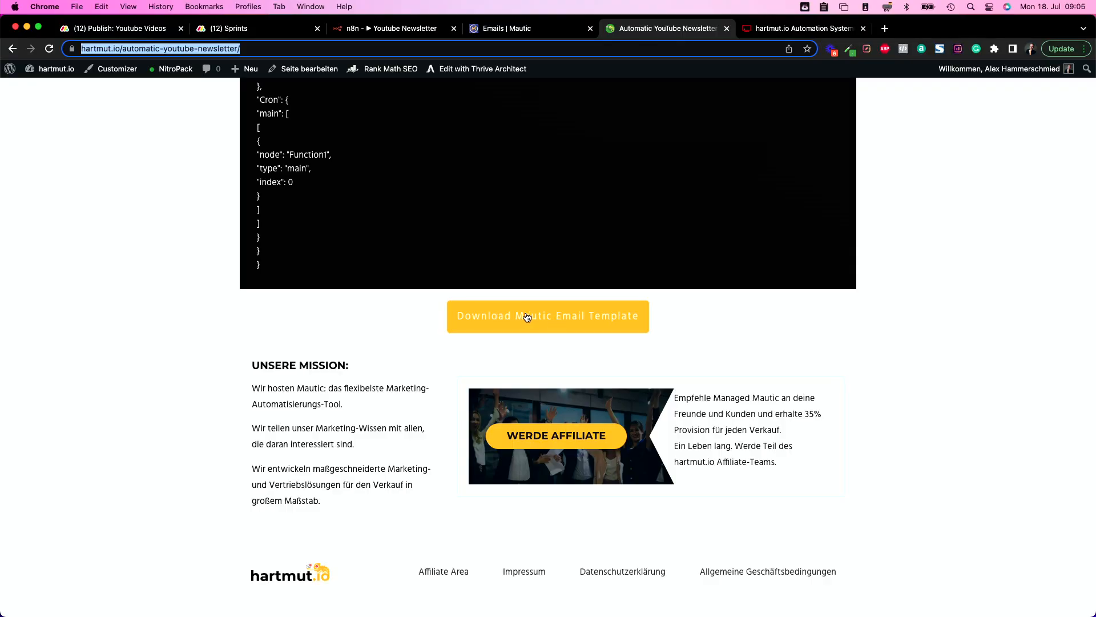
{"action": "mouse_move", "coordinate": [444, 322]}
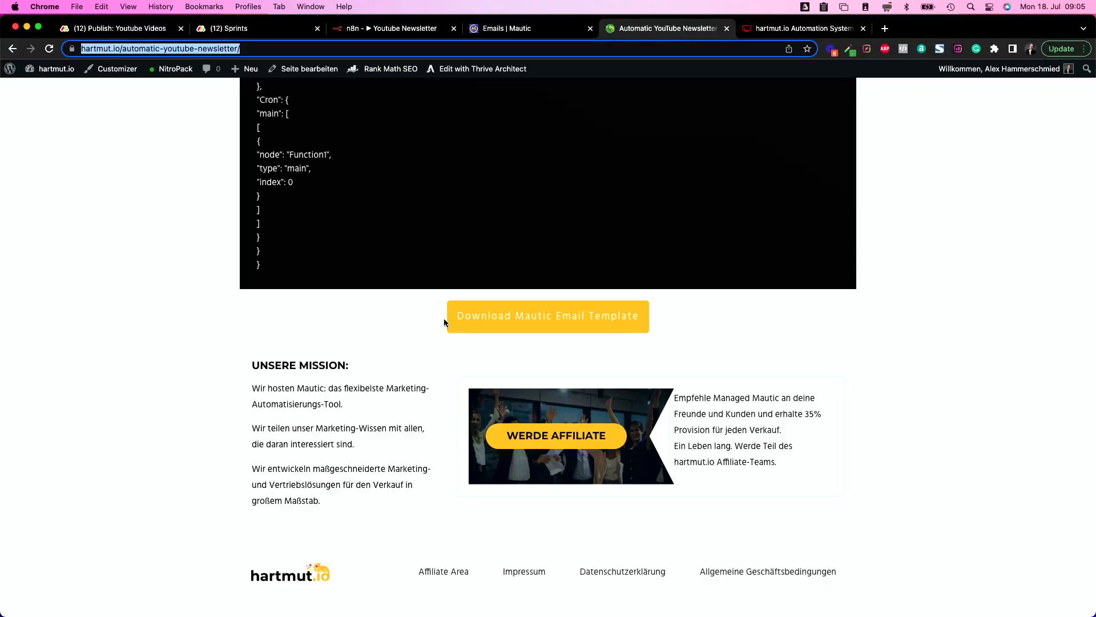
{"action": "mouse_move", "coordinate": [364, 177]}
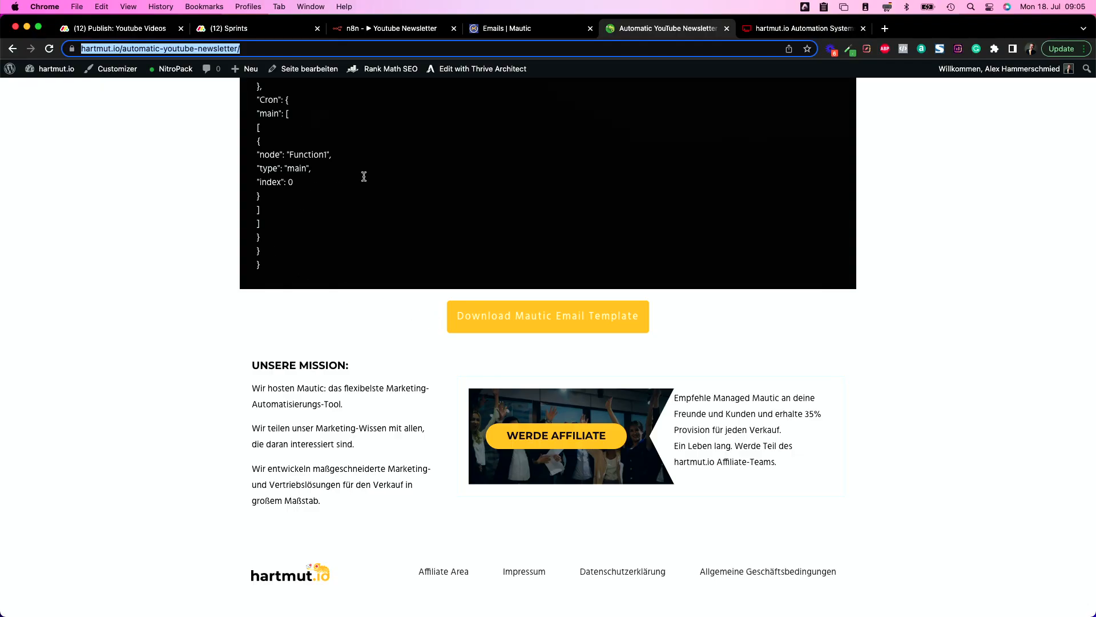
{"action": "left_click", "coordinate": [387, 28]}
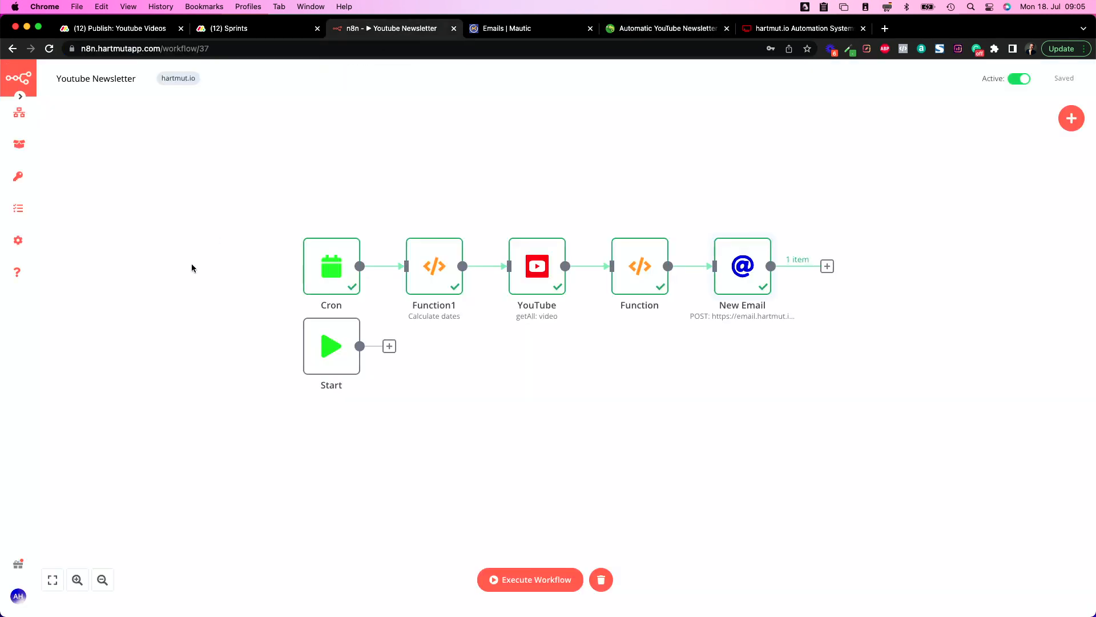
{"action": "left_click", "coordinate": [19, 97]}
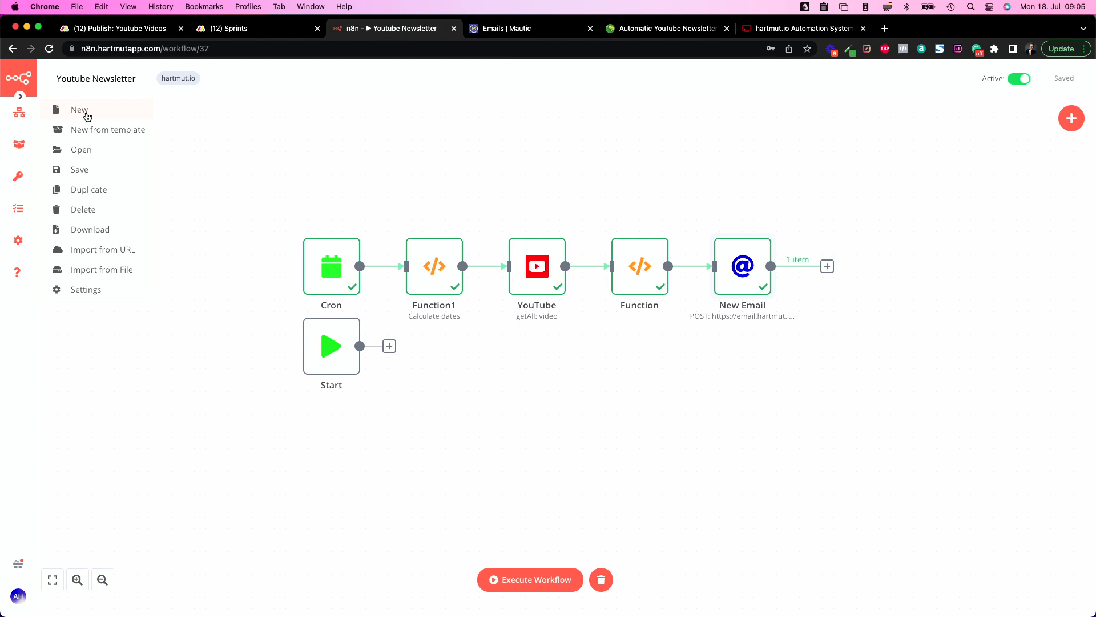
{"action": "left_click", "coordinate": [80, 109]}
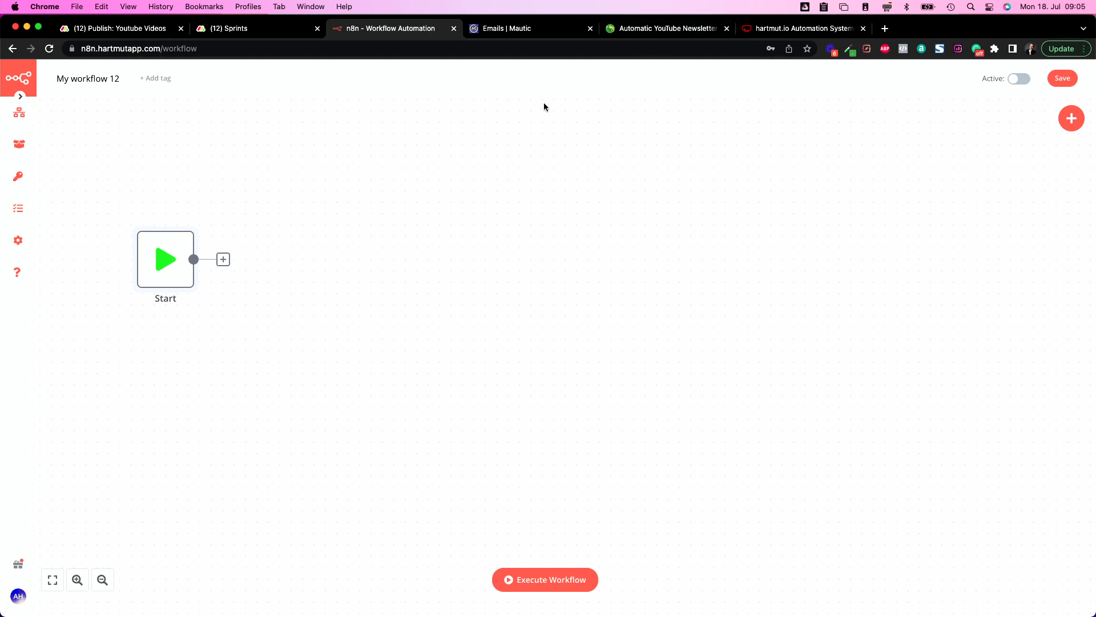
{"action": "left_click", "coordinate": [664, 28]}
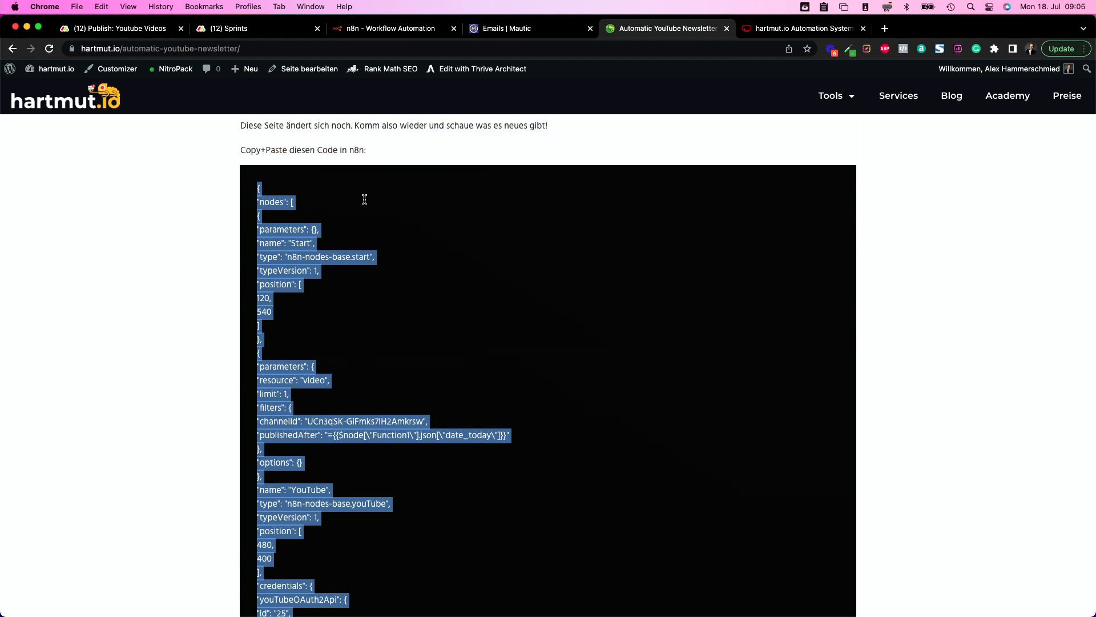
{"action": "mouse_move", "coordinate": [431, 102]}
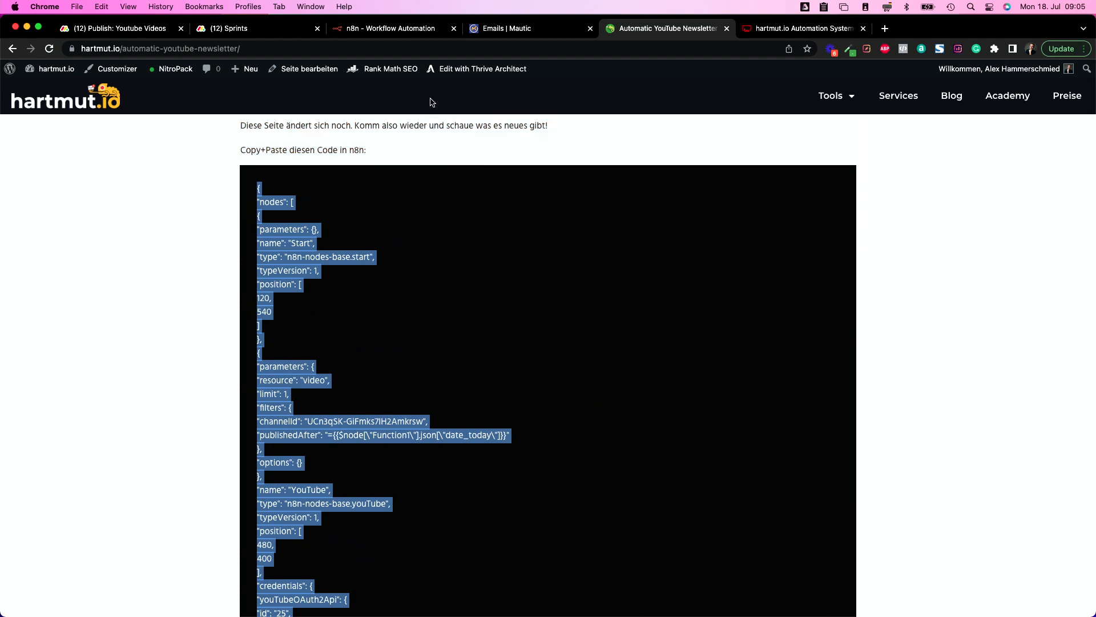
{"action": "left_click", "coordinate": [388, 28]}
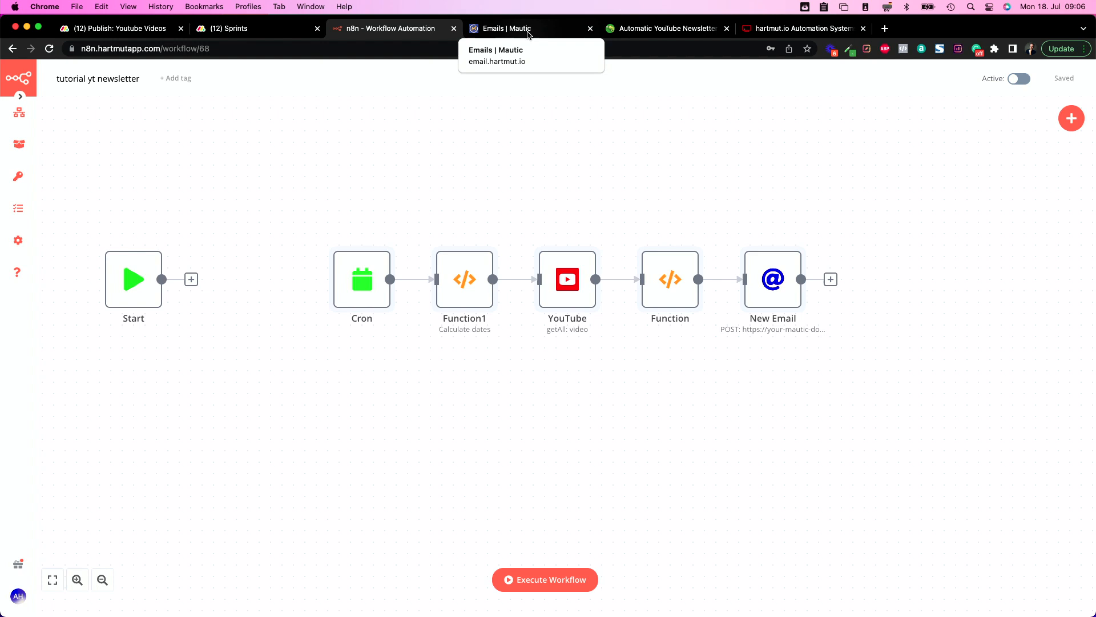
Download the Mautic email template from the website and return to Mautic's Emails list.
{"action": "left_click", "coordinate": [528, 28]}
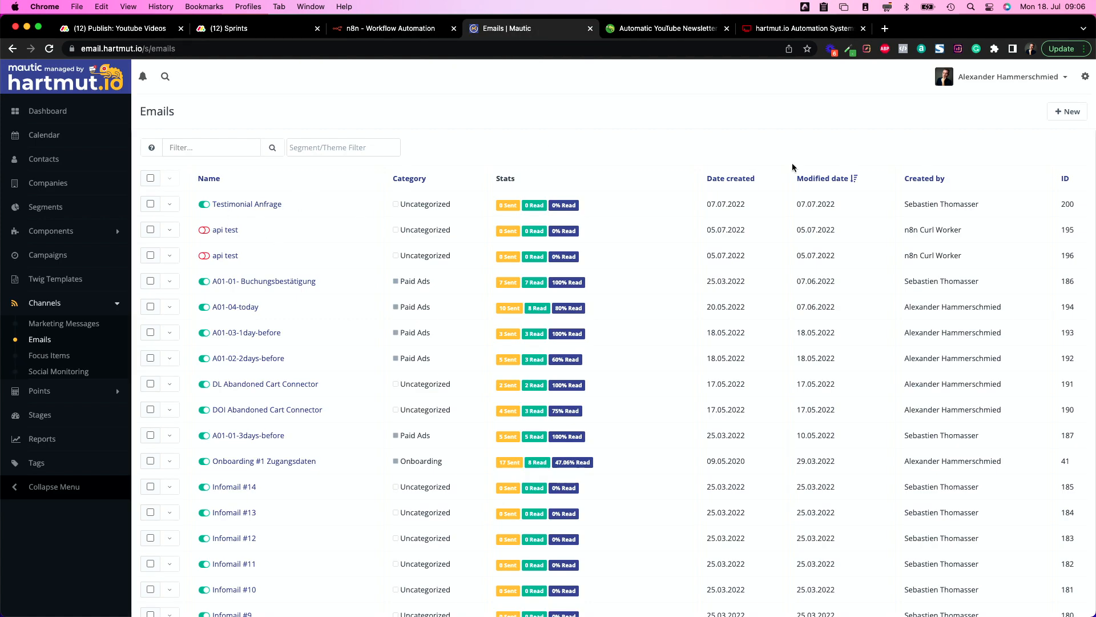
{"action": "left_click", "coordinate": [664, 28]}
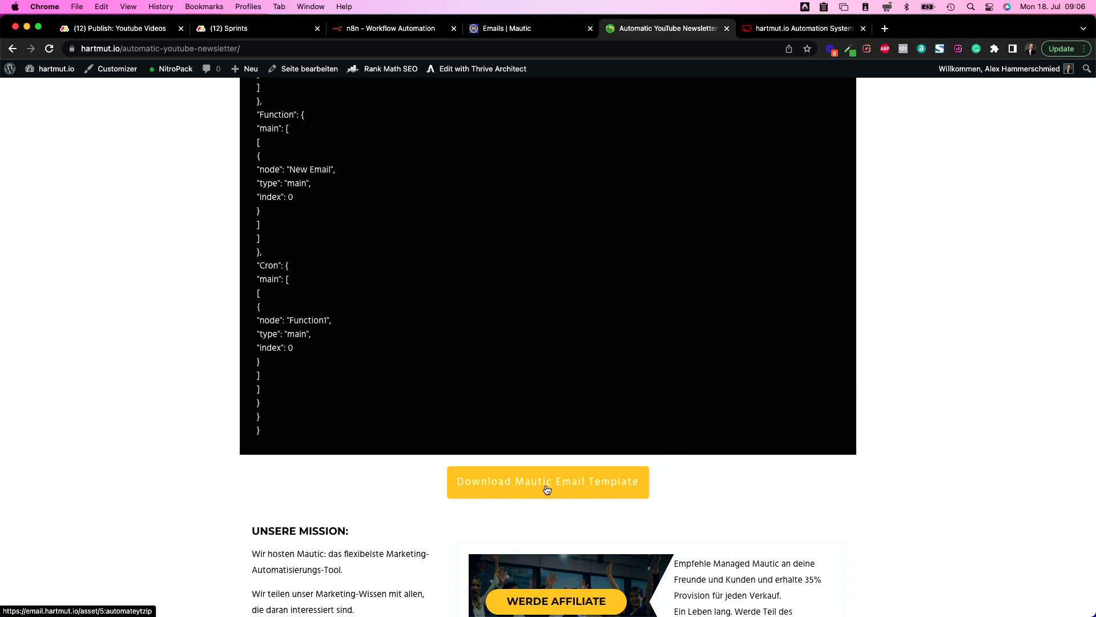
{"action": "mouse_move", "coordinate": [779, 448]}
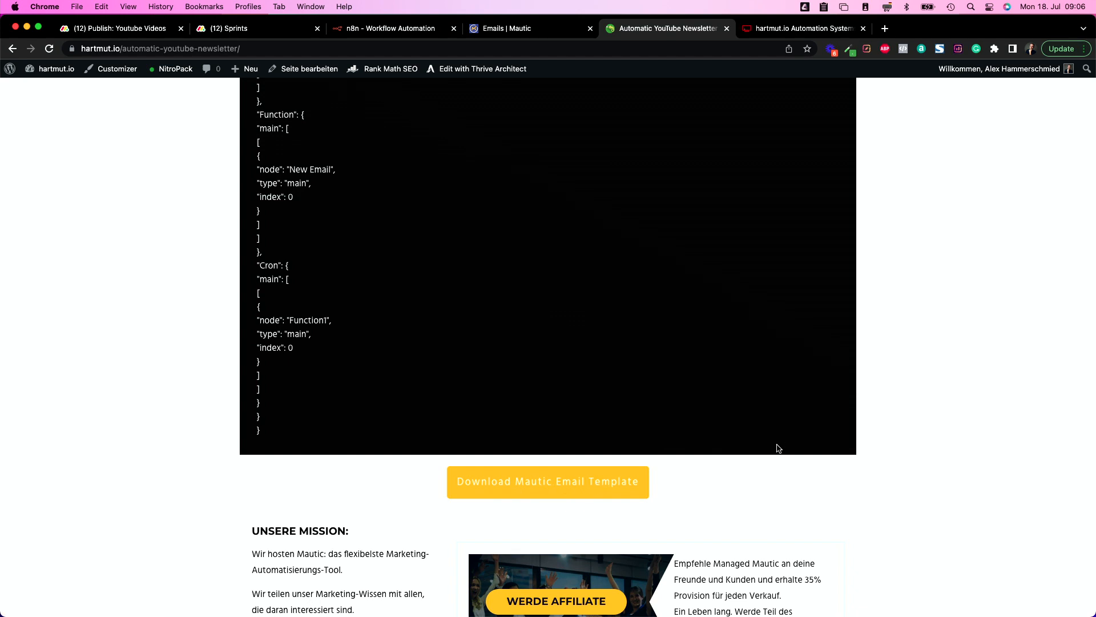
{"action": "left_click", "coordinate": [511, 28]}
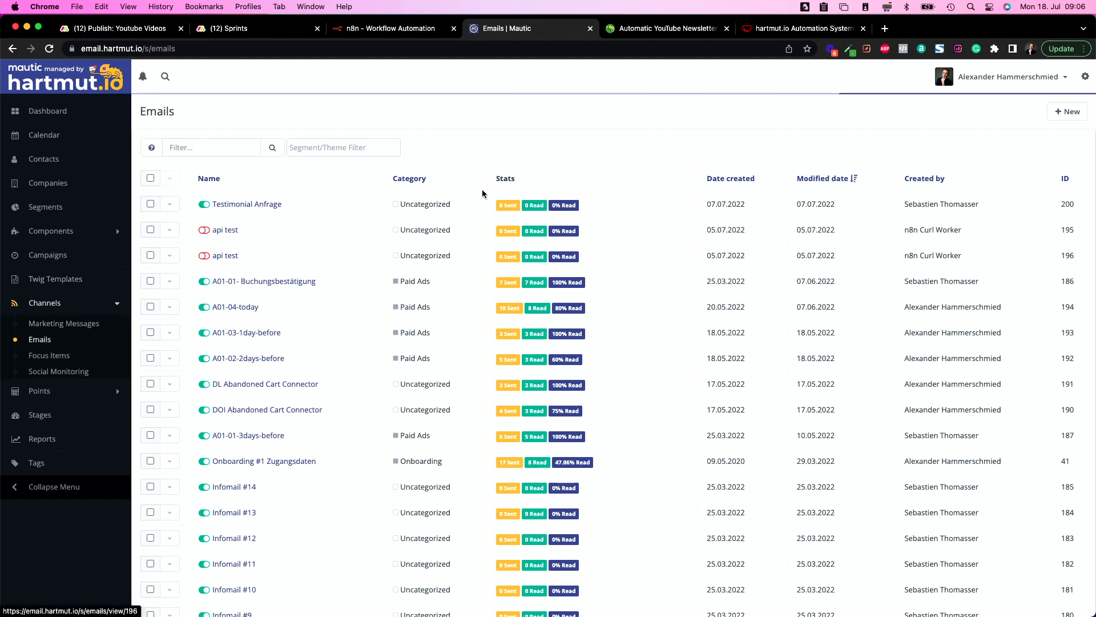
{"action": "mouse_move", "coordinate": [130, 303]}
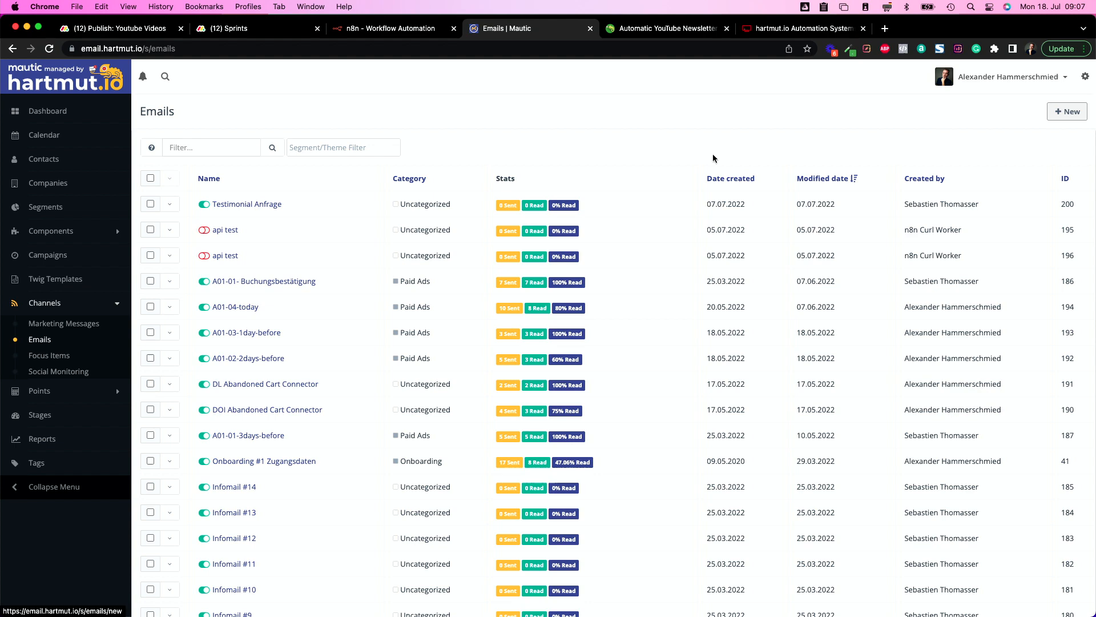
Create a template email with subject and name '1' on the automateyt theme, then open Builder.
{"action": "left_click", "coordinate": [1067, 111]}
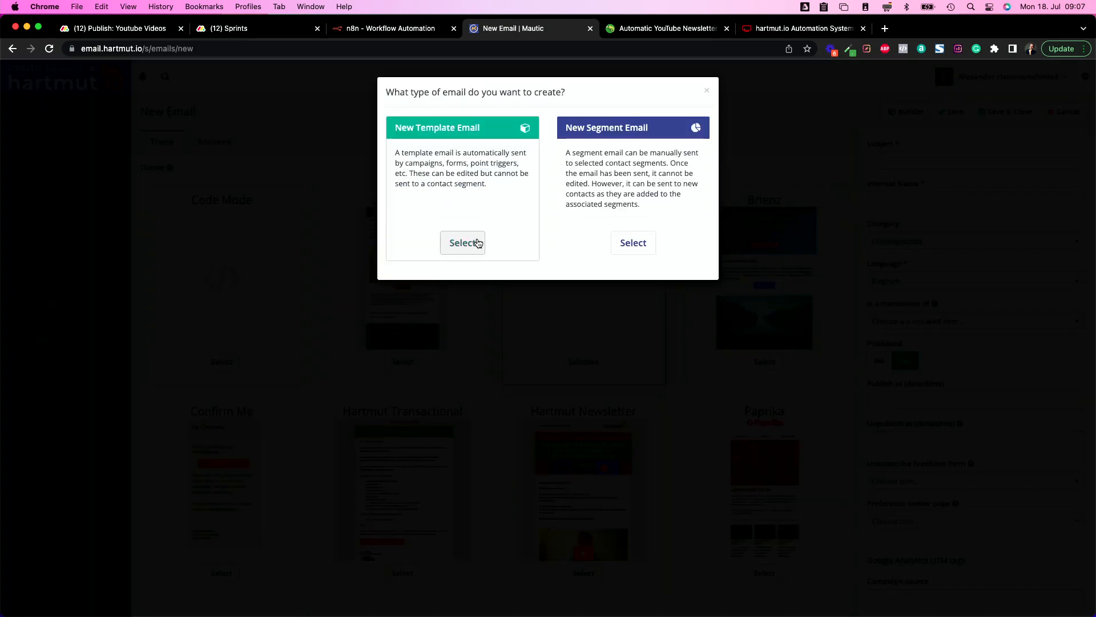
{"action": "left_click", "coordinate": [462, 243]}
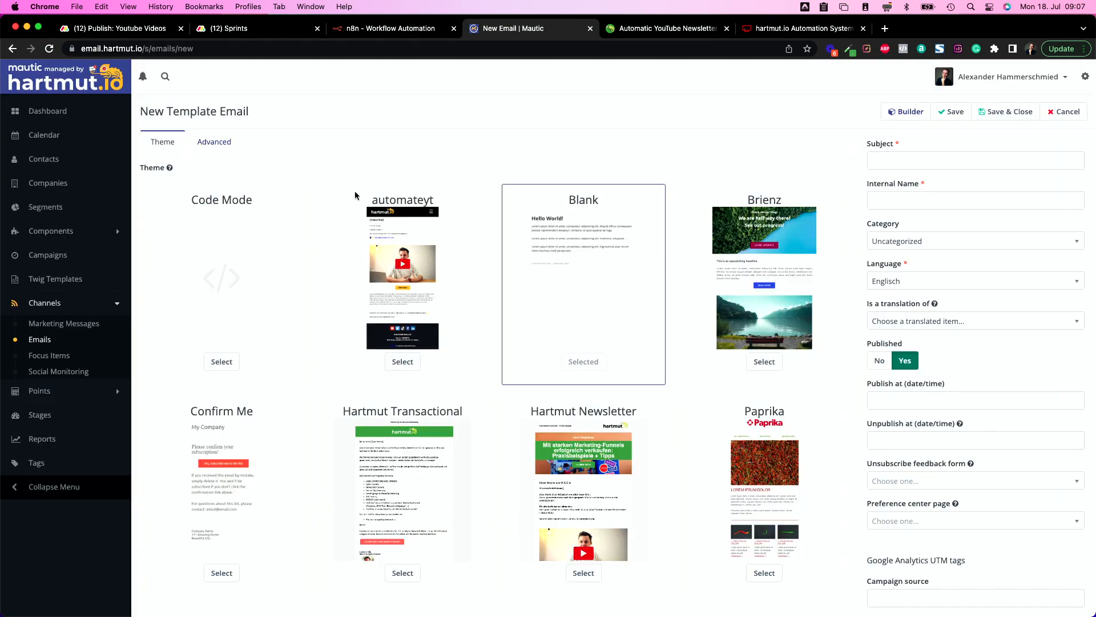
{"action": "type", "text": "1"}
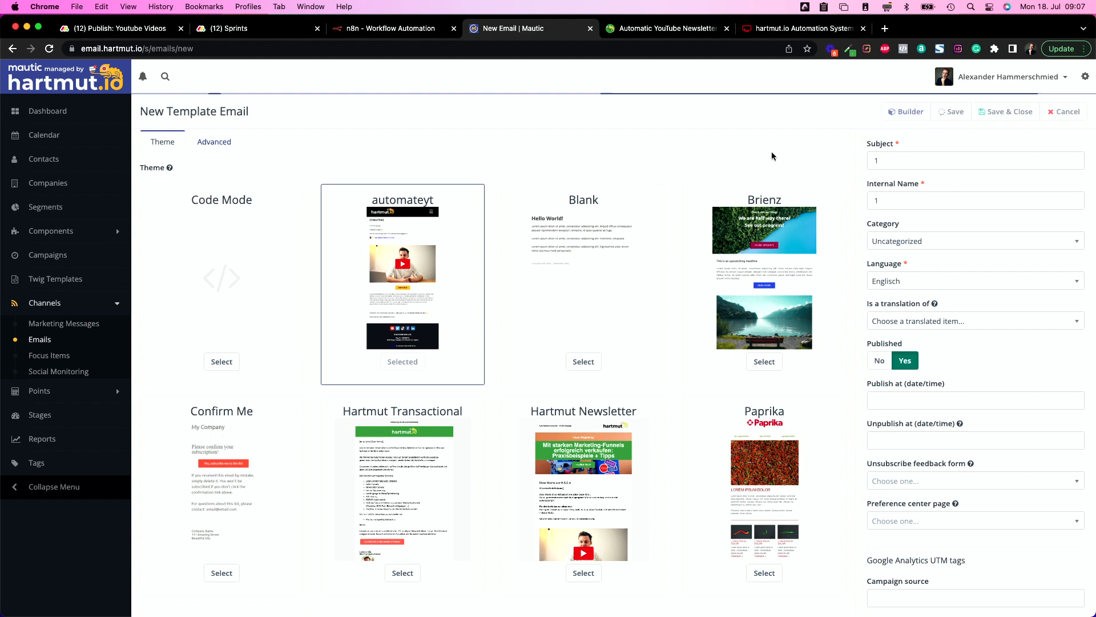
{"action": "left_click", "coordinate": [905, 111]}
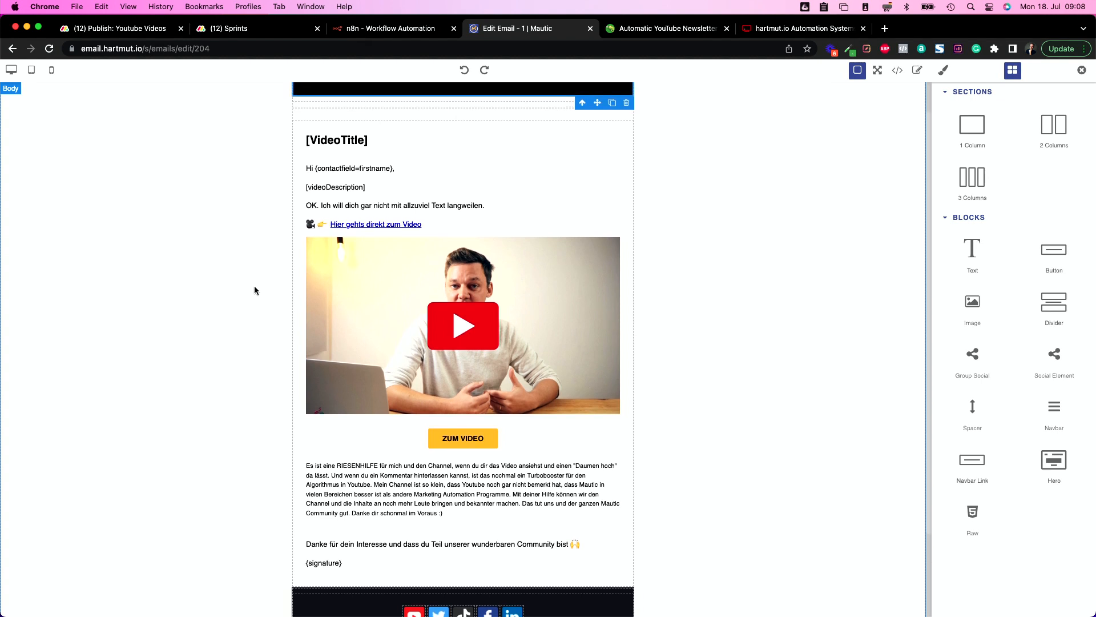
{"action": "scroll", "scroll_direction": "down", "scroll_amount": 3}
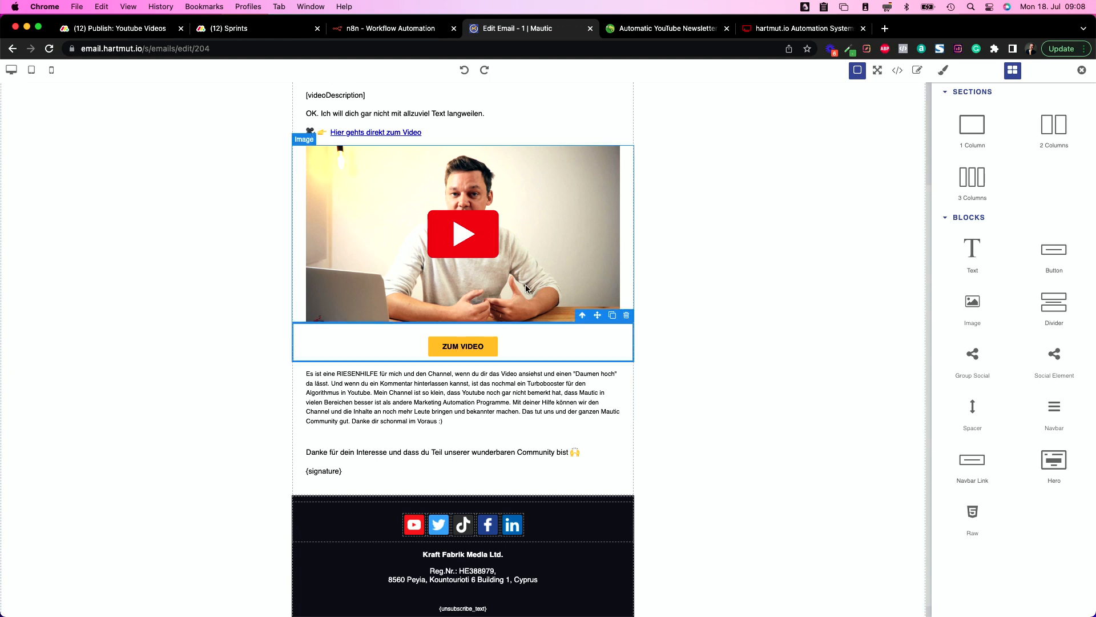
{"action": "scroll", "scroll_direction": "up", "scroll_amount": 3}
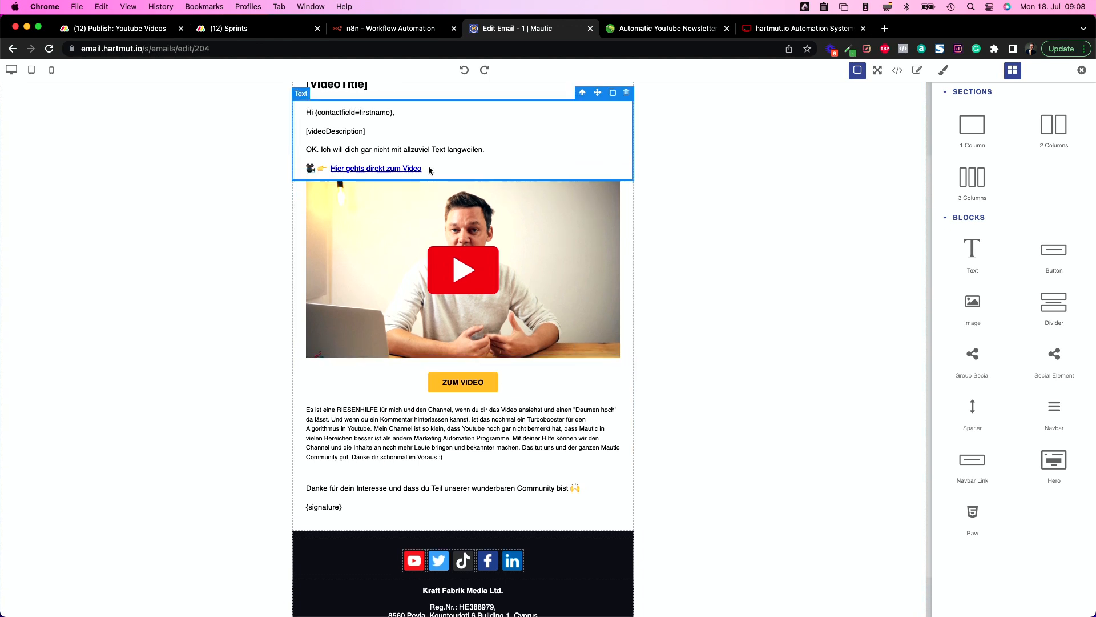
{"action": "left_click", "coordinate": [376, 168]}
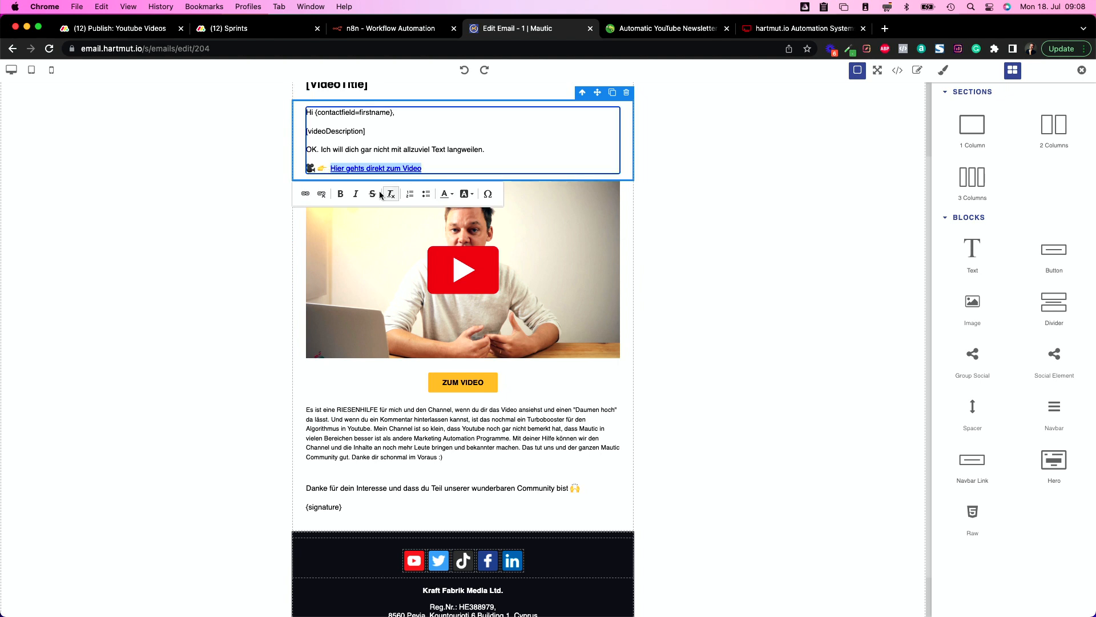
{"action": "left_click", "coordinate": [305, 194]}
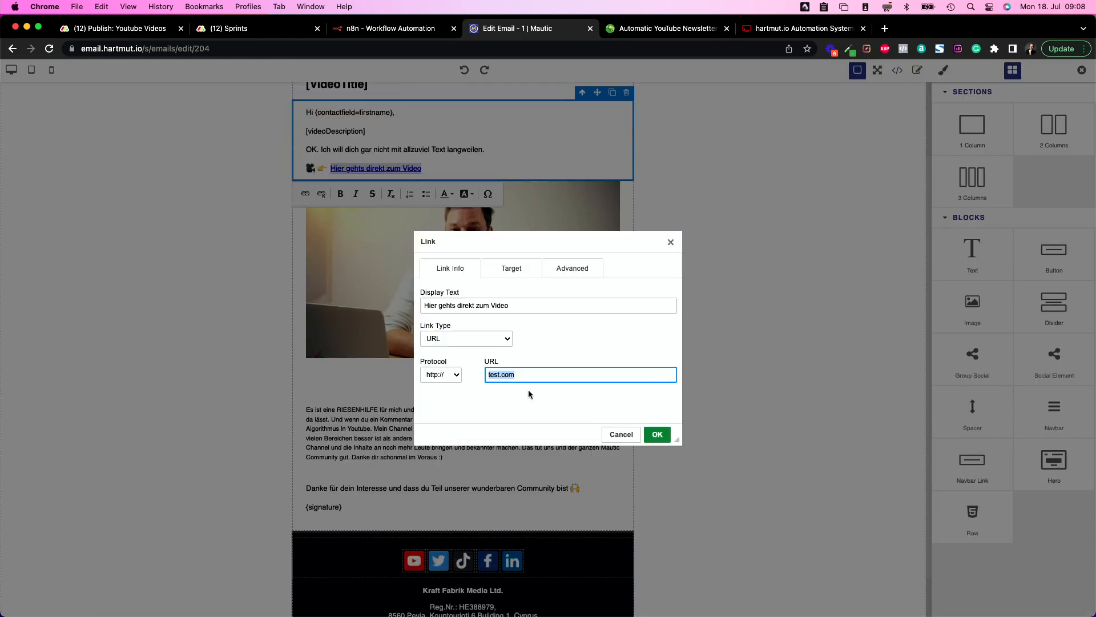
{"action": "left_click", "coordinate": [656, 434]}
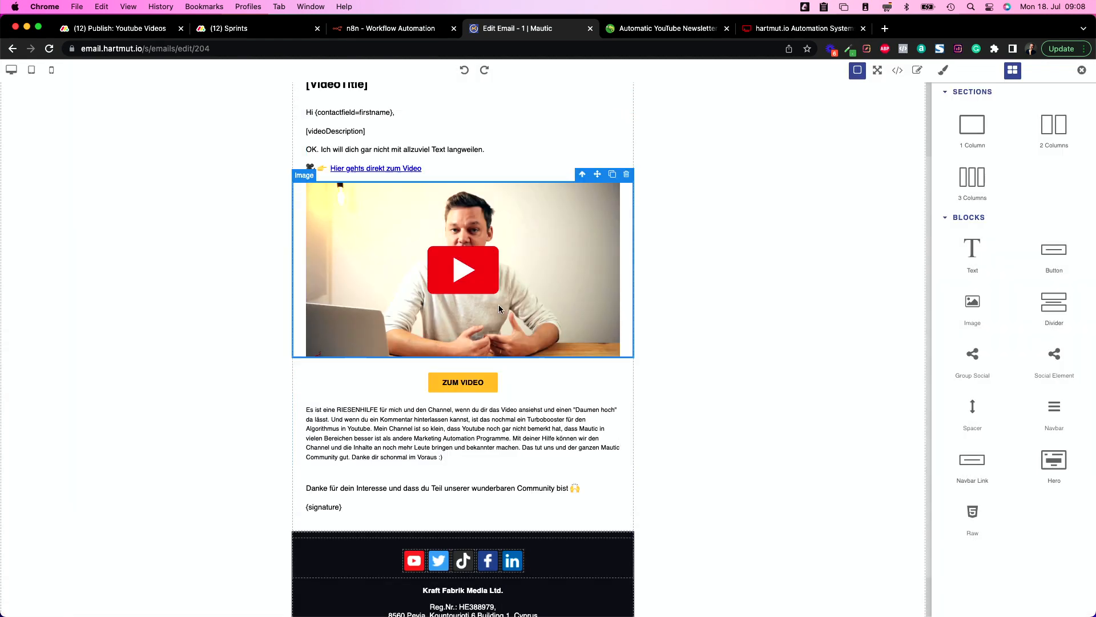
{"action": "left_click", "coordinate": [942, 70]}
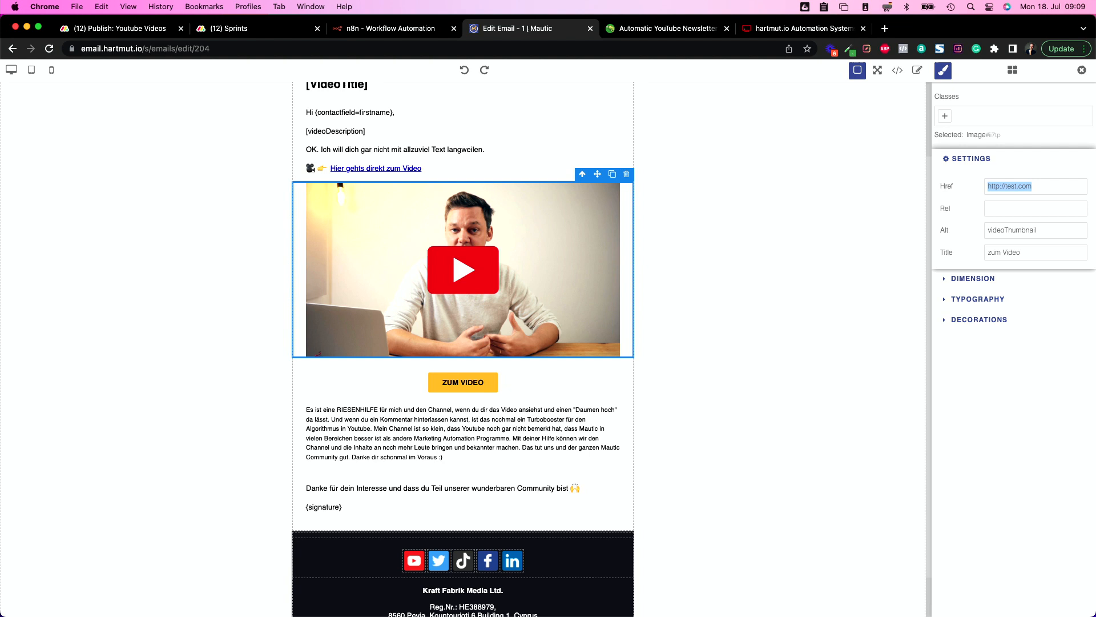
{"action": "left_click", "coordinate": [463, 382]}
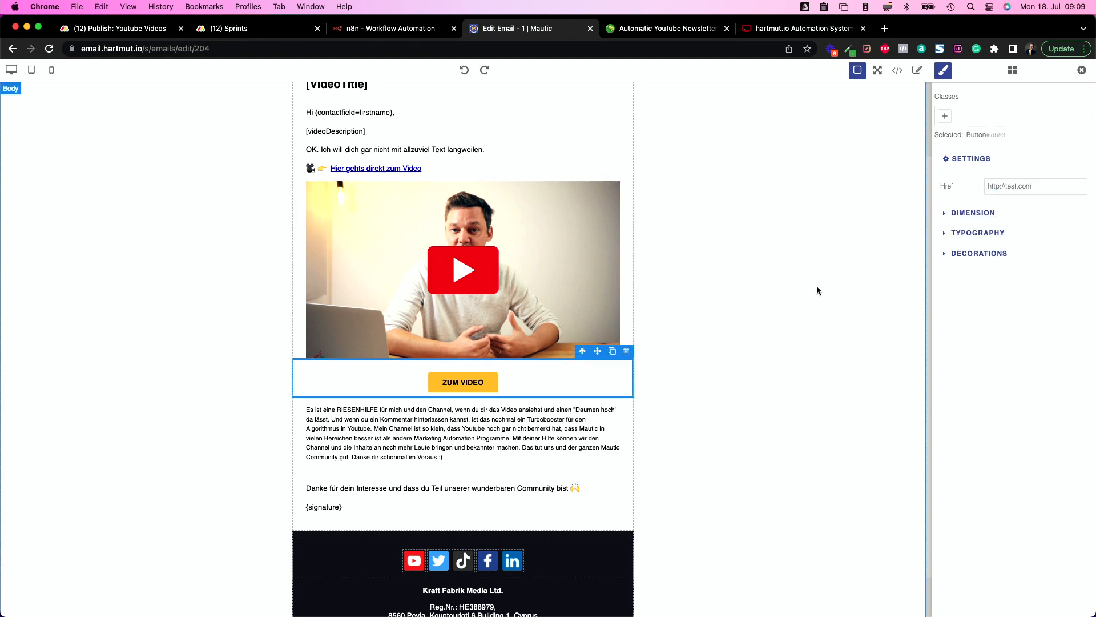
{"action": "left_click", "coordinate": [549, 372]}
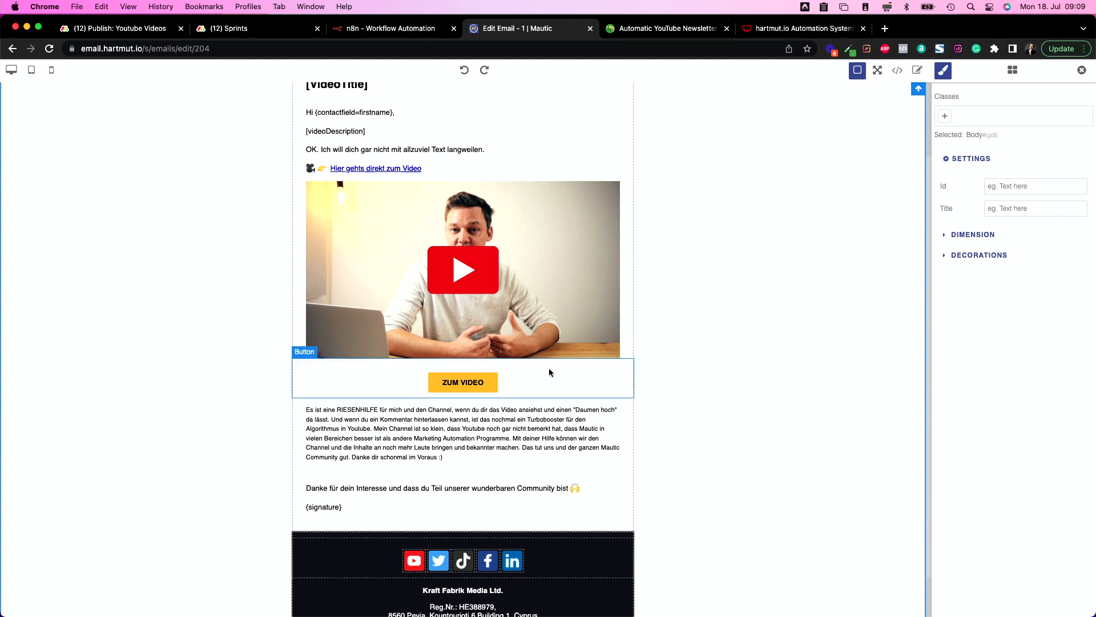
{"action": "left_click", "coordinate": [399, 171]}
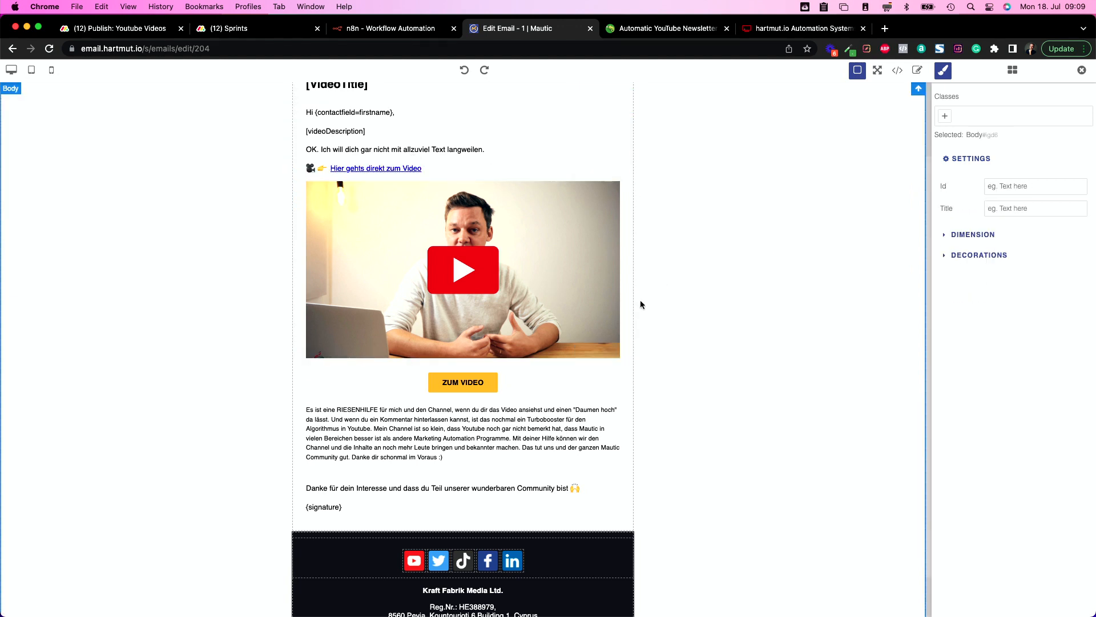
{"action": "scroll", "scroll_direction": "up", "scroll_amount": 3}
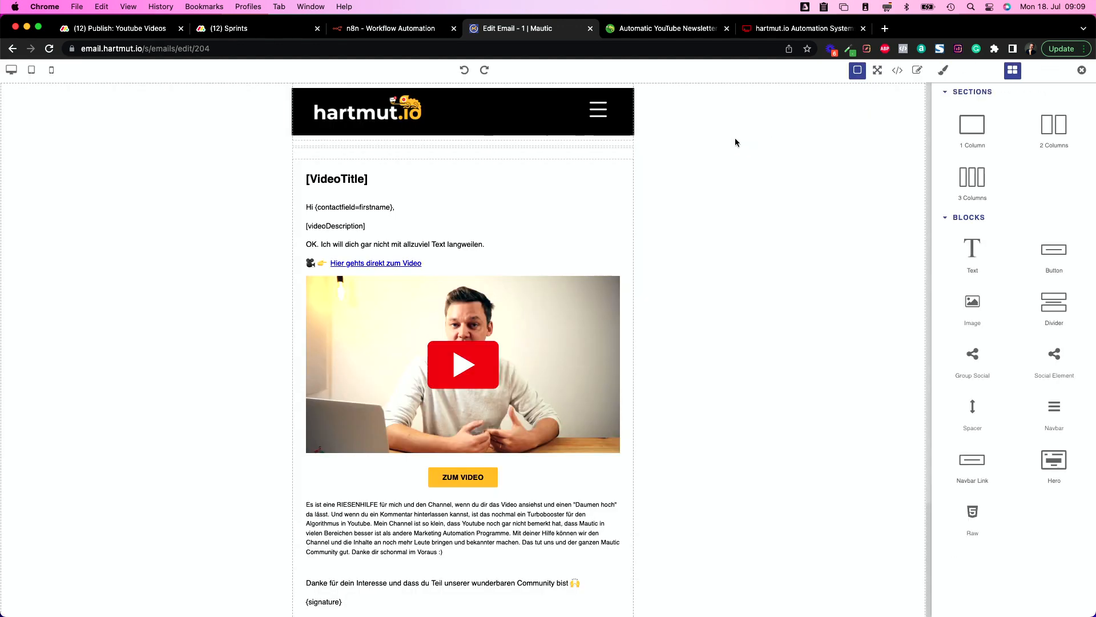
{"action": "mouse_move", "coordinate": [897, 70]}
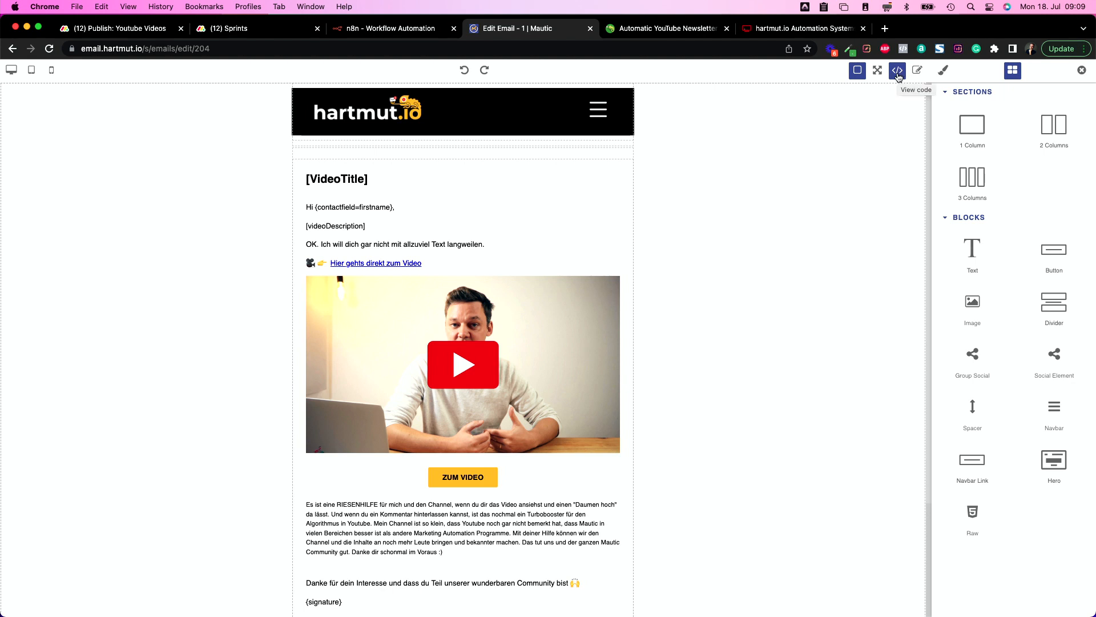
Show the email template's MJML and HTML export code.
{"action": "left_click", "coordinate": [897, 69]}
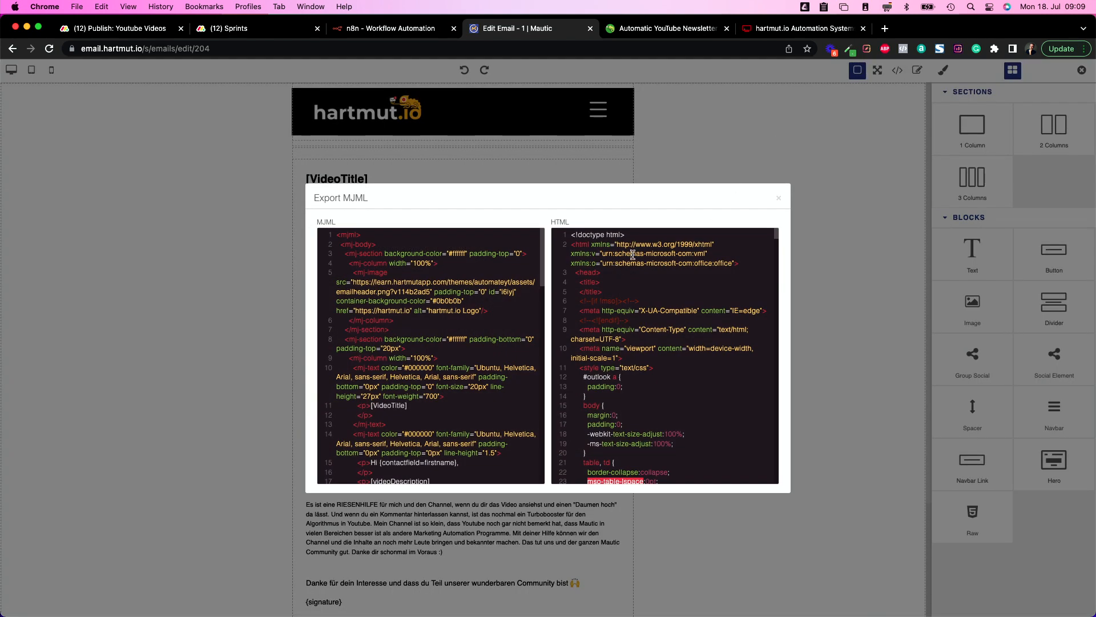
{"action": "mouse_move", "coordinate": [557, 221]}
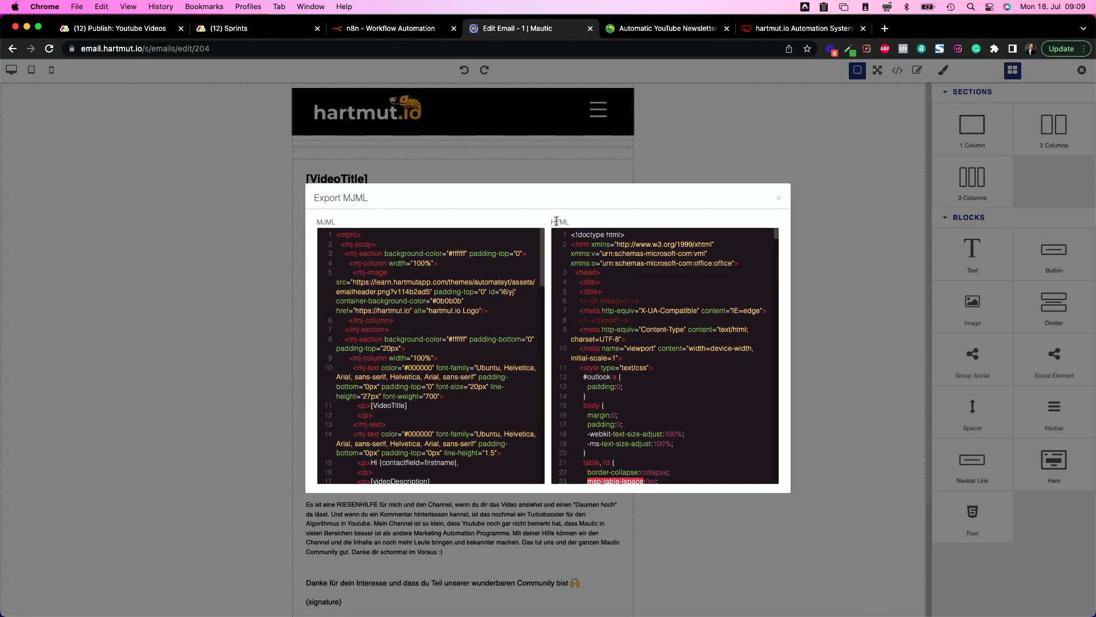
{"action": "mouse_move", "coordinate": [647, 278]}
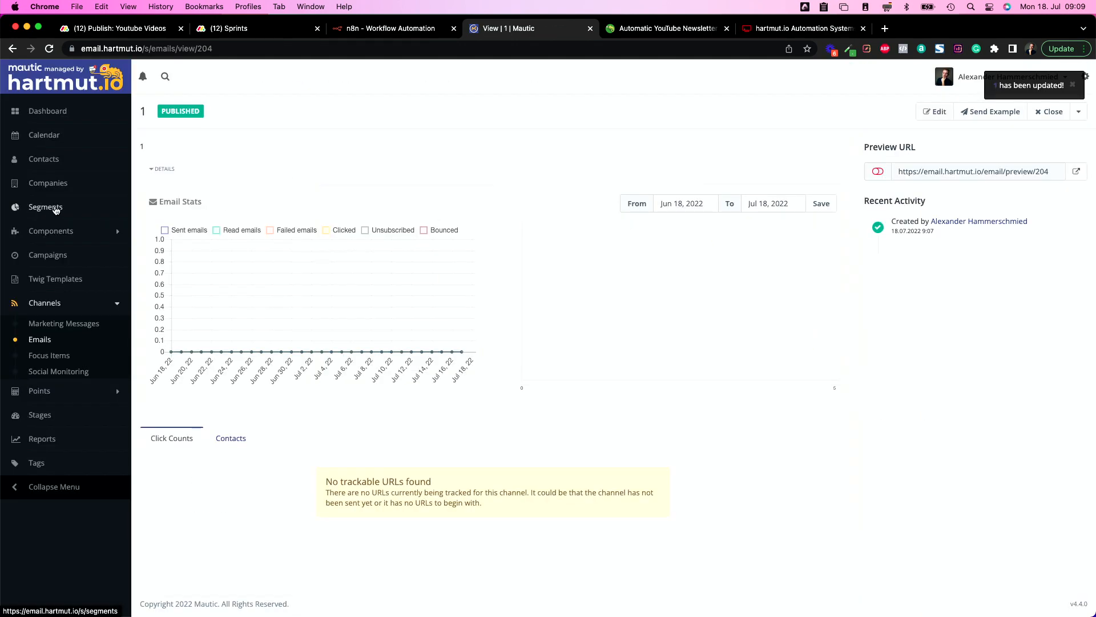
Look up the Test segment's ID 49 in Mautic's segments, then return to n8n.
{"action": "left_click", "coordinate": [46, 207]}
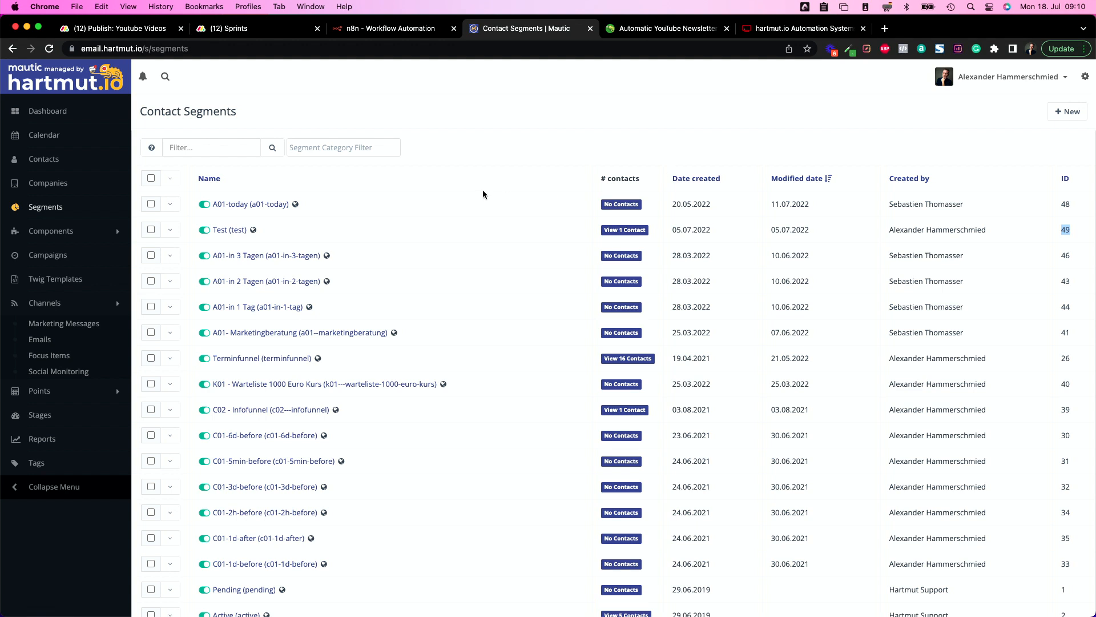
{"action": "mouse_move", "coordinate": [987, 257]}
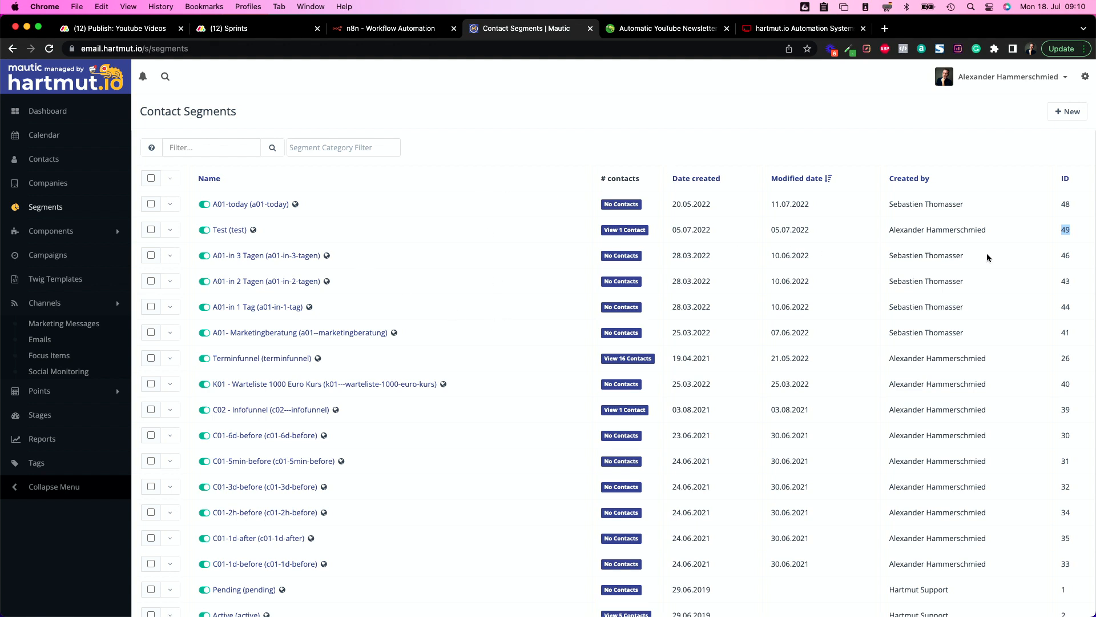
{"action": "mouse_move", "coordinate": [458, 206]}
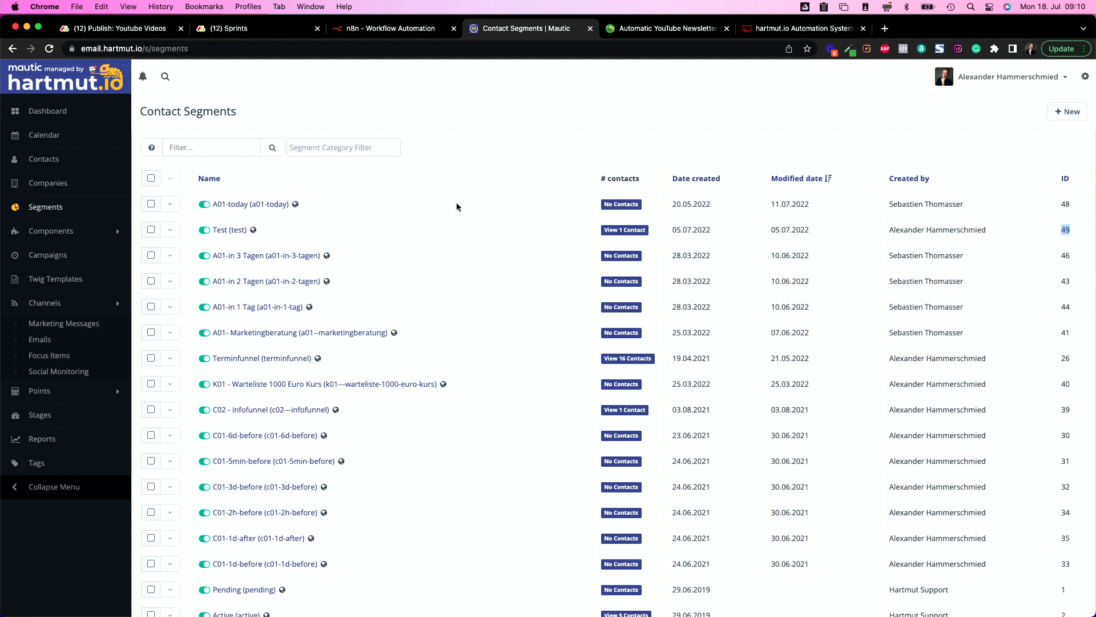
{"action": "mouse_move", "coordinate": [1024, 214]}
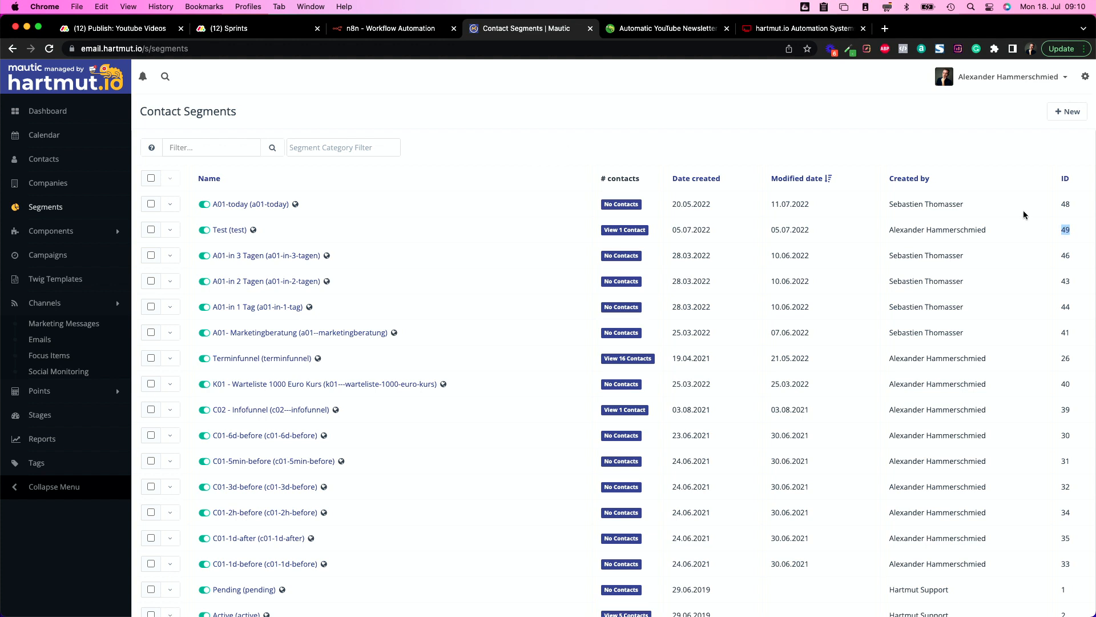
{"action": "left_click", "coordinate": [388, 29]}
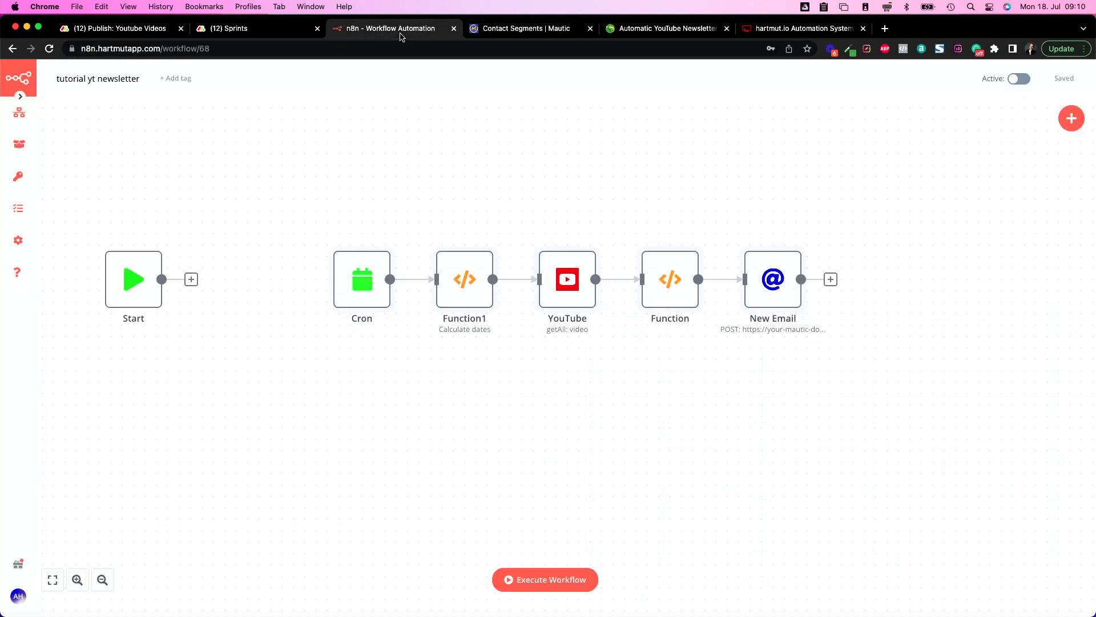
{"action": "mouse_move", "coordinate": [673, 200]}
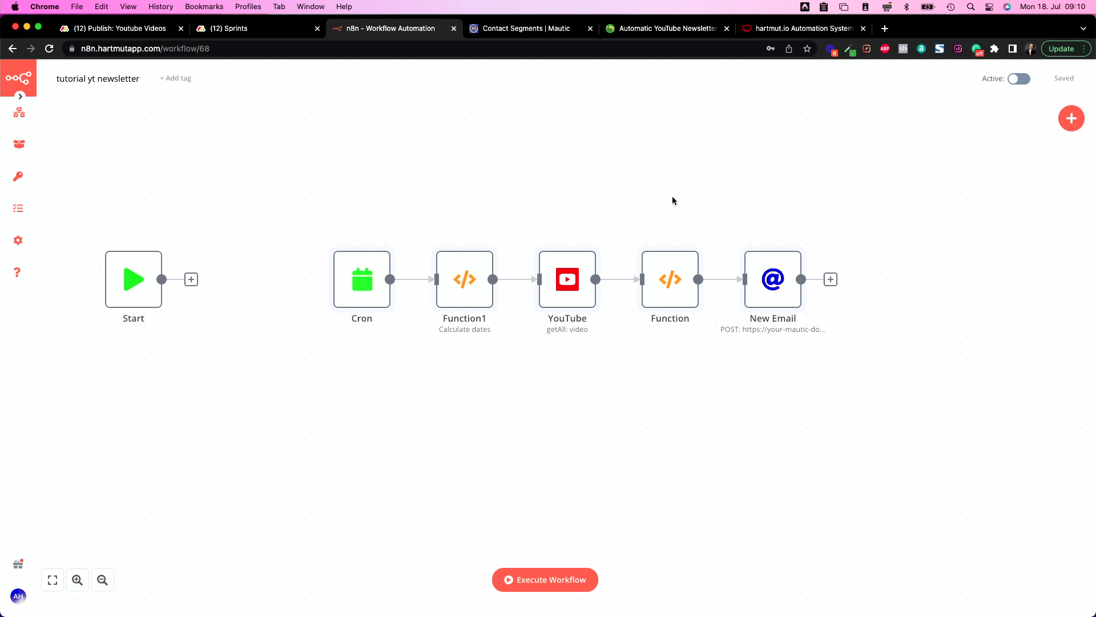
{"action": "mouse_move", "coordinate": [383, 373]}
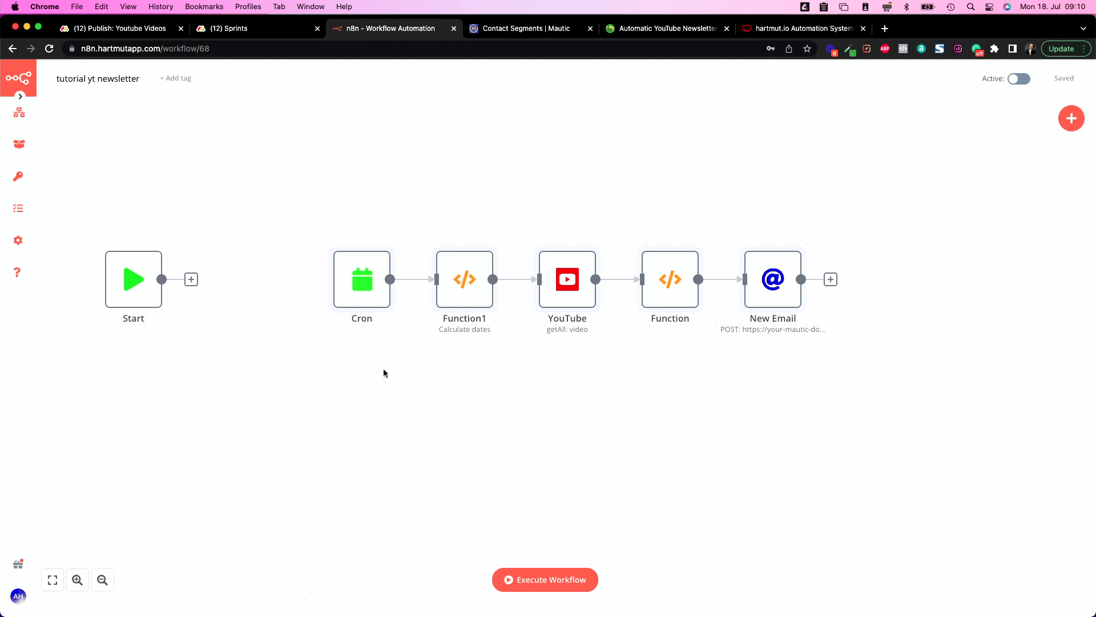
{"action": "mouse_move", "coordinate": [352, 306]}
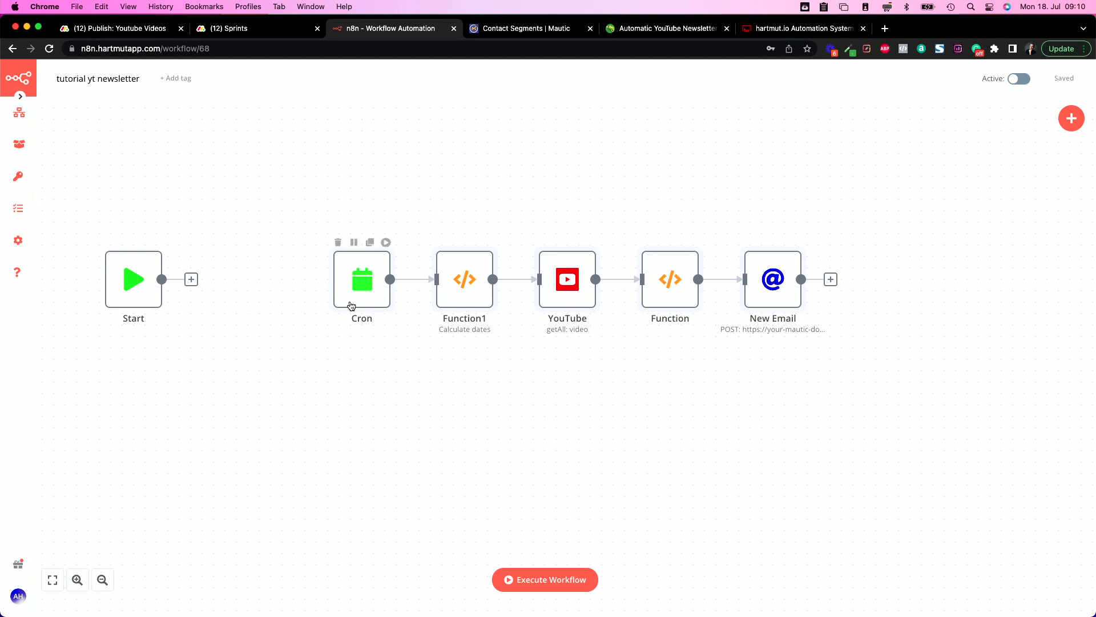
{"action": "double_click", "coordinate": [361, 279]}
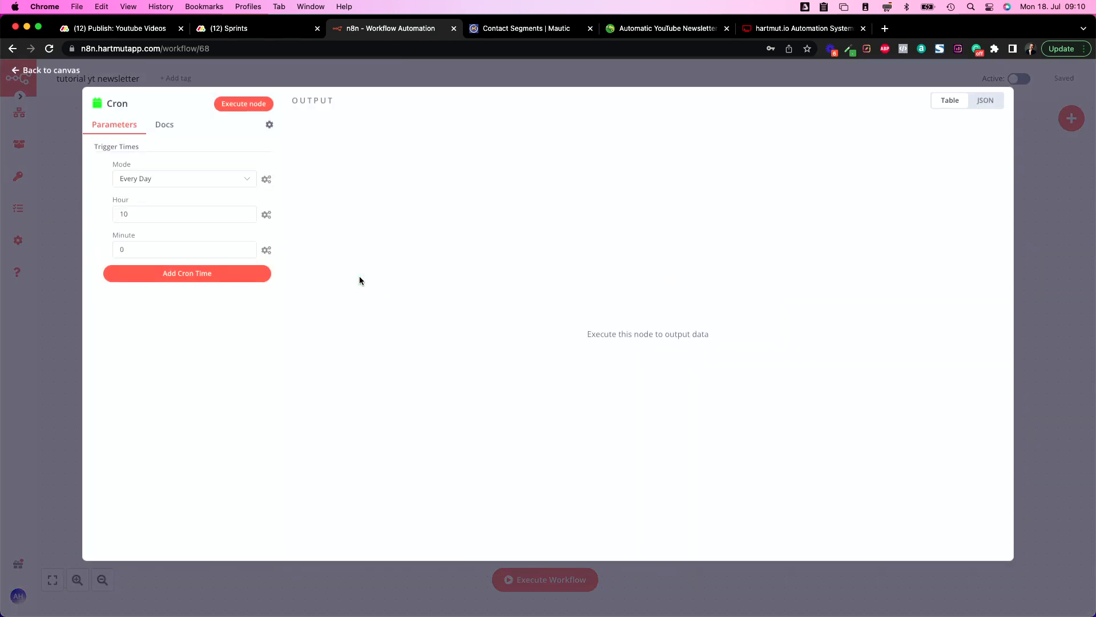
{"action": "mouse_move", "coordinate": [460, 322]}
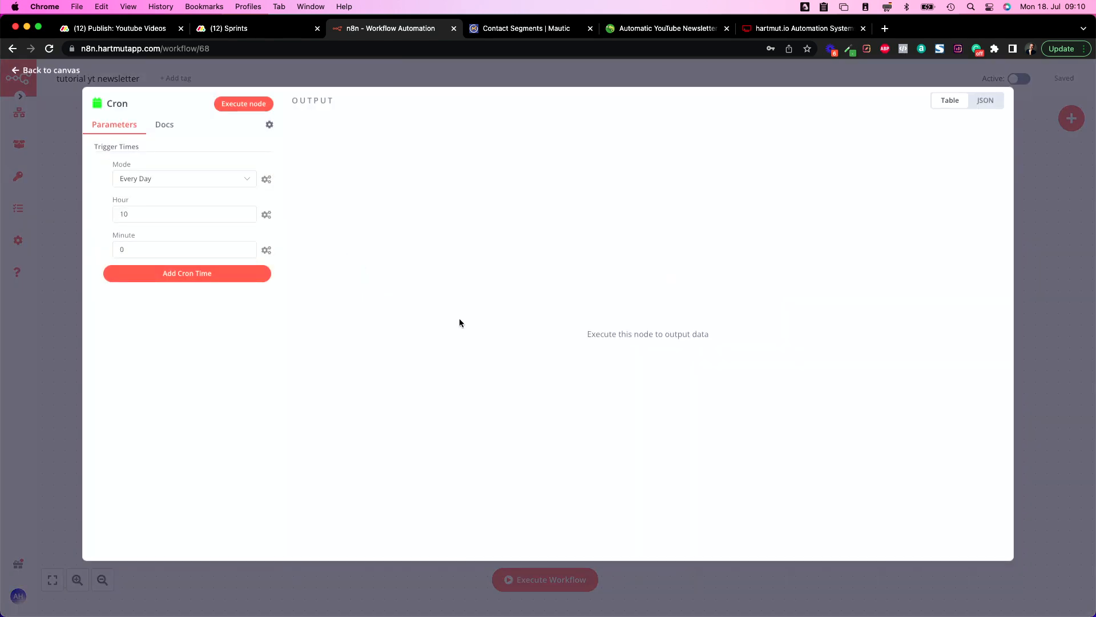
{"action": "mouse_move", "coordinate": [514, 223]}
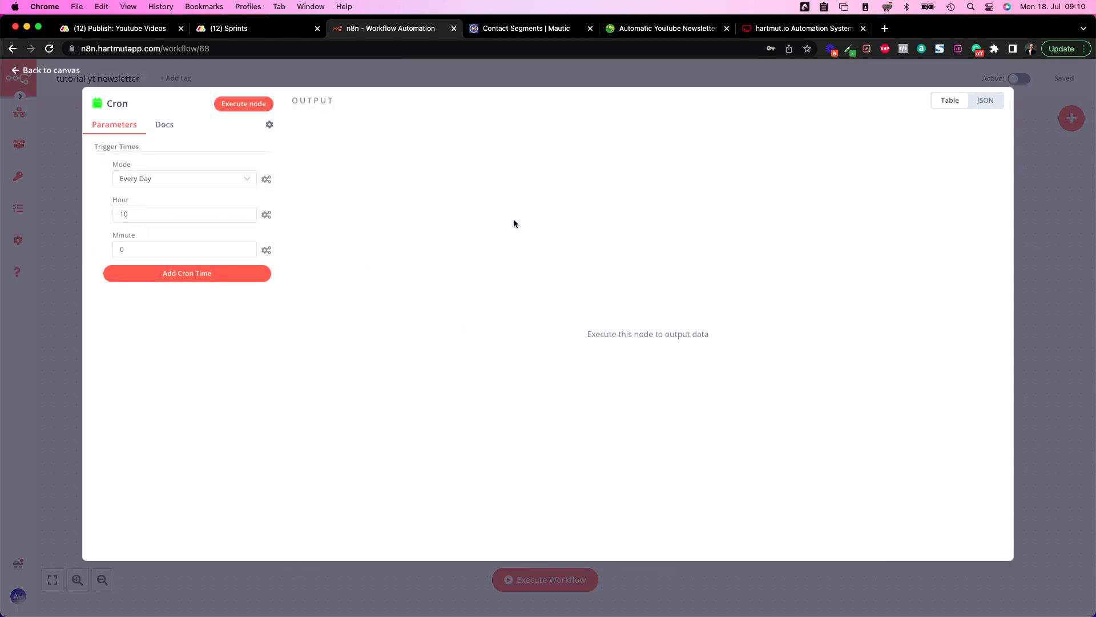
{"action": "mouse_move", "coordinate": [1031, 228]}
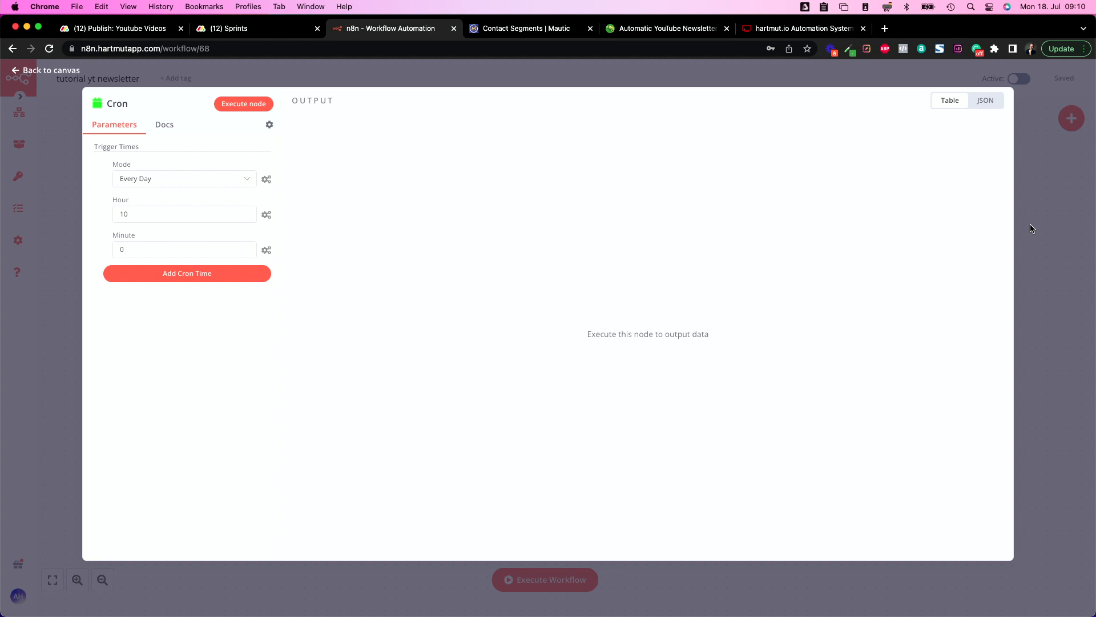
{"action": "left_click", "coordinate": [44, 69]}
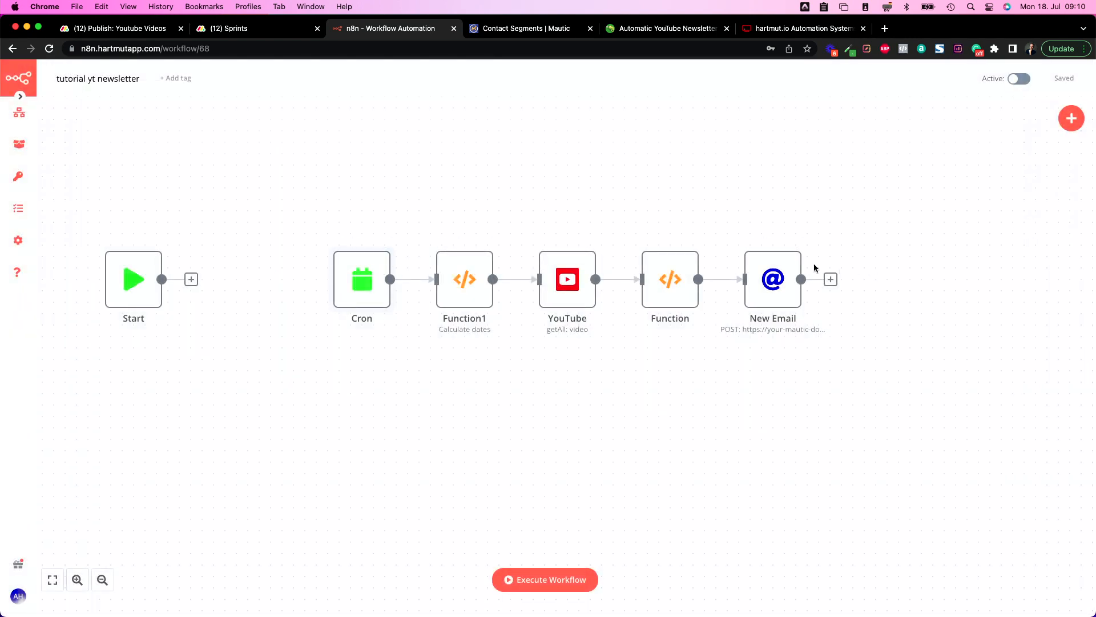
{"action": "mouse_move", "coordinate": [440, 333]}
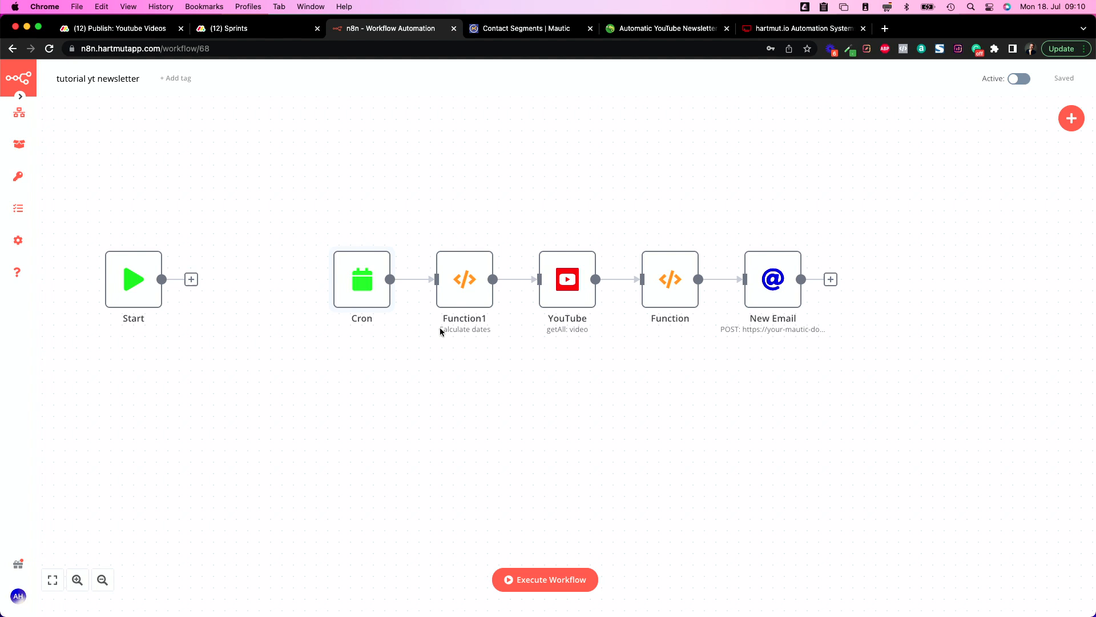
Change Function1's code from getDate() - 7 to getDate() - 11.
{"action": "double_click", "coordinate": [464, 280]}
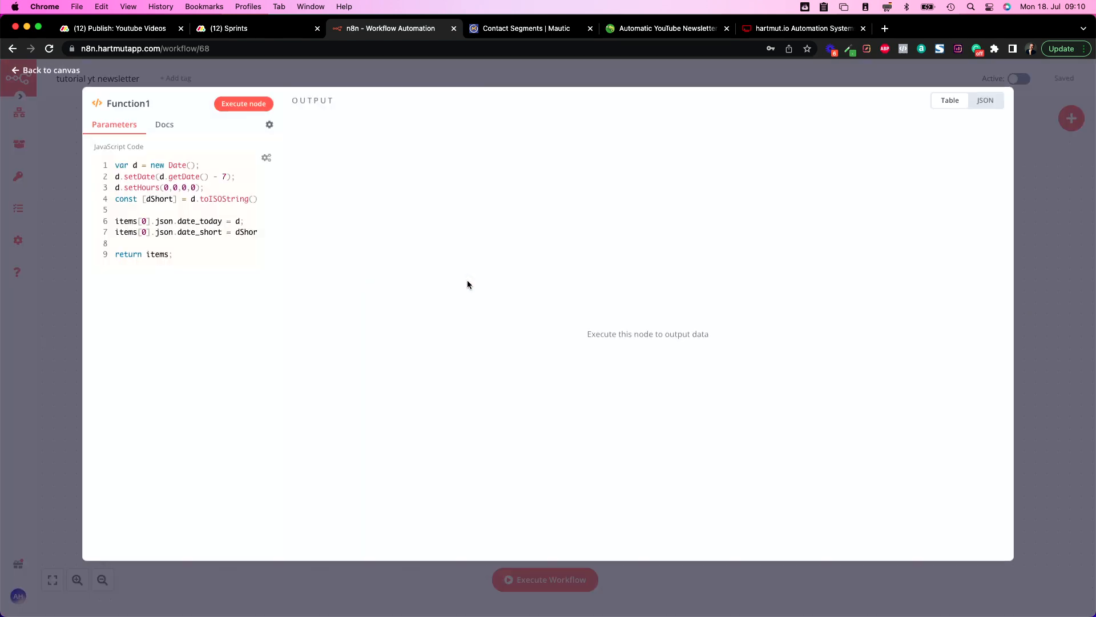
{"action": "left_click", "coordinate": [267, 158]}
{"action": "type", "text": "0"}
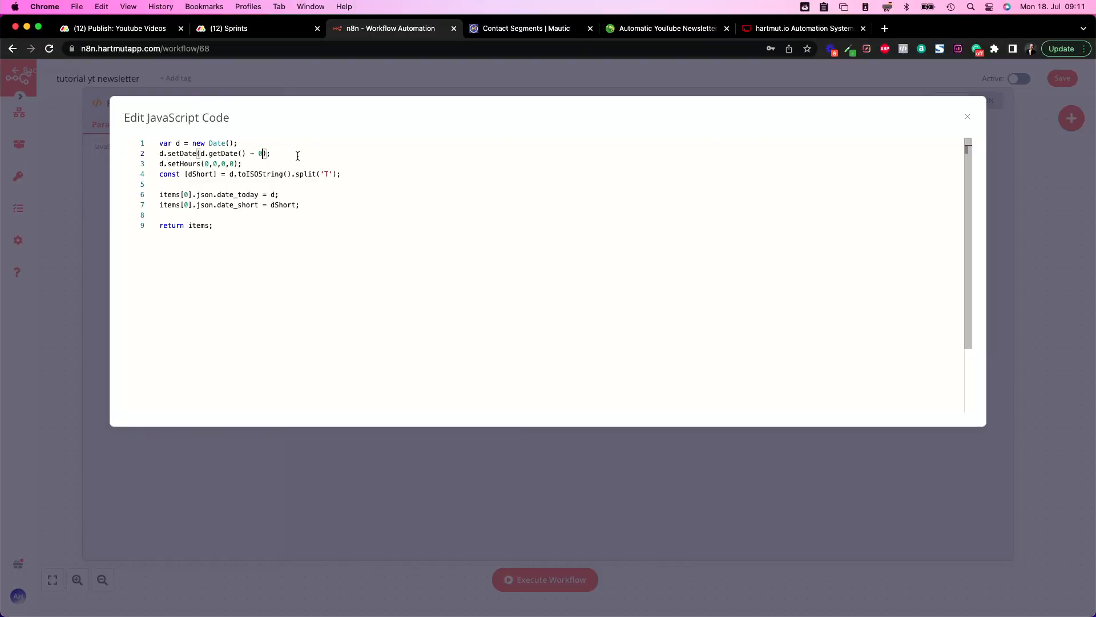
{"action": "type", "text": "11"}
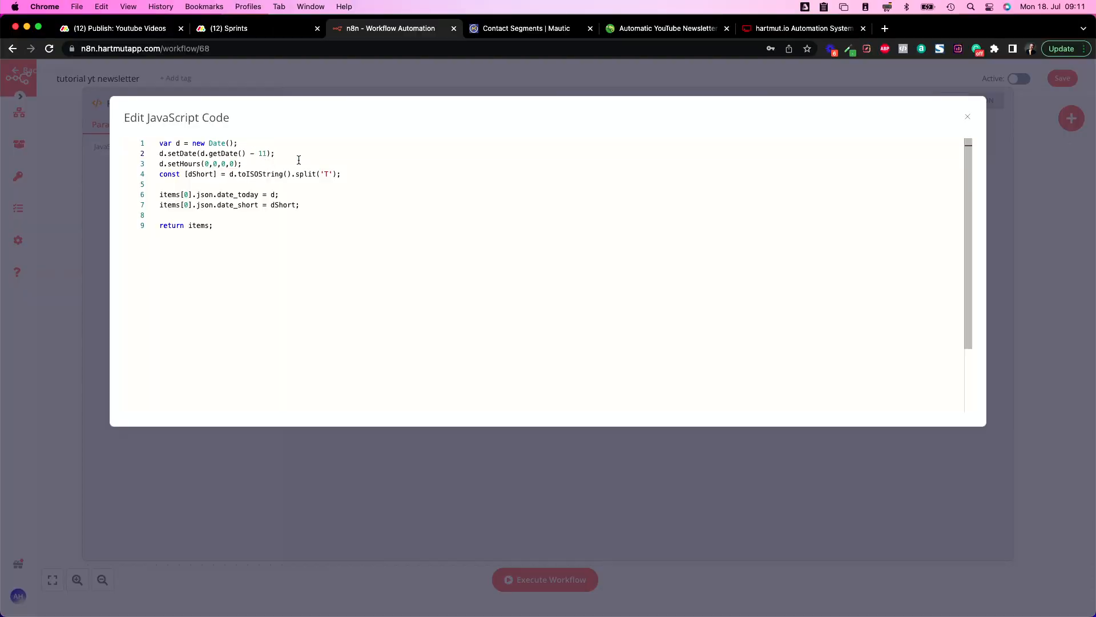
{"action": "left_click", "coordinate": [968, 116]}
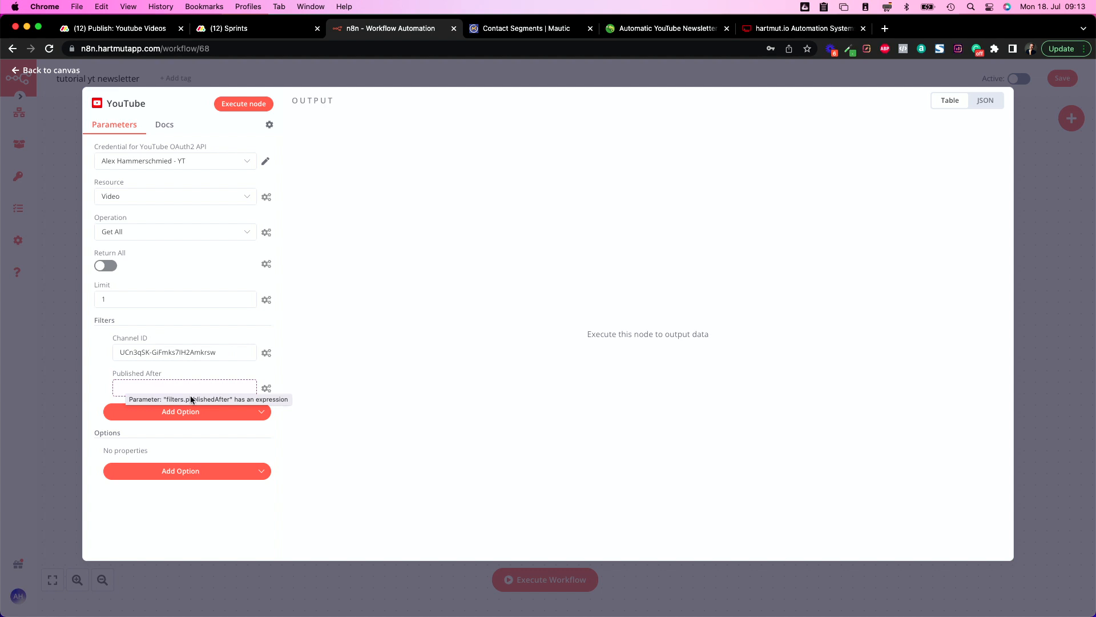
{"action": "mouse_move", "coordinate": [165, 404]}
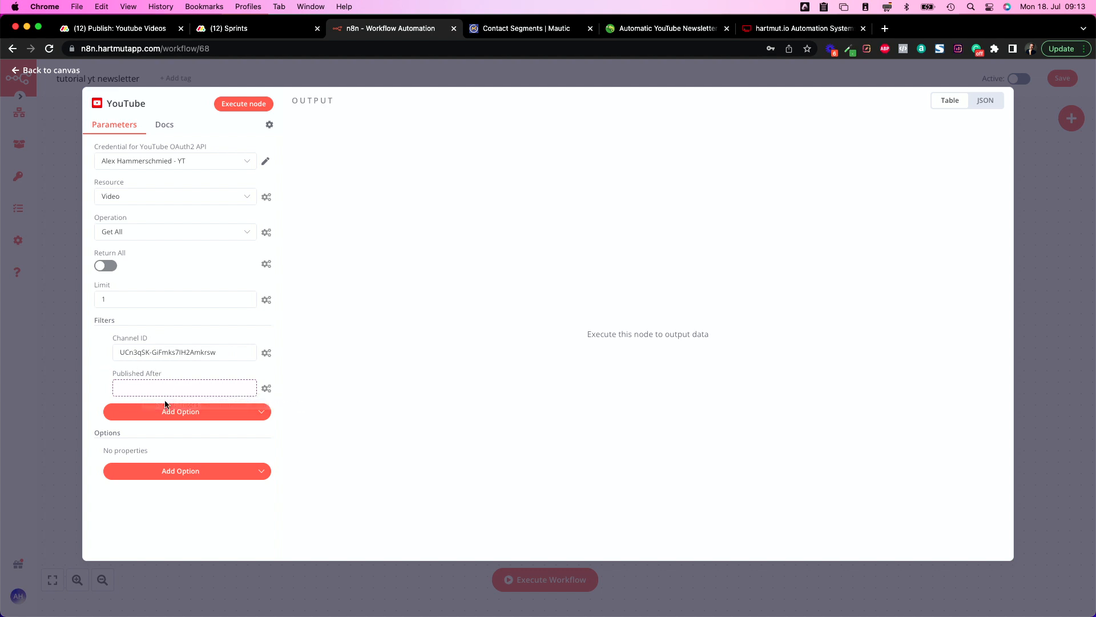
{"action": "mouse_move", "coordinate": [184, 387]}
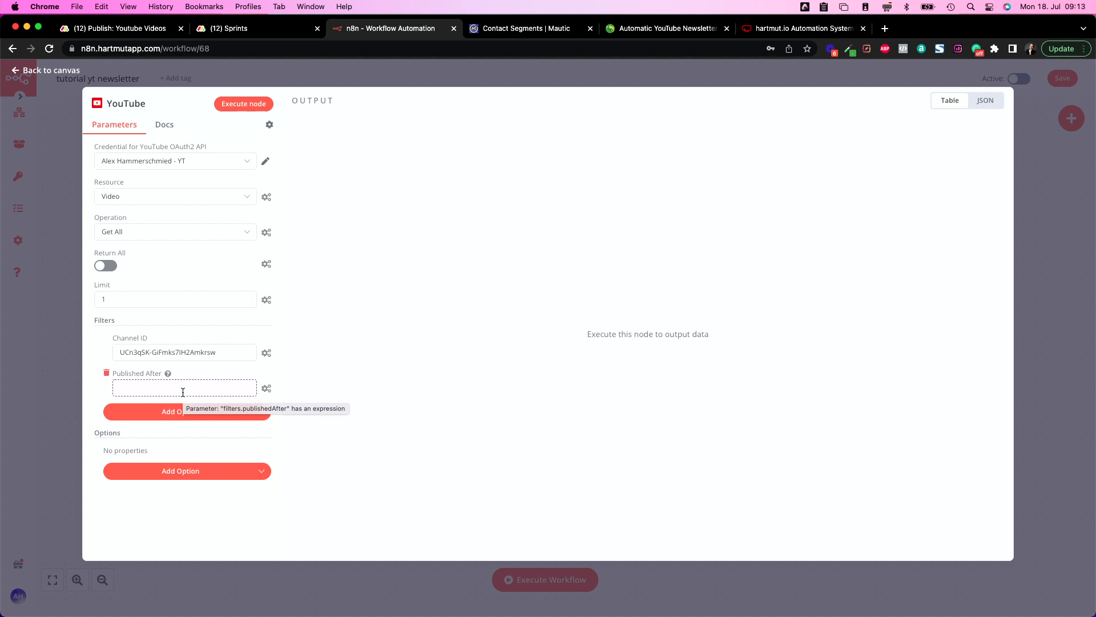
Run the YouTube node and check the video 'Mautic 4 NEWSLETTER SENDEN' in JSON output.
{"action": "left_click", "coordinate": [266, 389]}
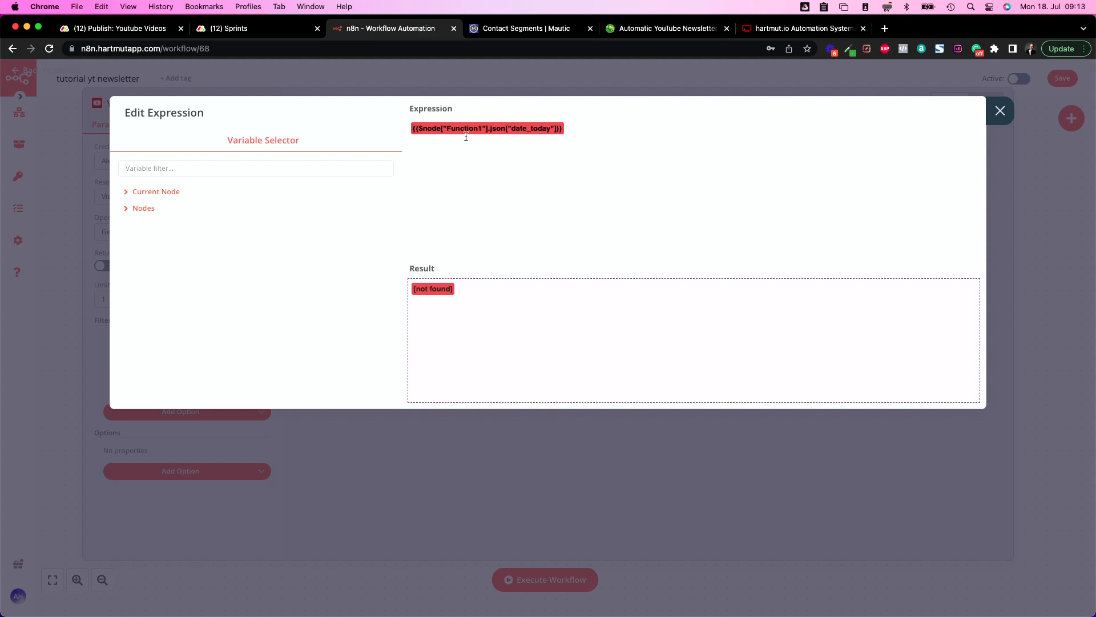
{"action": "left_click", "coordinate": [1000, 110]}
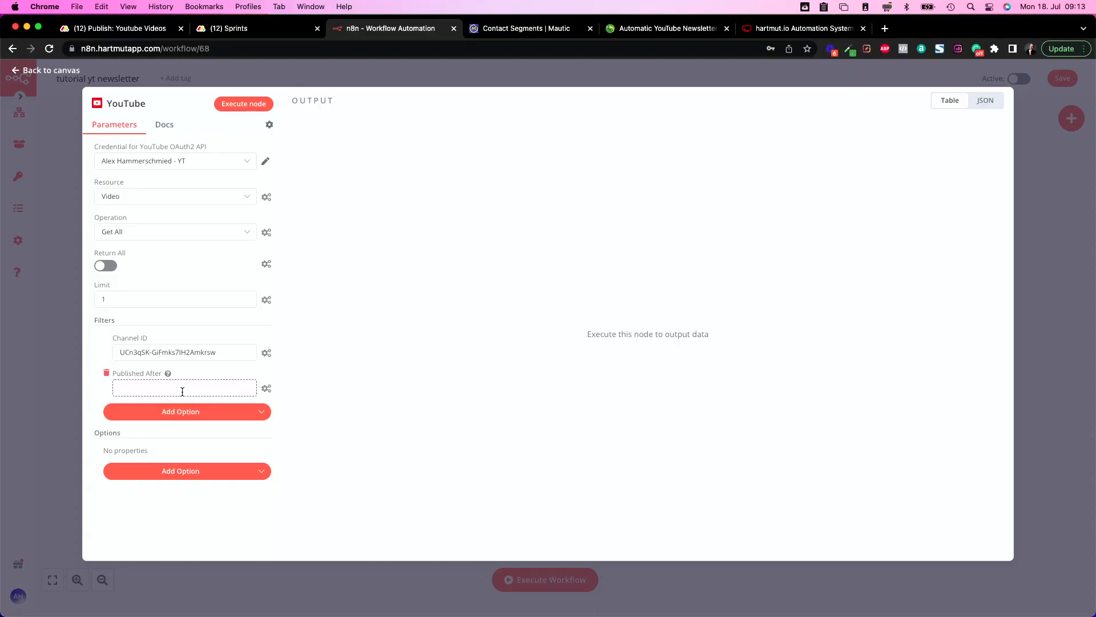
{"action": "mouse_move", "coordinate": [181, 388]}
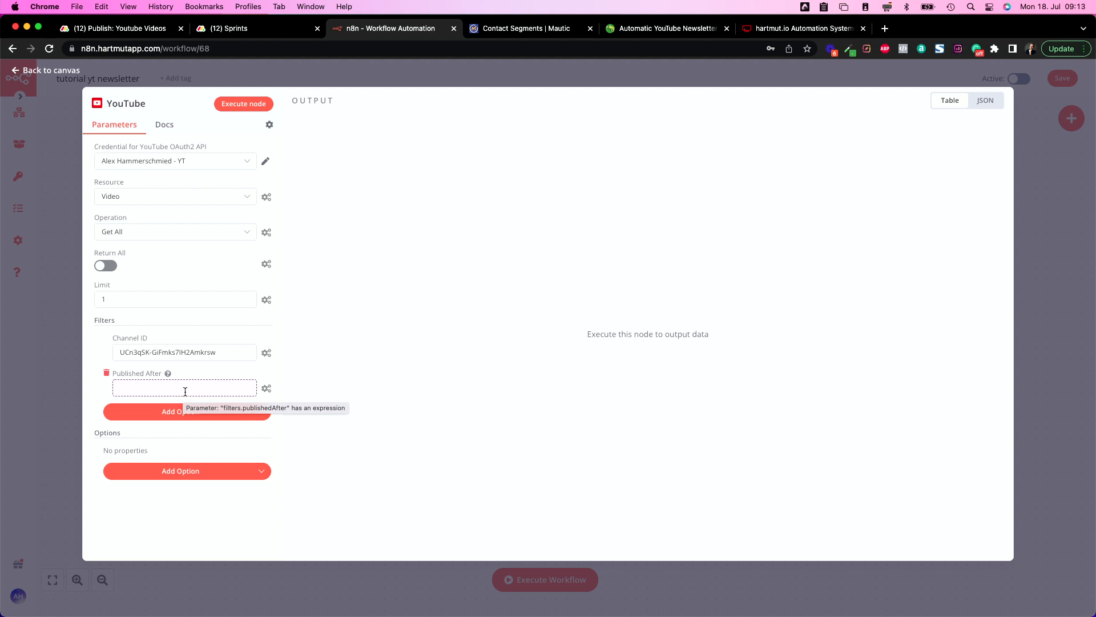
{"action": "left_click", "coordinate": [242, 103]}
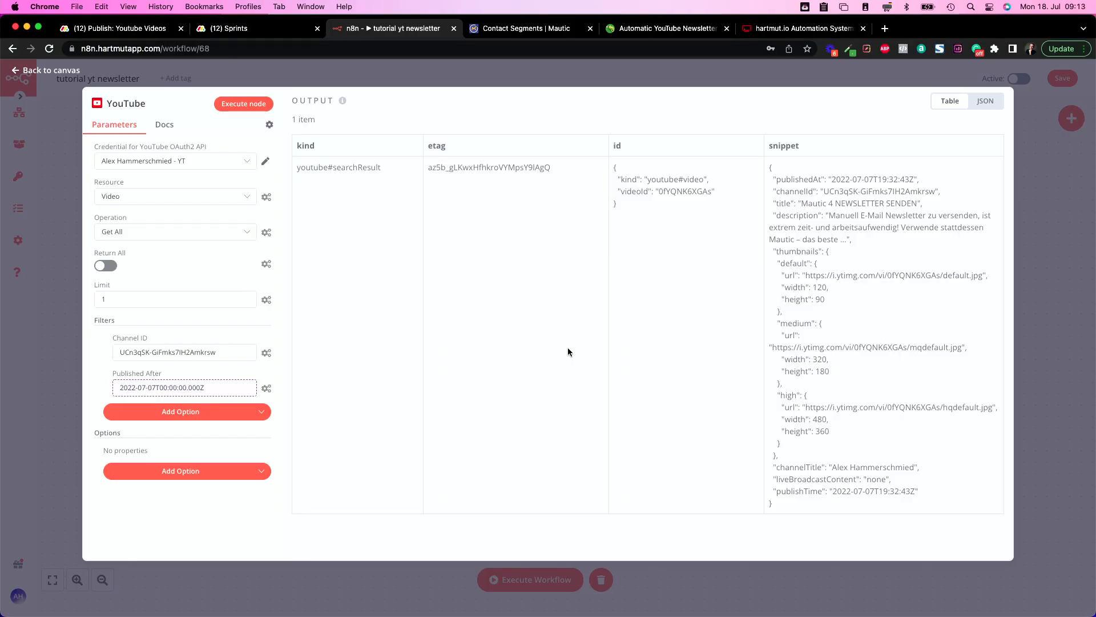
{"action": "mouse_move", "coordinate": [759, 273]}
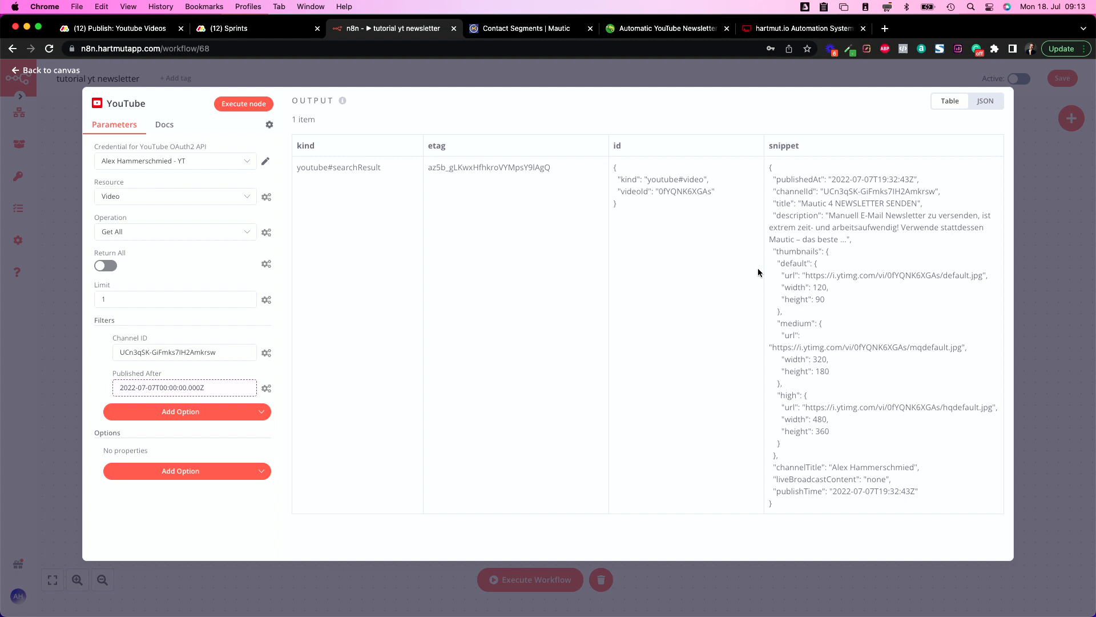
{"action": "left_click", "coordinate": [985, 101]}
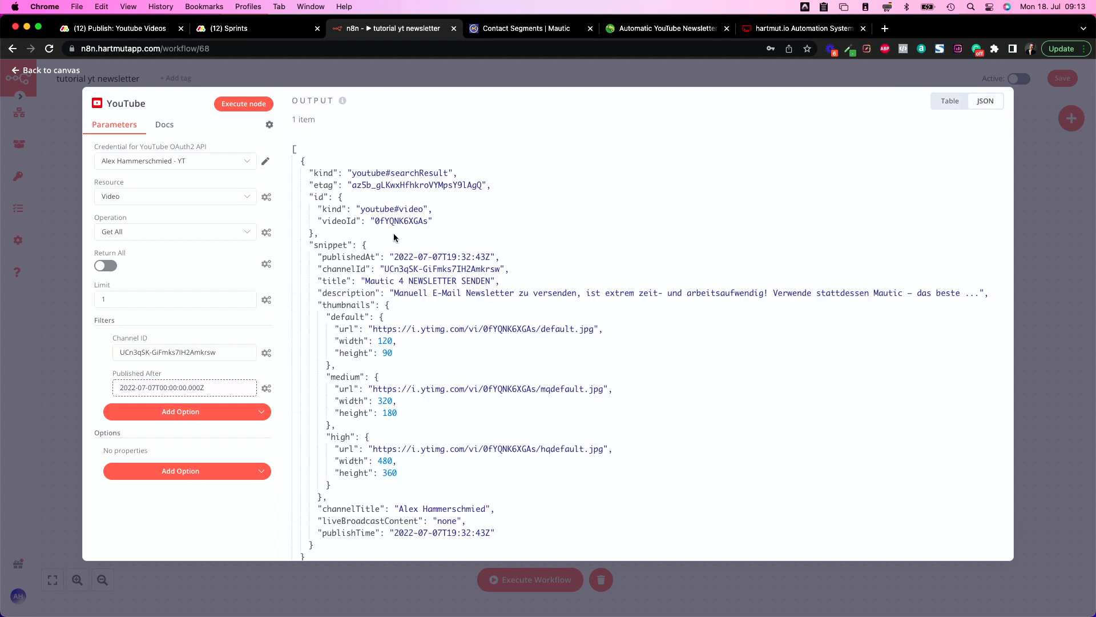
{"action": "mouse_move", "coordinate": [363, 280]}
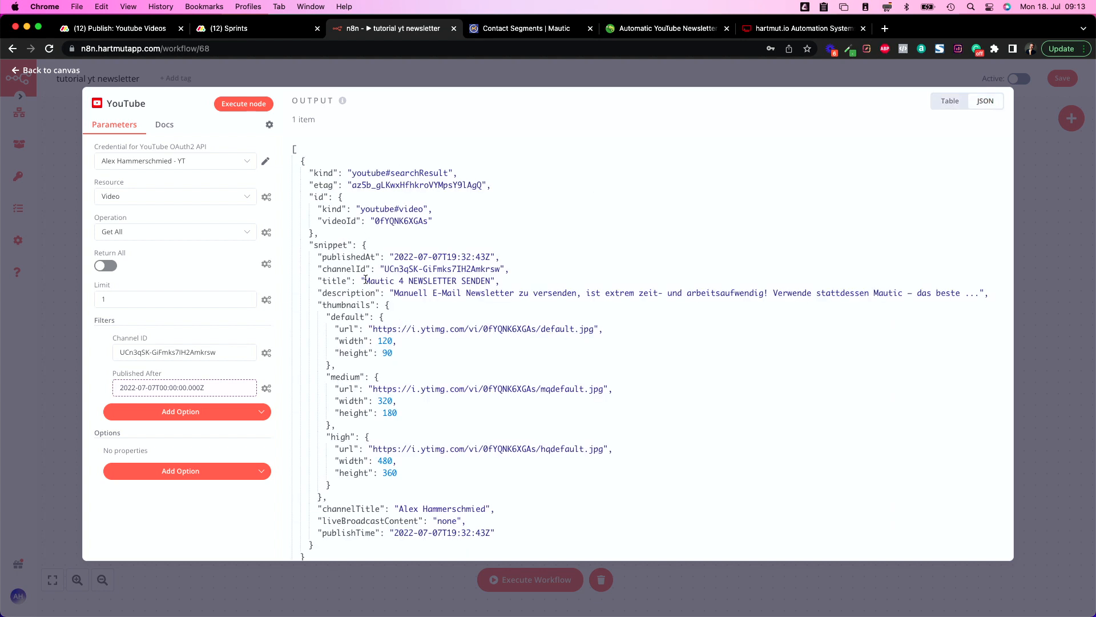
{"action": "double_click", "coordinate": [429, 281]}
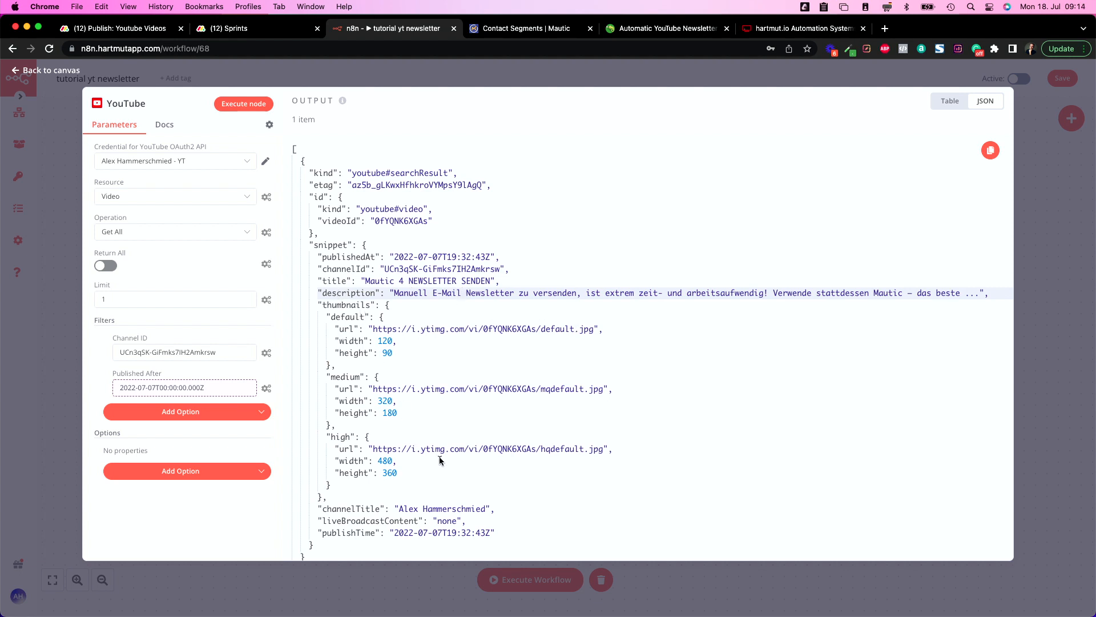
{"action": "mouse_move", "coordinate": [1040, 231]}
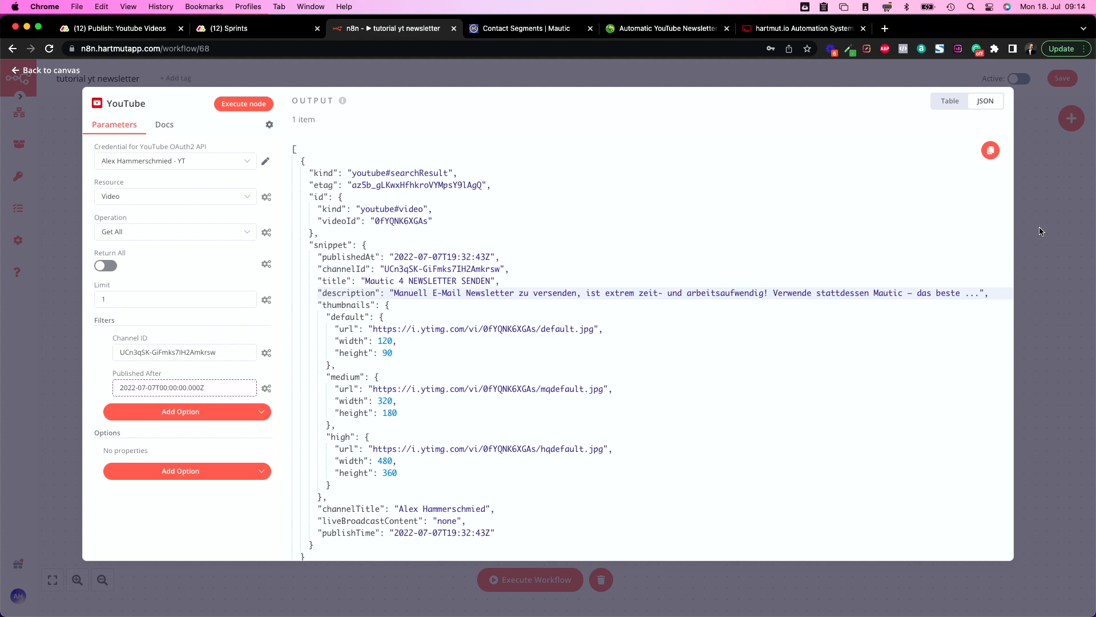
{"action": "left_click", "coordinate": [46, 69]}
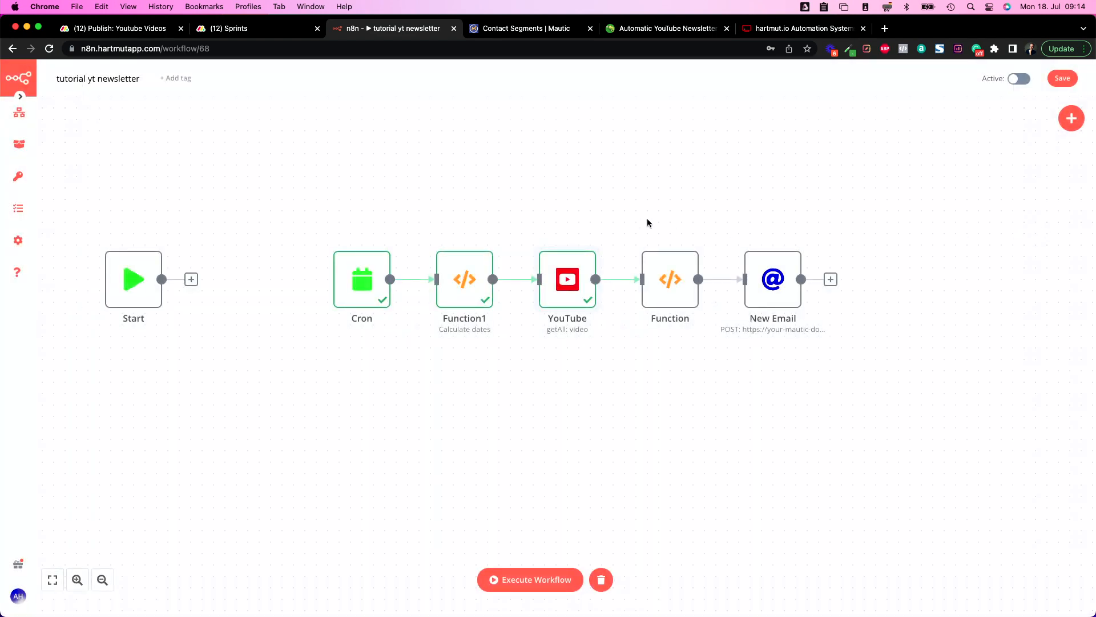
{"action": "mouse_move", "coordinate": [669, 292]}
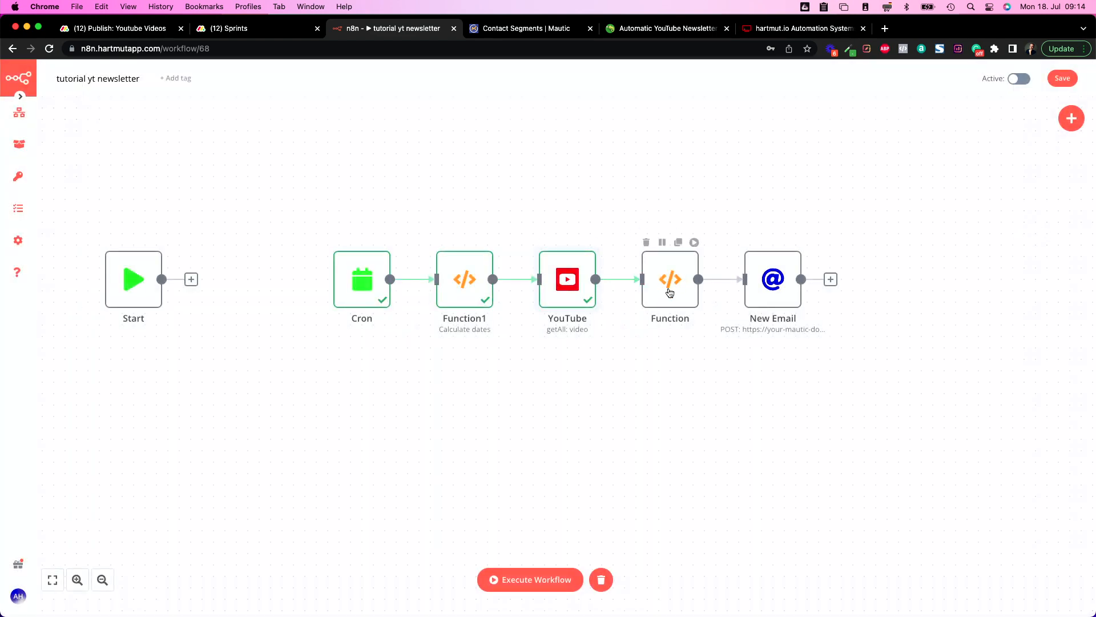
Open the Function node's JavaScript full-size and highlight the 12 in addHours.
{"action": "double_click", "coordinate": [669, 280]}
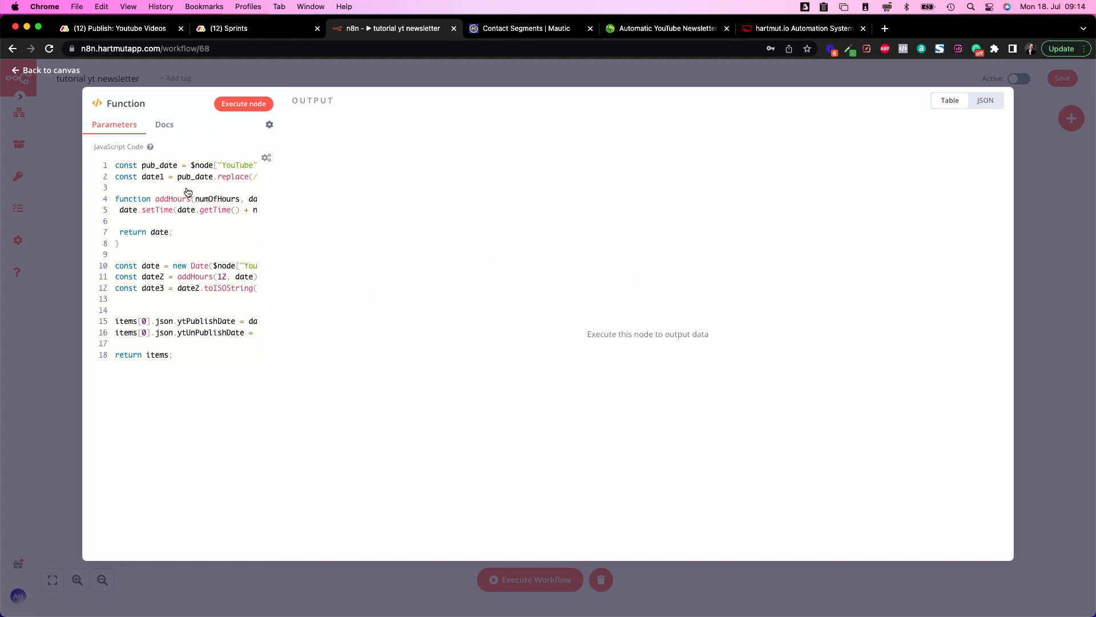
{"action": "left_click", "coordinate": [267, 157]}
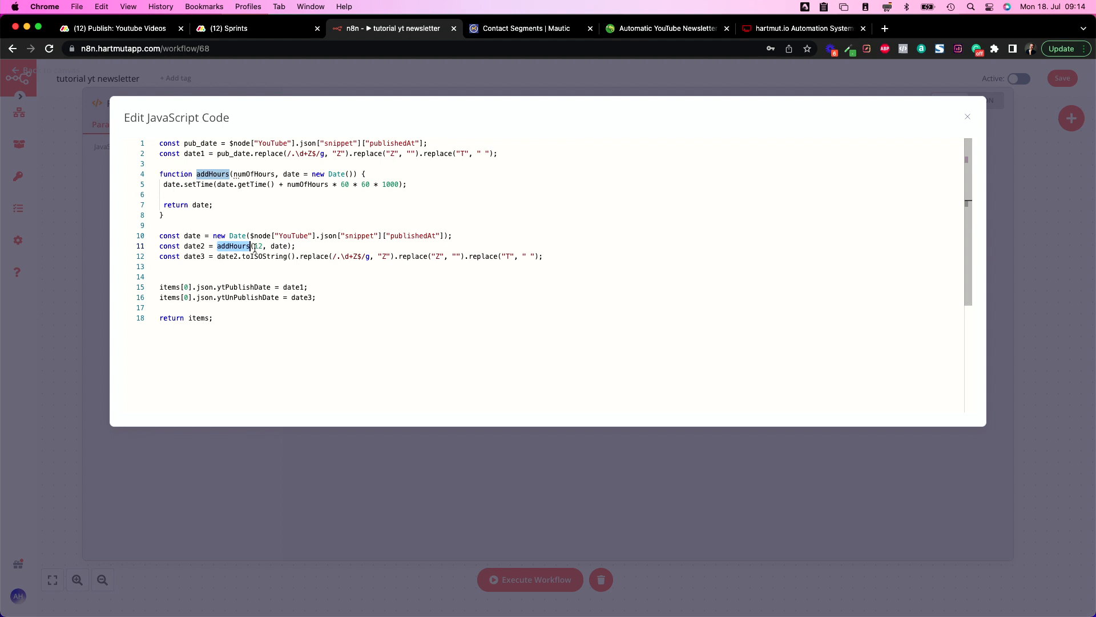
{"action": "mouse_move", "coordinate": [265, 255]}
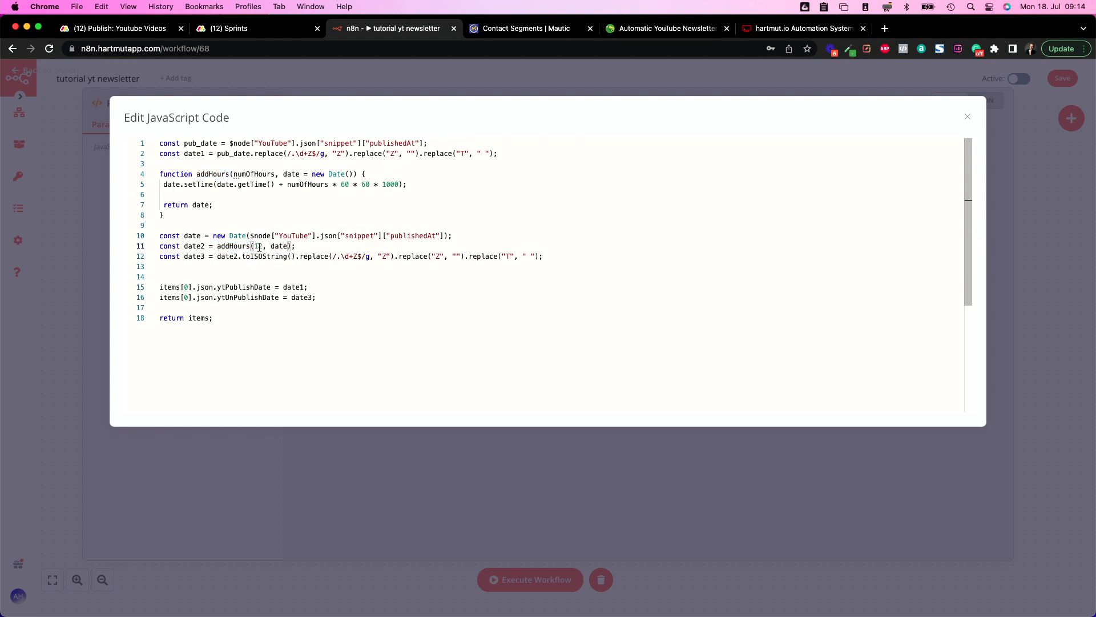
{"action": "double_click", "coordinate": [258, 246]}
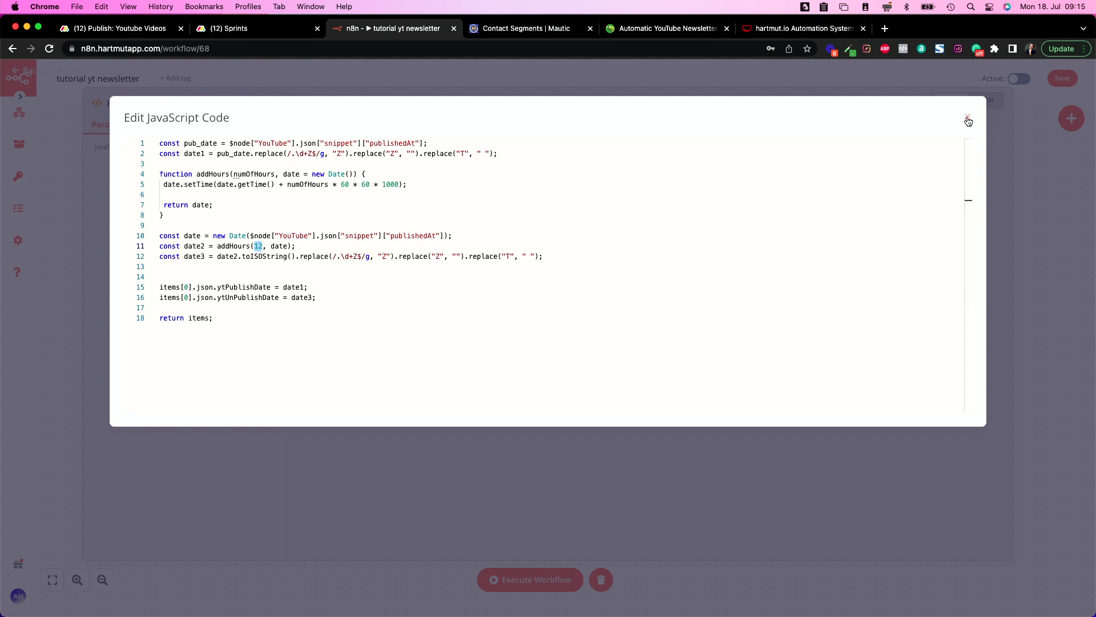
{"action": "mouse_move", "coordinate": [520, 224]}
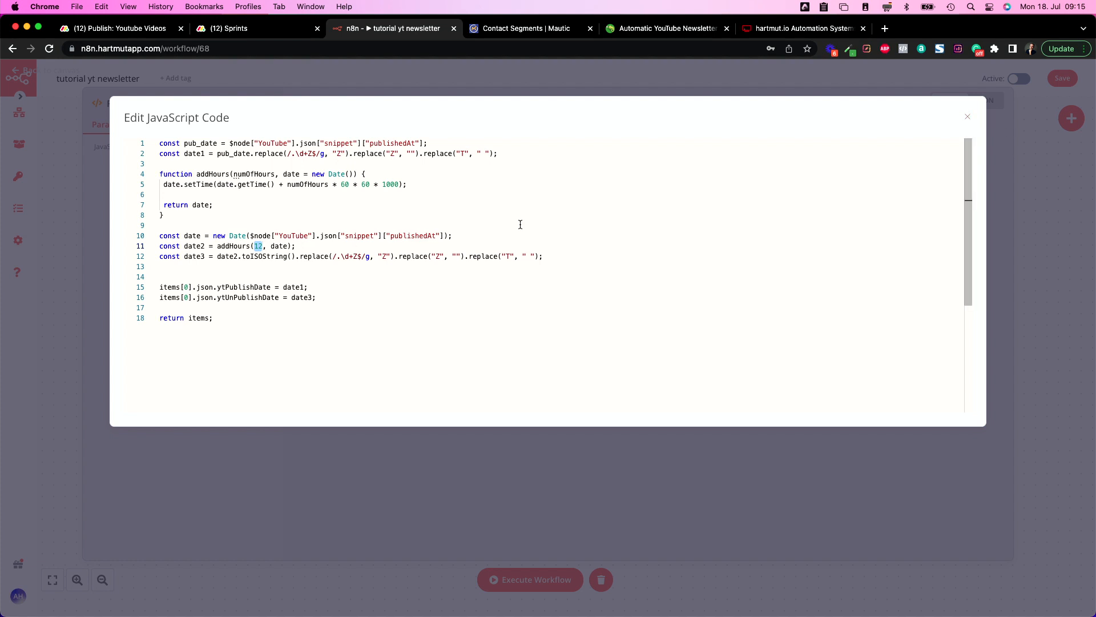
Close the Function node's JavaScript code editor.
{"action": "left_click", "coordinate": [967, 116]}
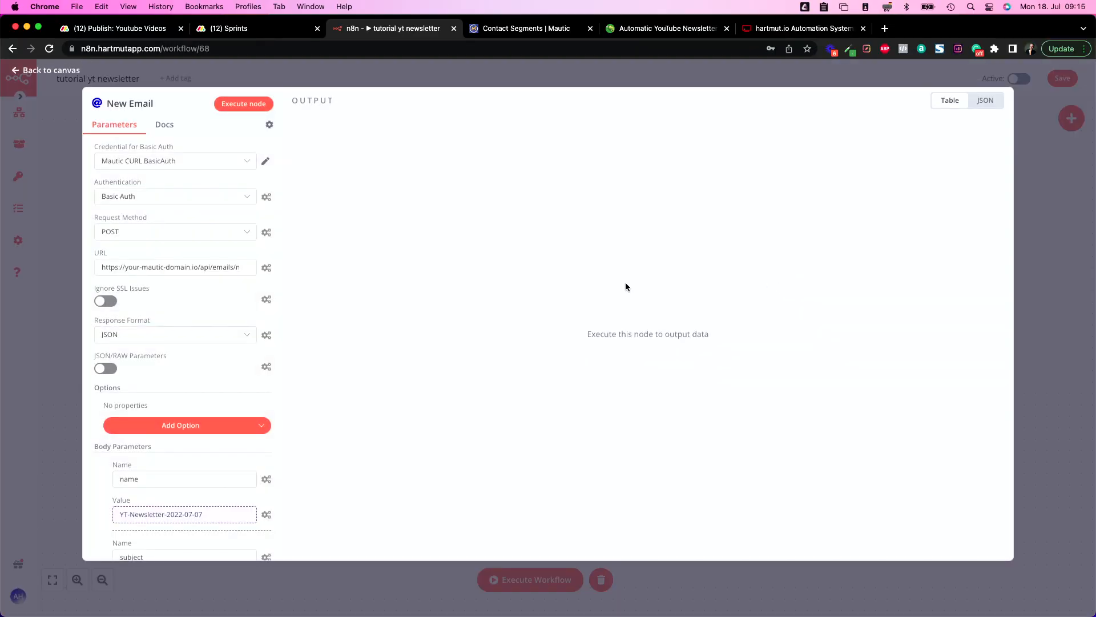
{"action": "mouse_move", "coordinate": [231, 177]}
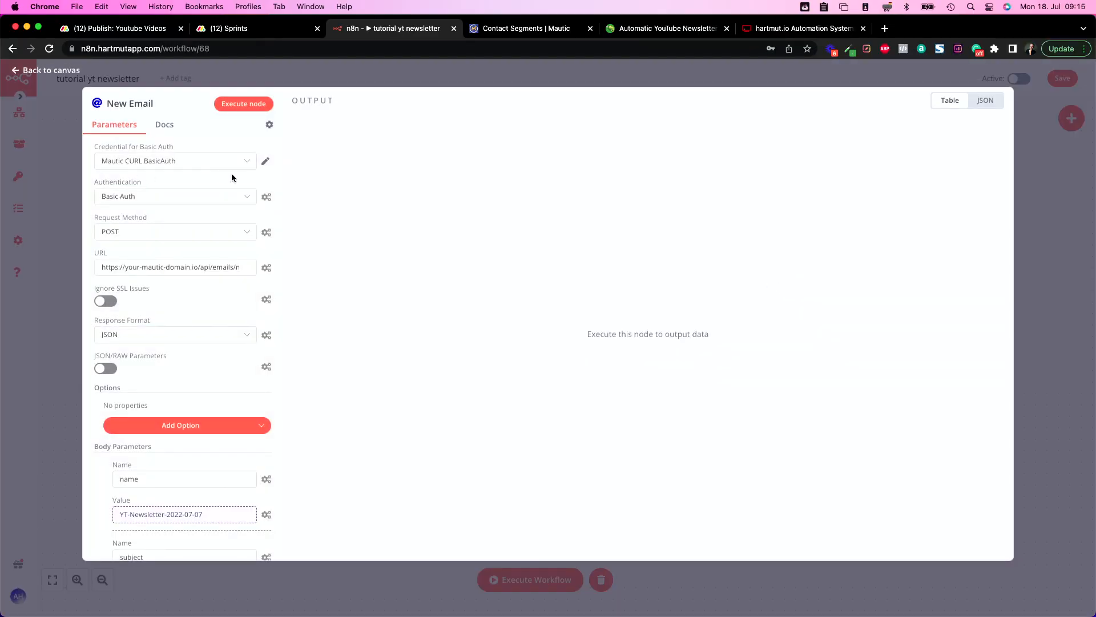
{"action": "mouse_move", "coordinate": [100, 168]}
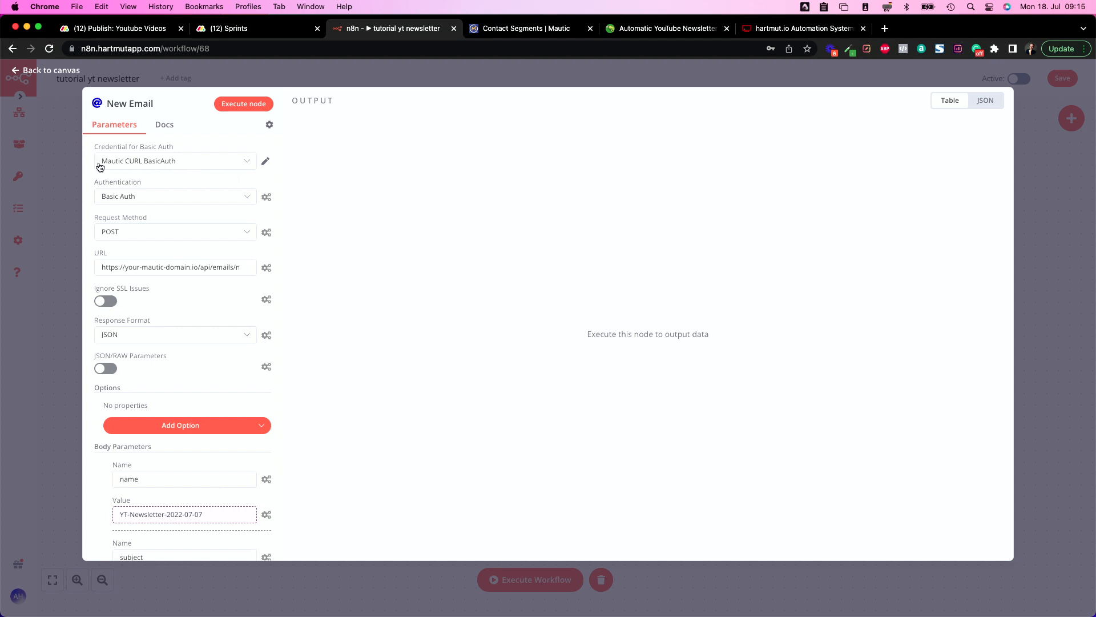
{"action": "mouse_move", "coordinate": [215, 148]}
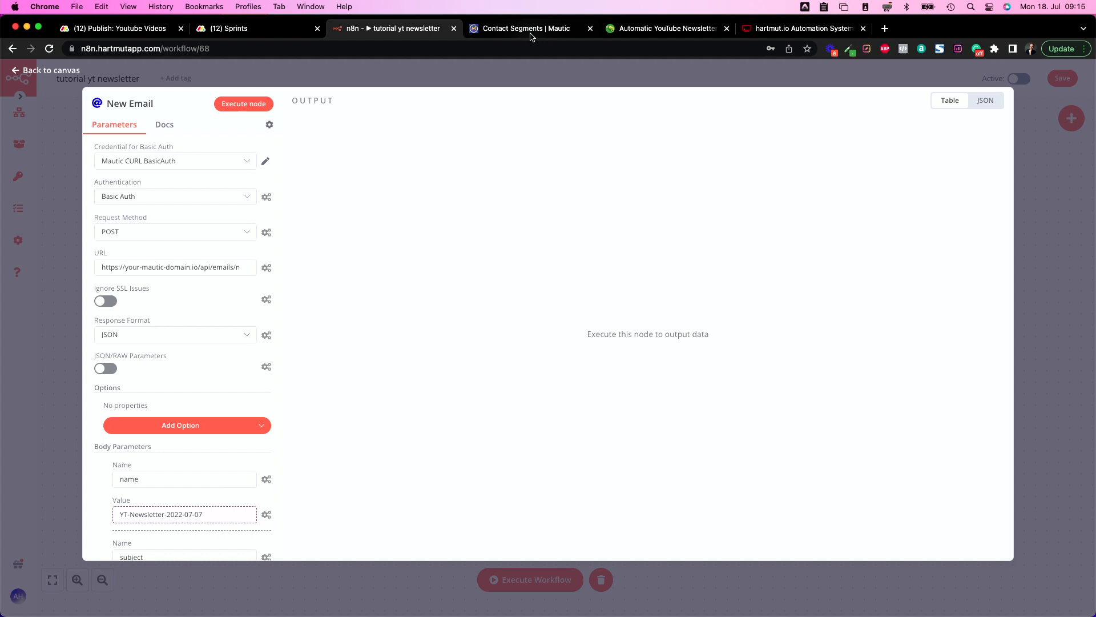
Verify API and HTTP basic auth are both Yes in Mautic, leave unsaved, return to n8n.
{"action": "left_click", "coordinate": [521, 28]}
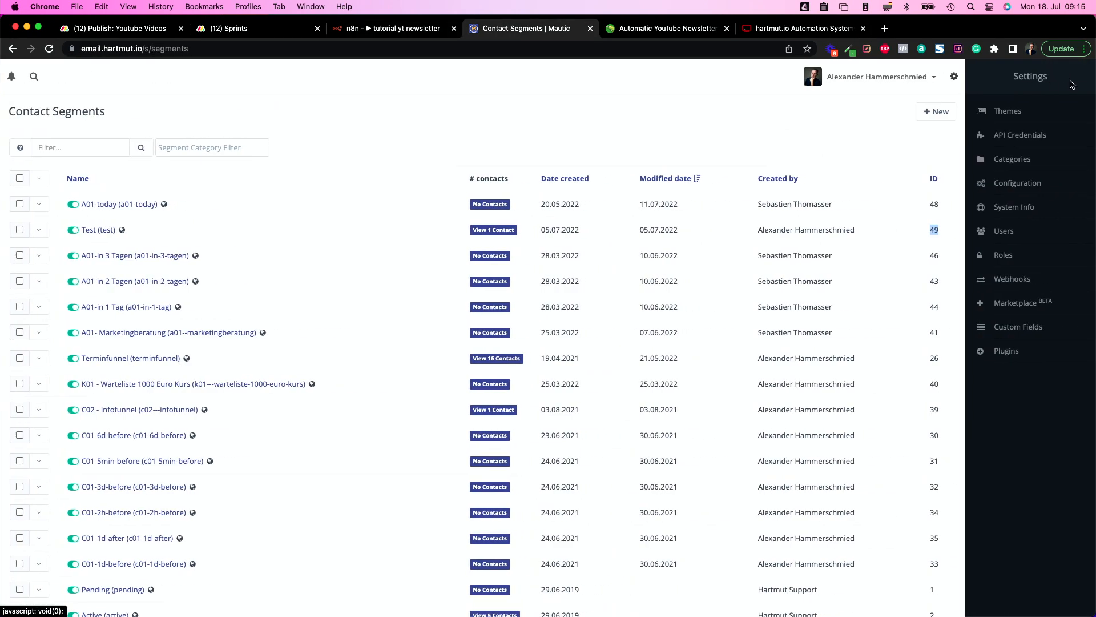
{"action": "mouse_move", "coordinate": [1021, 134]}
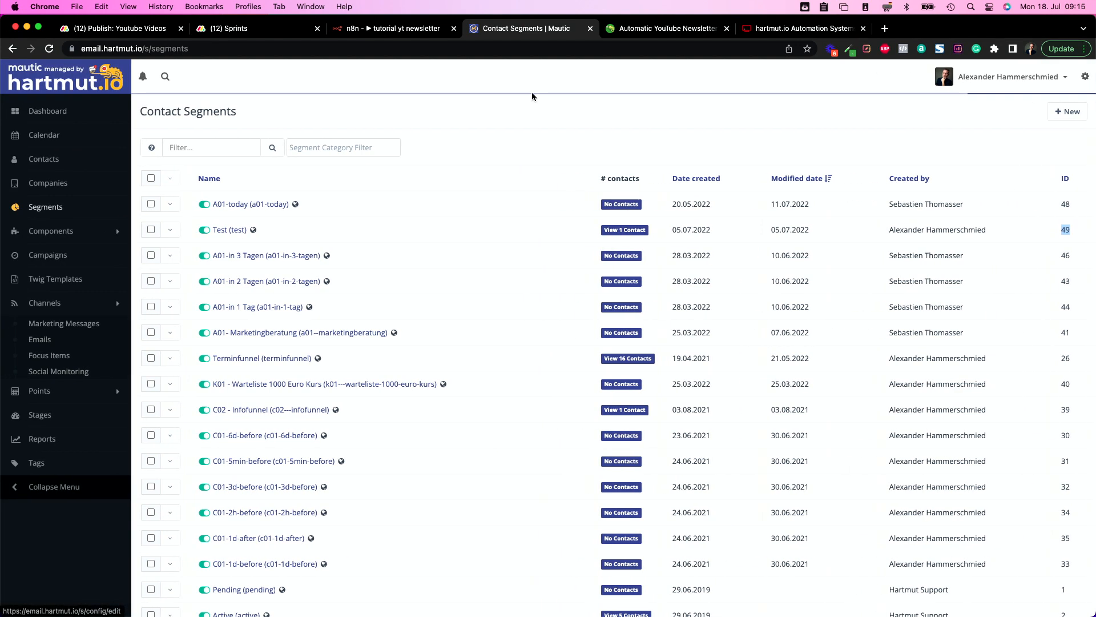
{"action": "mouse_move", "coordinate": [524, 168]}
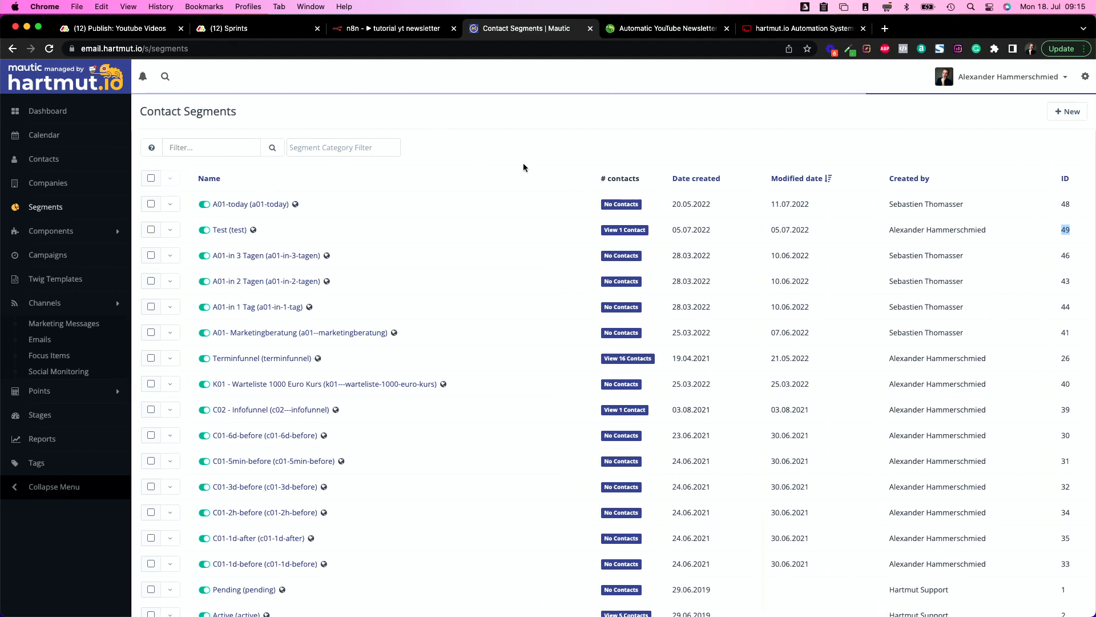
{"action": "left_click", "coordinate": [1085, 77]}
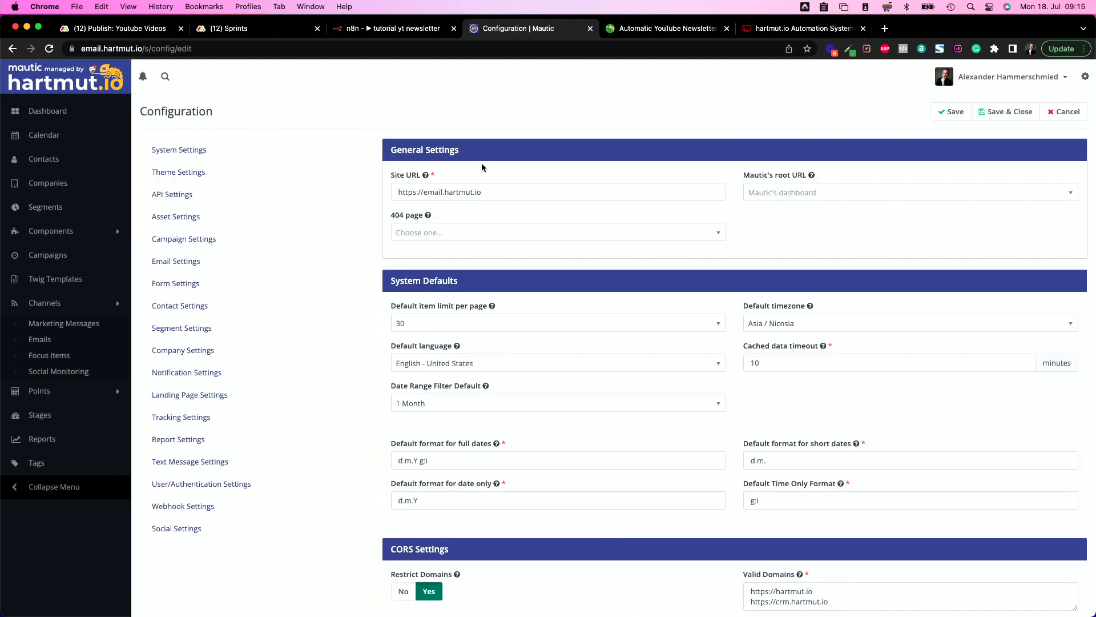
{"action": "left_click", "coordinate": [172, 193]}
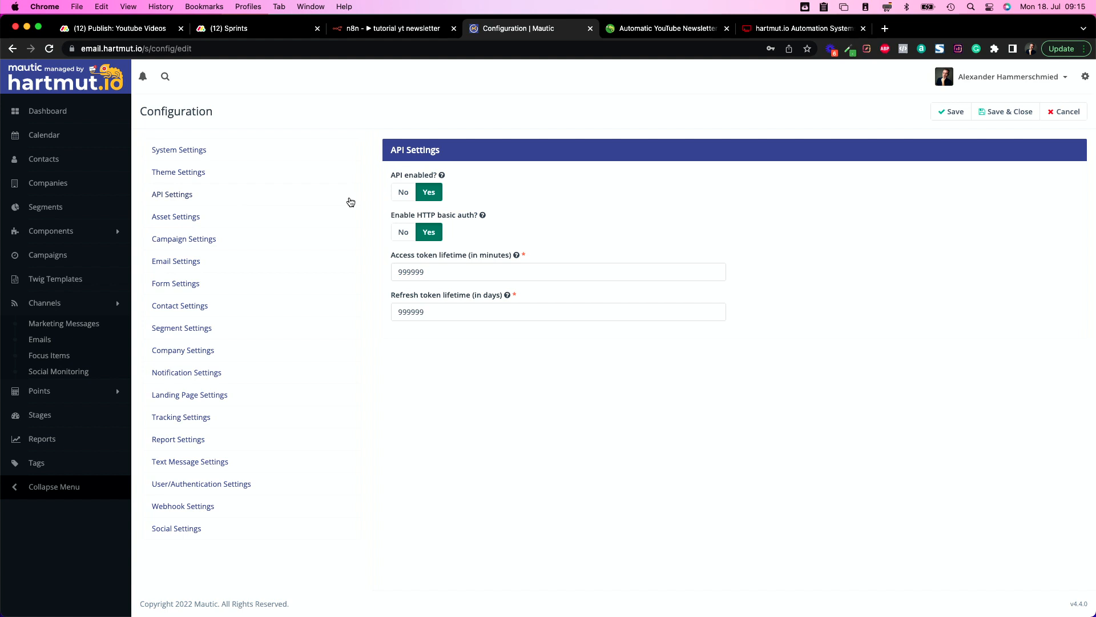
{"action": "mouse_move", "coordinate": [517, 230]}
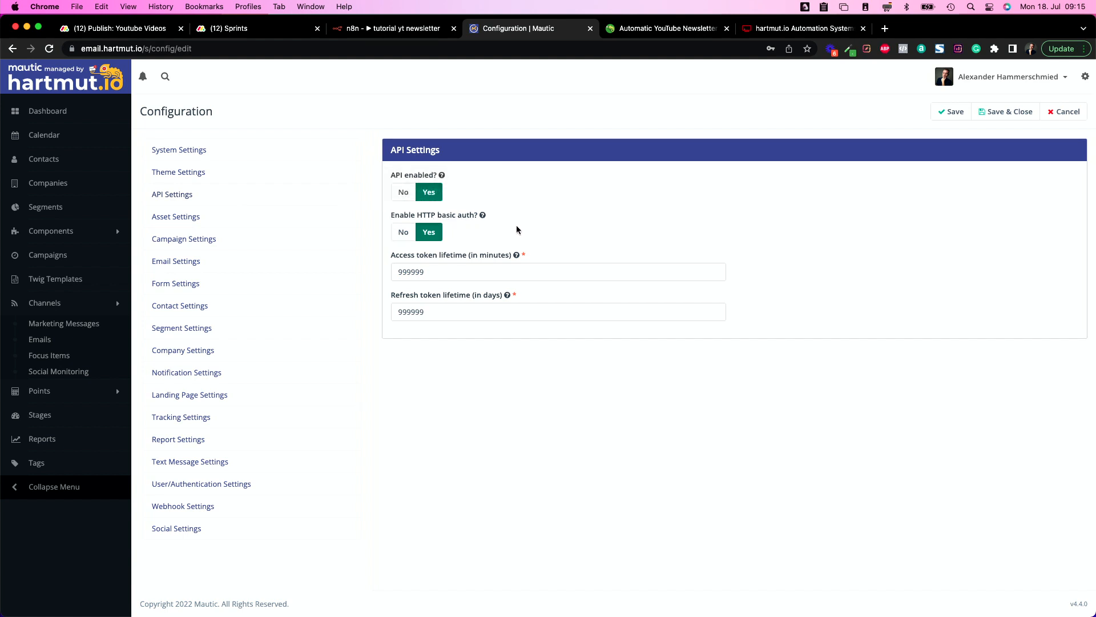
{"action": "mouse_move", "coordinate": [482, 214]}
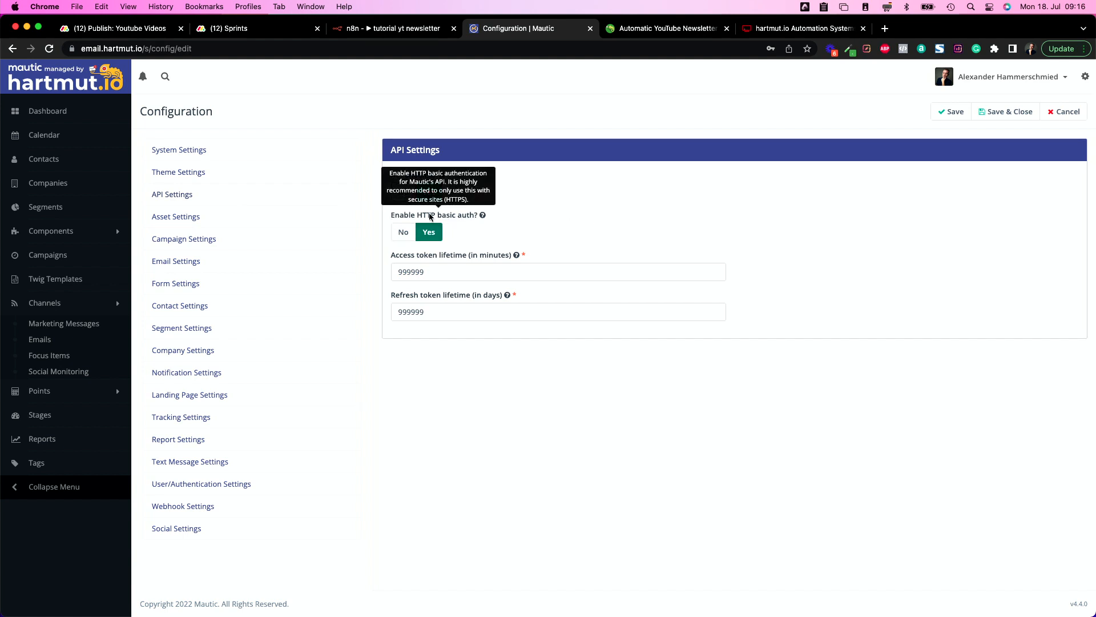
{"action": "mouse_move", "coordinate": [527, 231]}
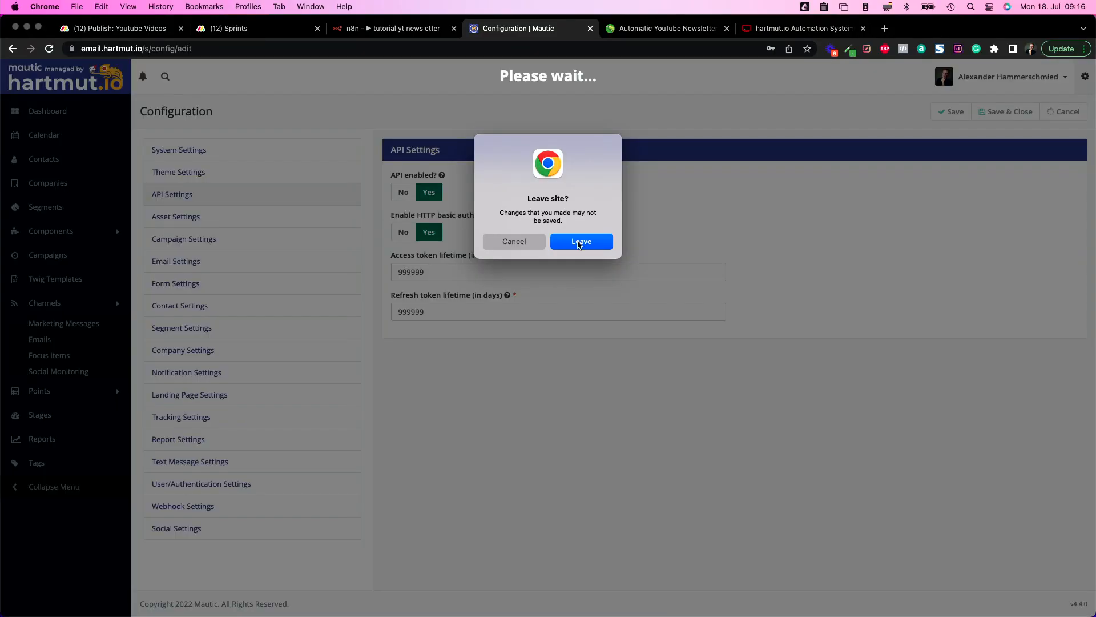
{"action": "left_click", "coordinate": [580, 241]}
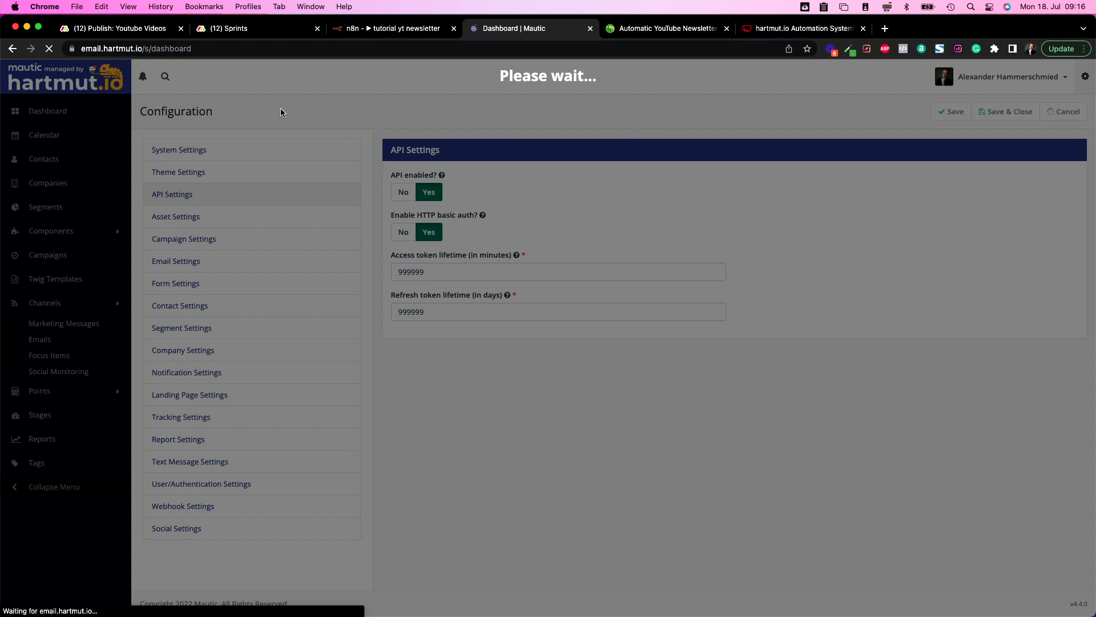
{"action": "left_click", "coordinate": [392, 28]}
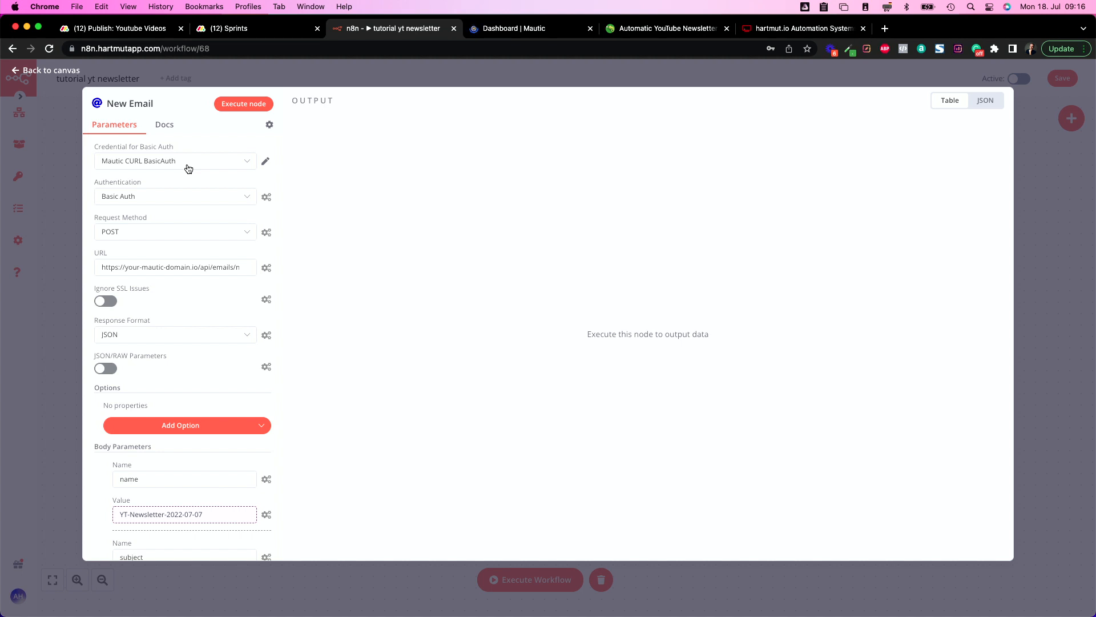
{"action": "mouse_move", "coordinate": [128, 233]}
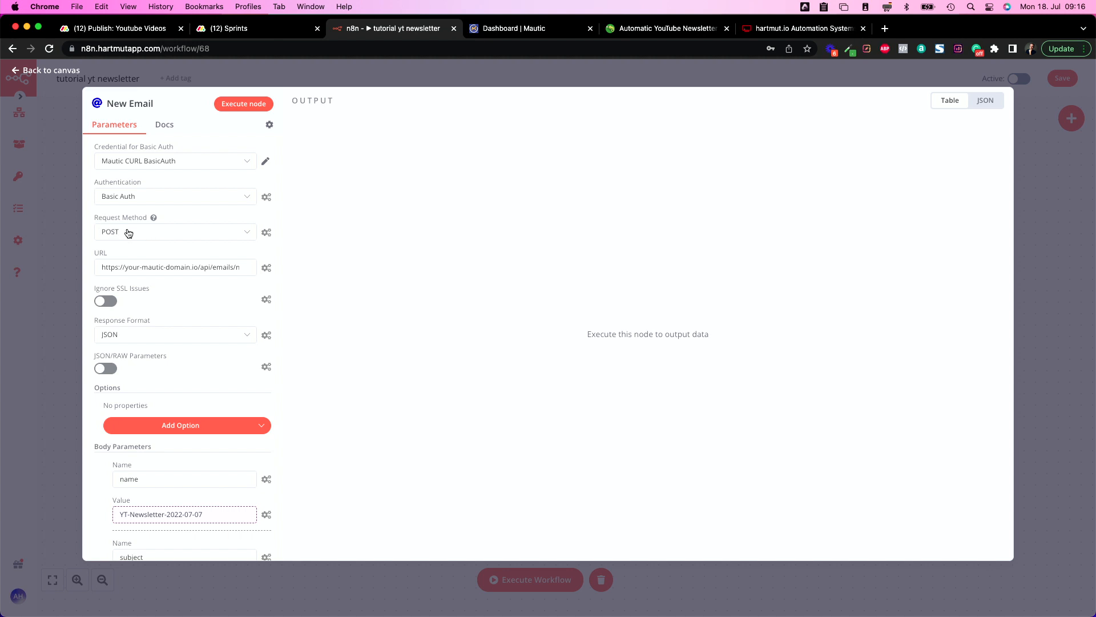
{"action": "mouse_move", "coordinate": [160, 266]}
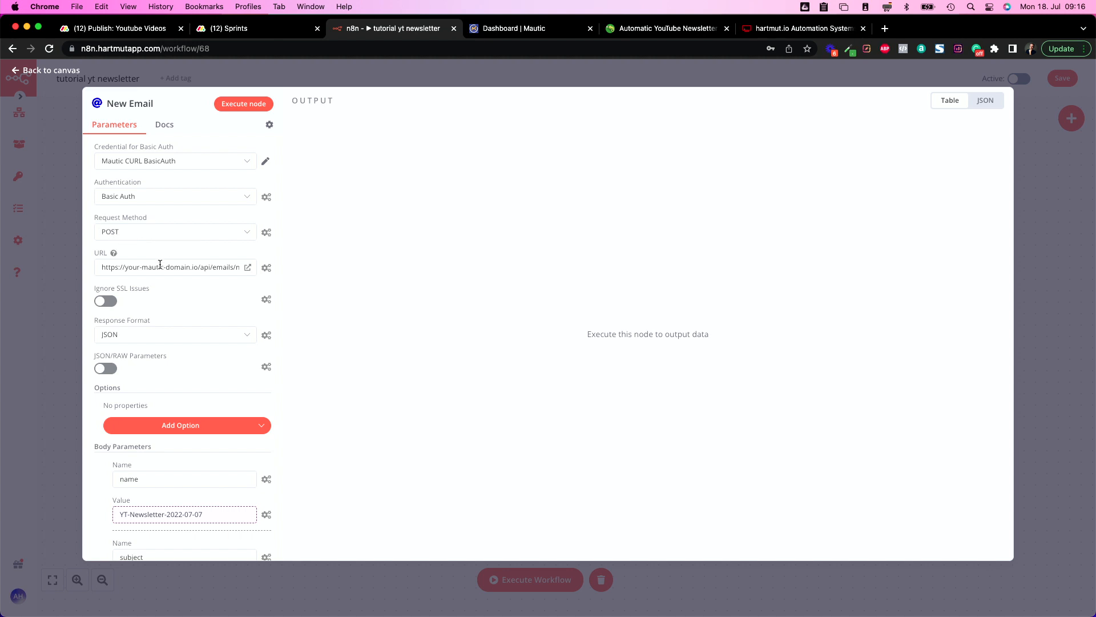
Select the placeholder domain in the New Email URL to replace it with email.hartmut.io.
{"action": "left_click", "coordinate": [175, 267]}
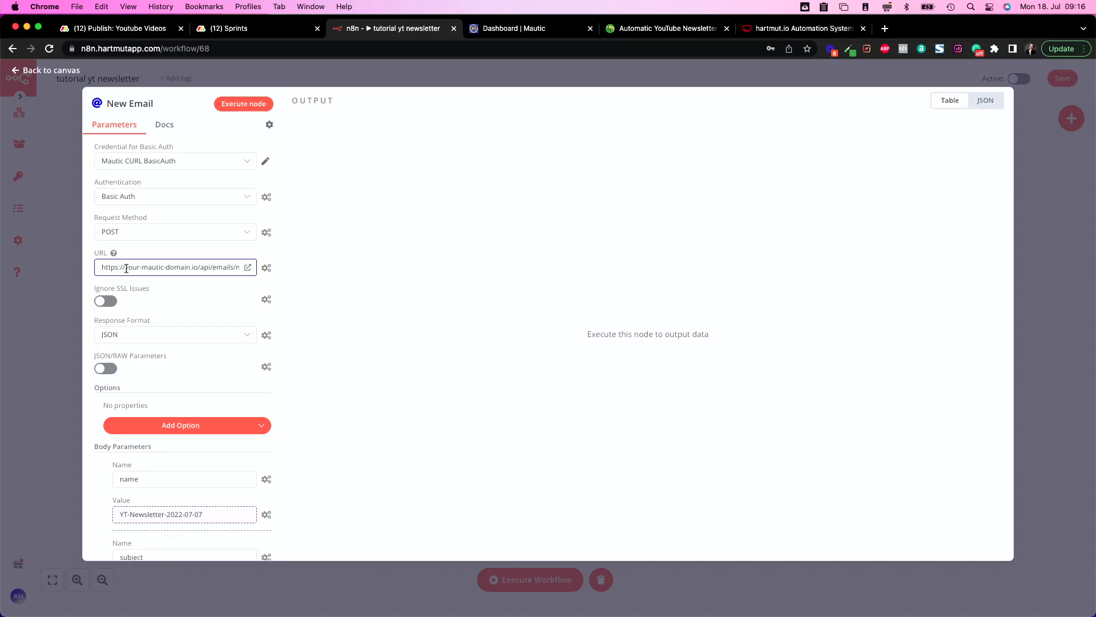
{"action": "double_click", "coordinate": [147, 267]}
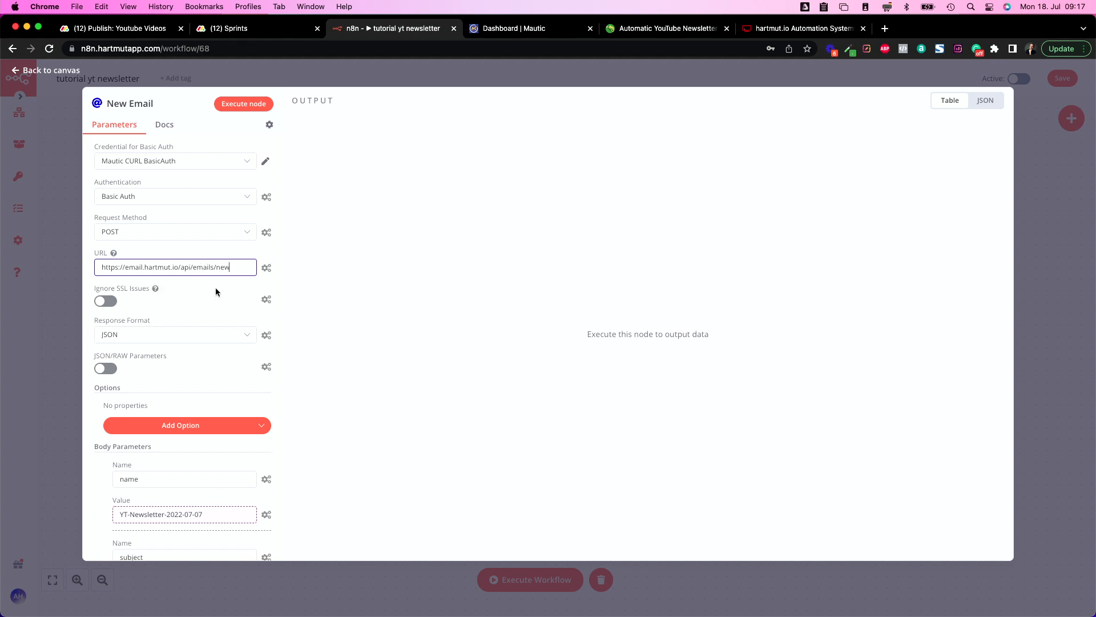
{"action": "mouse_move", "coordinate": [140, 327]}
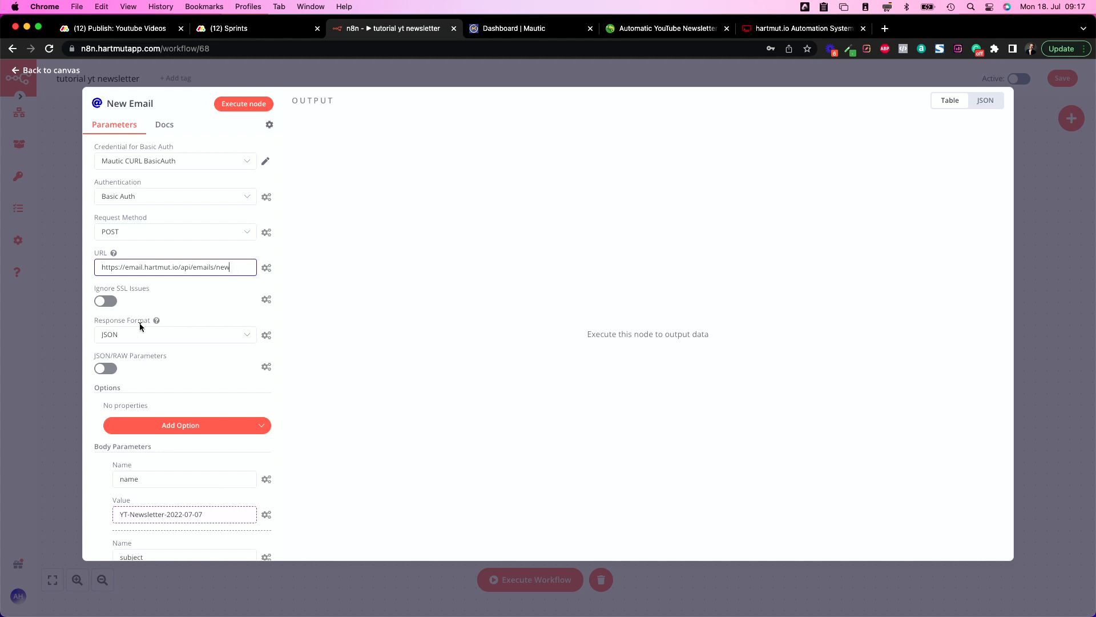
Change the New Email body parameter isPublished from 1 to 0.
{"action": "scroll", "scroll_direction": "down", "scroll_amount": 3}
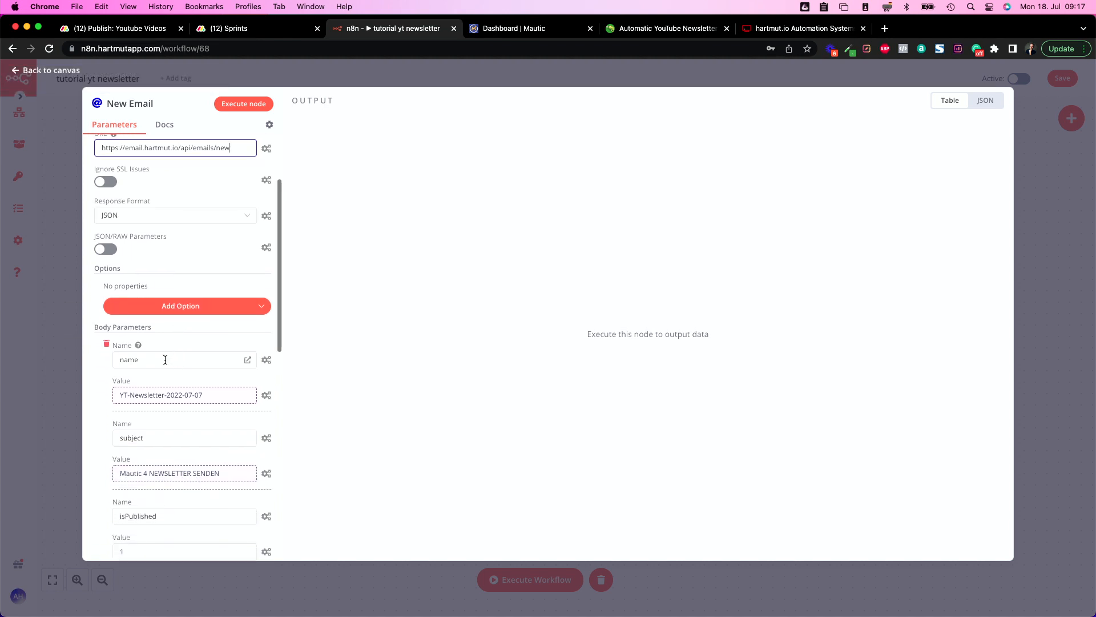
{"action": "scroll", "scroll_direction": "down", "scroll_amount": 3}
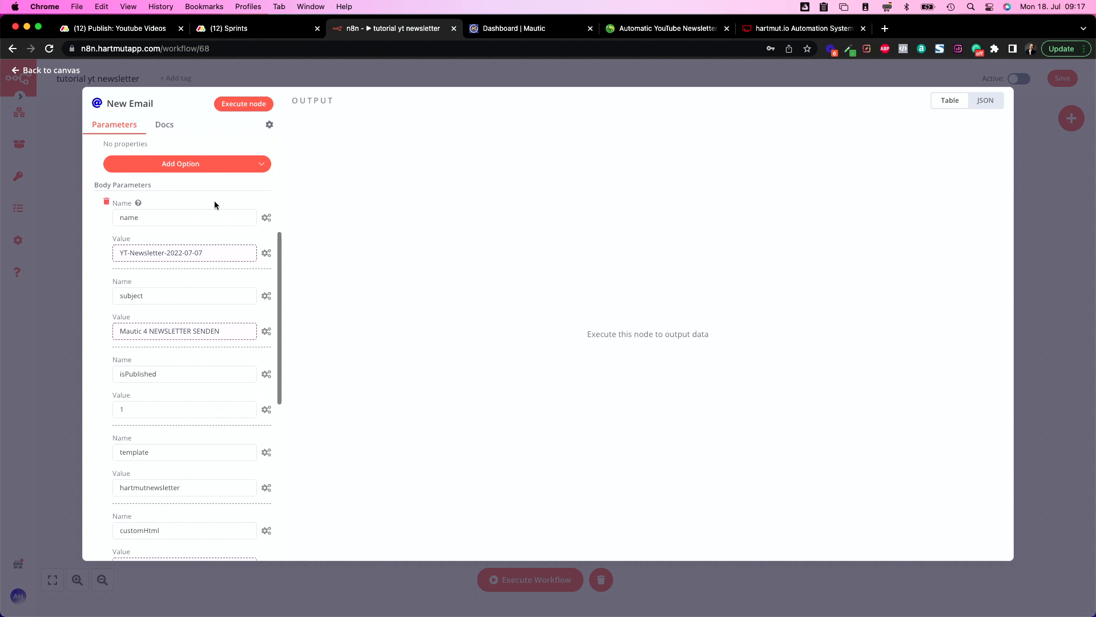
{"action": "mouse_move", "coordinate": [199, 231]}
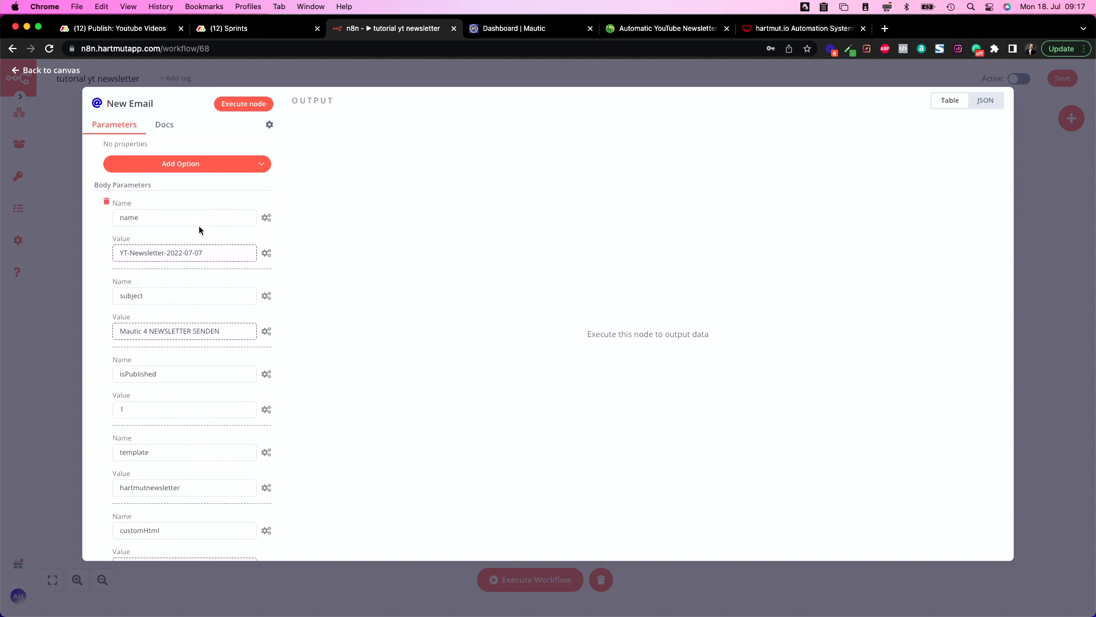
{"action": "mouse_move", "coordinate": [183, 231]}
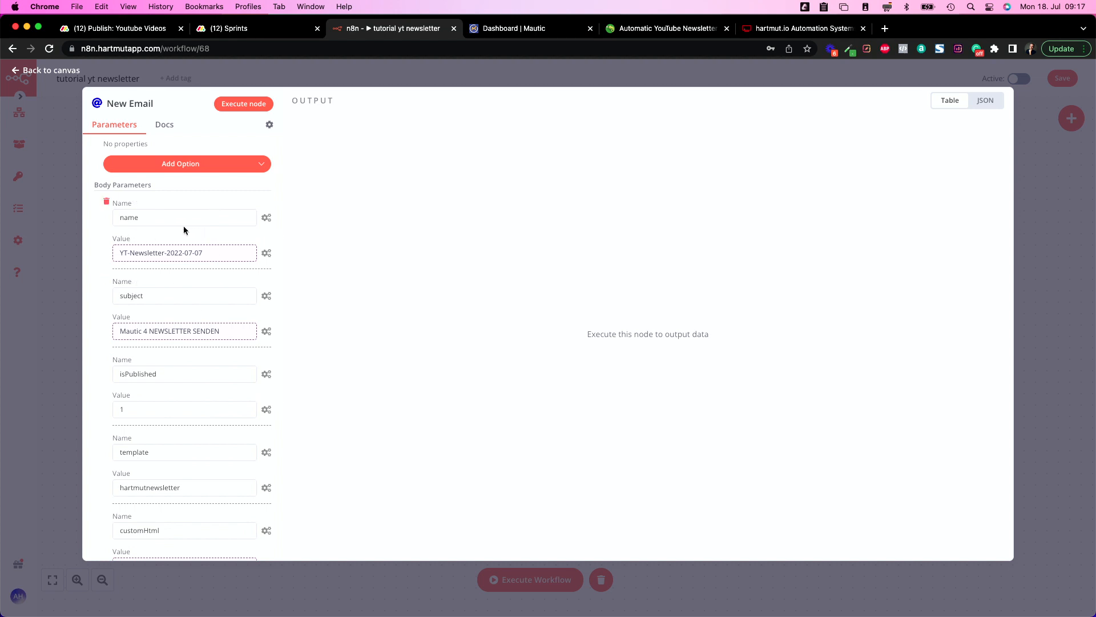
{"action": "left_click", "coordinate": [267, 252]}
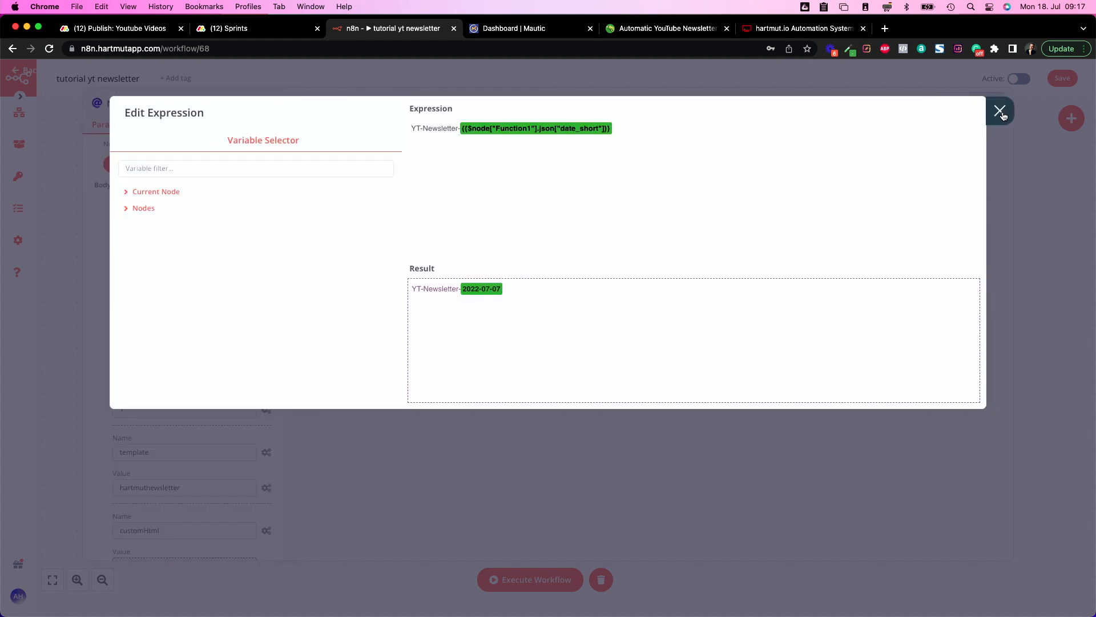
{"action": "left_click", "coordinate": [1001, 112]}
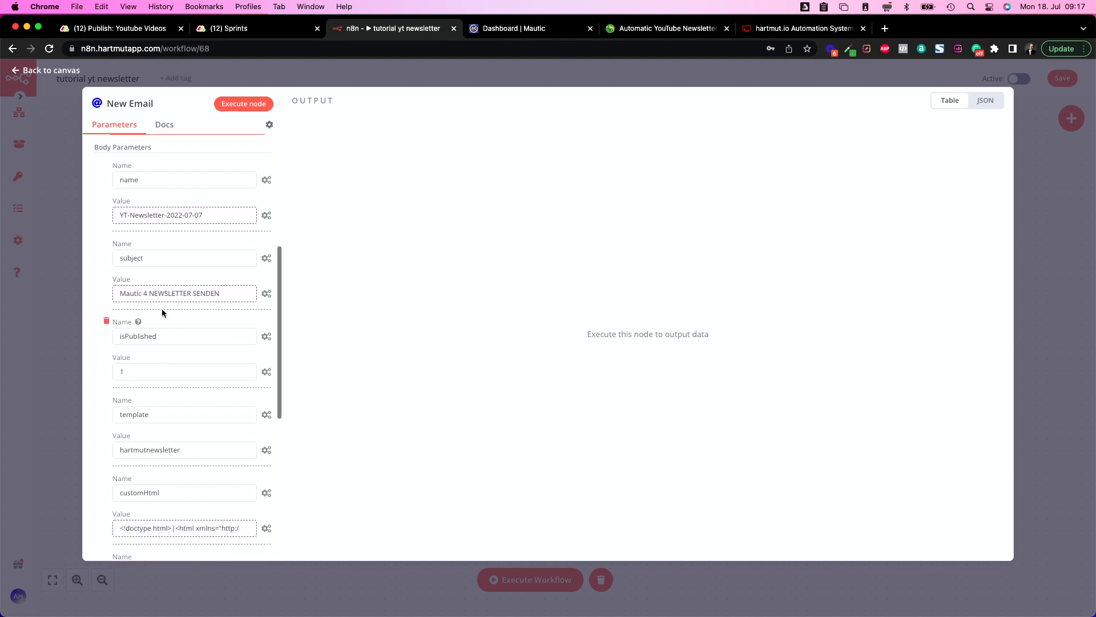
{"action": "left_click", "coordinate": [184, 371]}
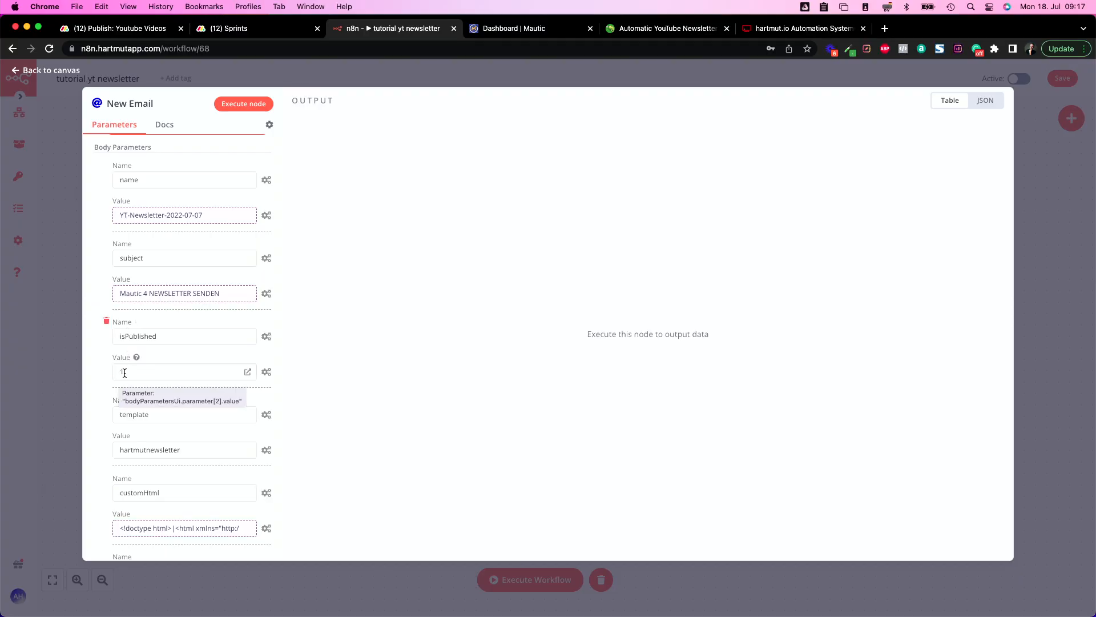
{"action": "type", "text": "0"}
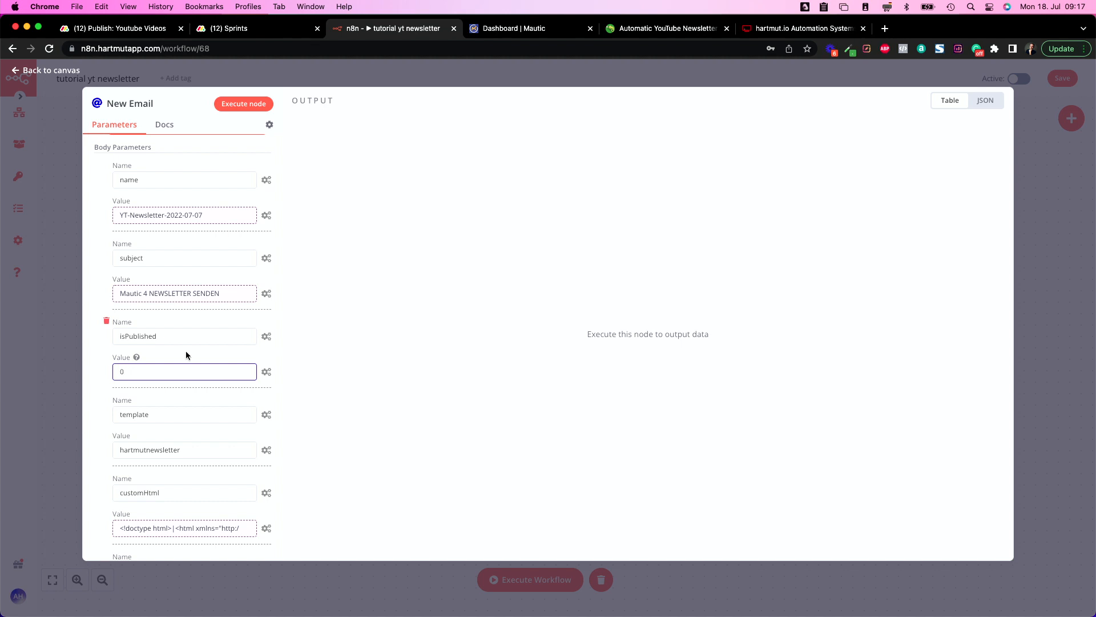
Set the template body parameter to automateyt.
{"action": "scroll", "scroll_direction": "down", "scroll_amount": 3}
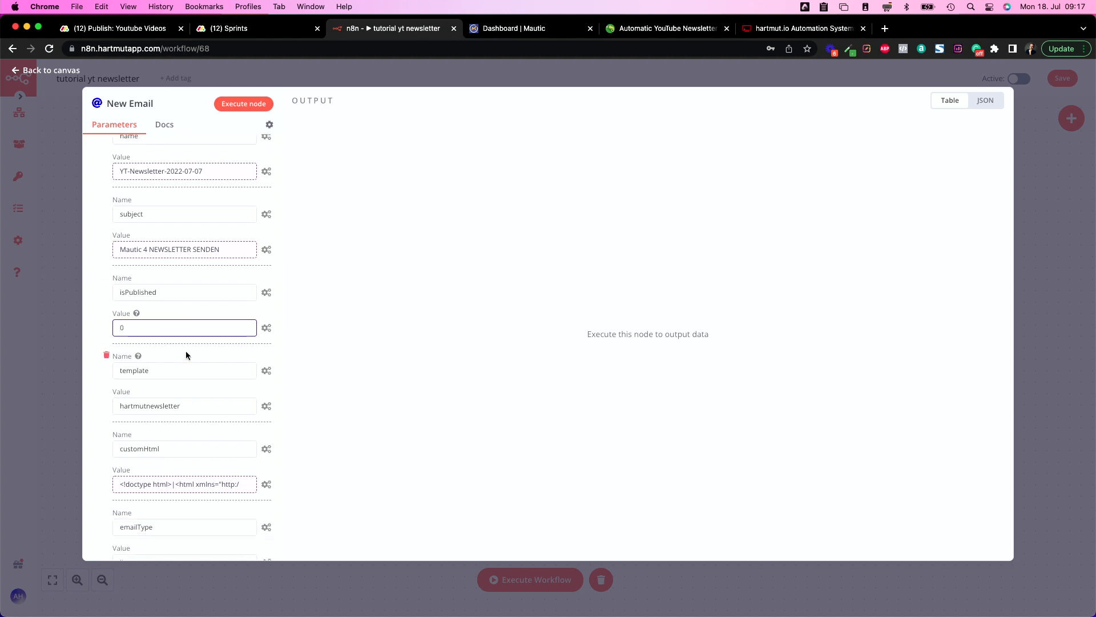
{"action": "mouse_move", "coordinate": [161, 330]}
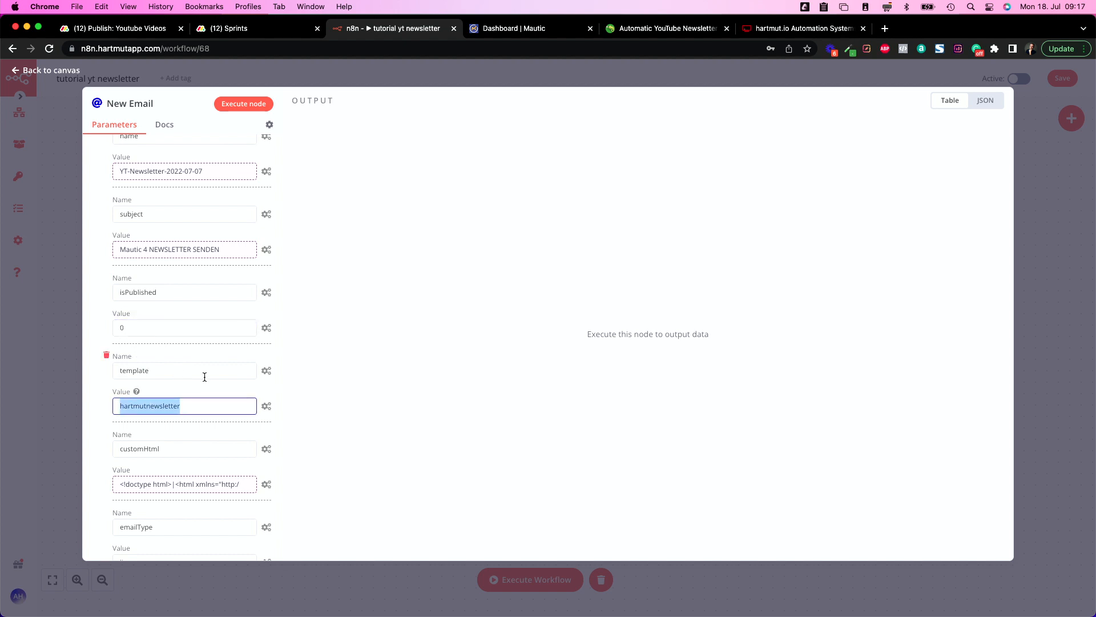
{"action": "type", "text": "automateyt"}
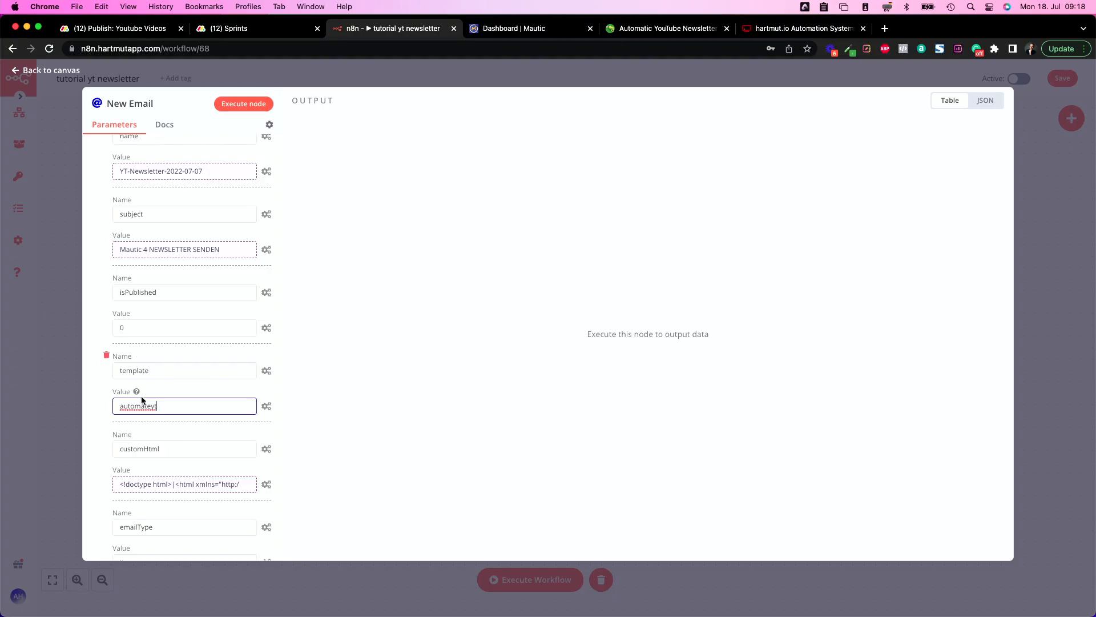
{"action": "mouse_move", "coordinate": [190, 413]}
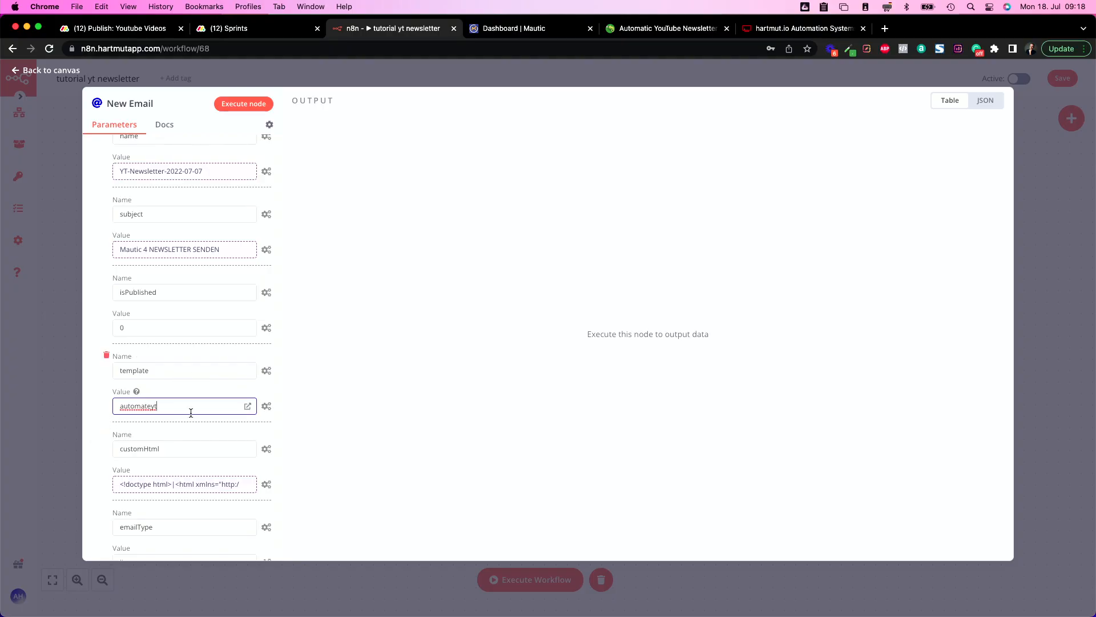
{"action": "scroll", "scroll_direction": "down", "scroll_amount": 3}
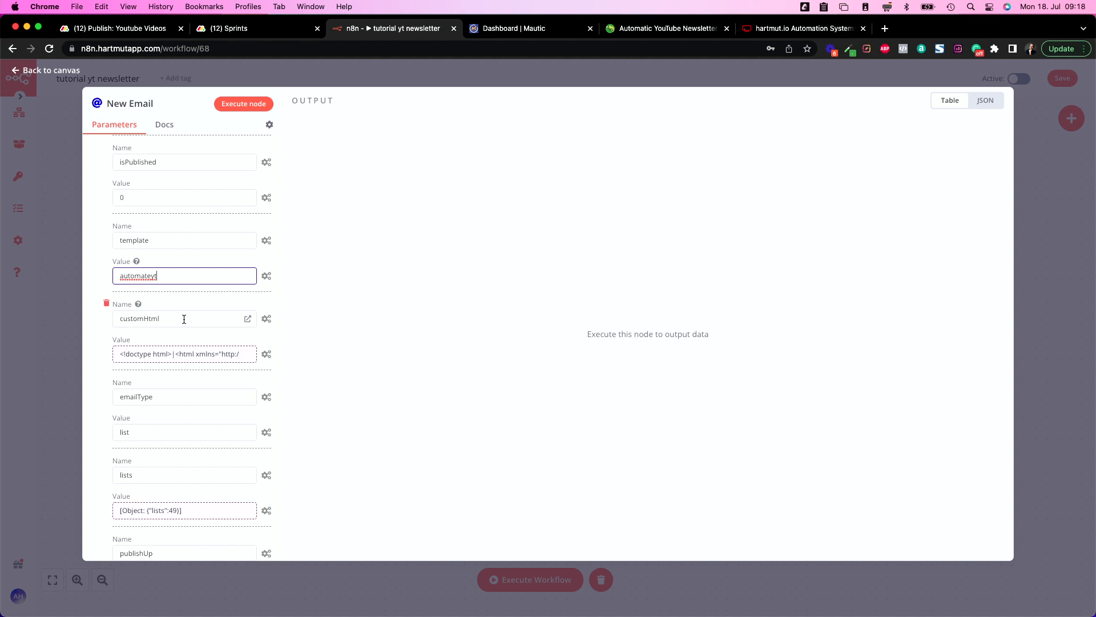
{"action": "mouse_move", "coordinate": [171, 318]}
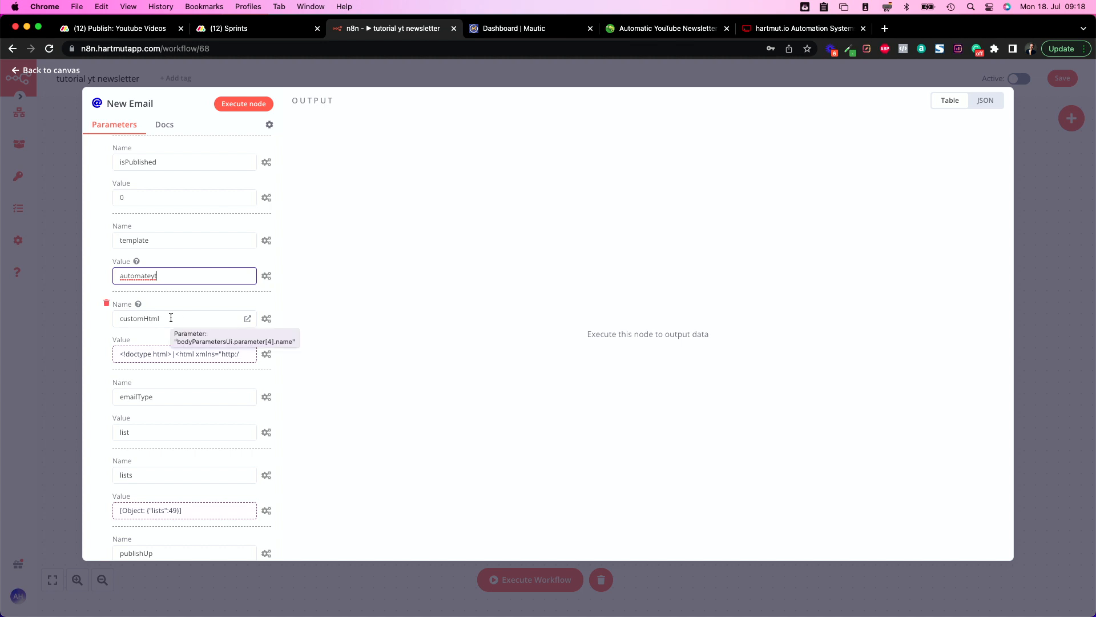
{"action": "left_click", "coordinate": [247, 318]}
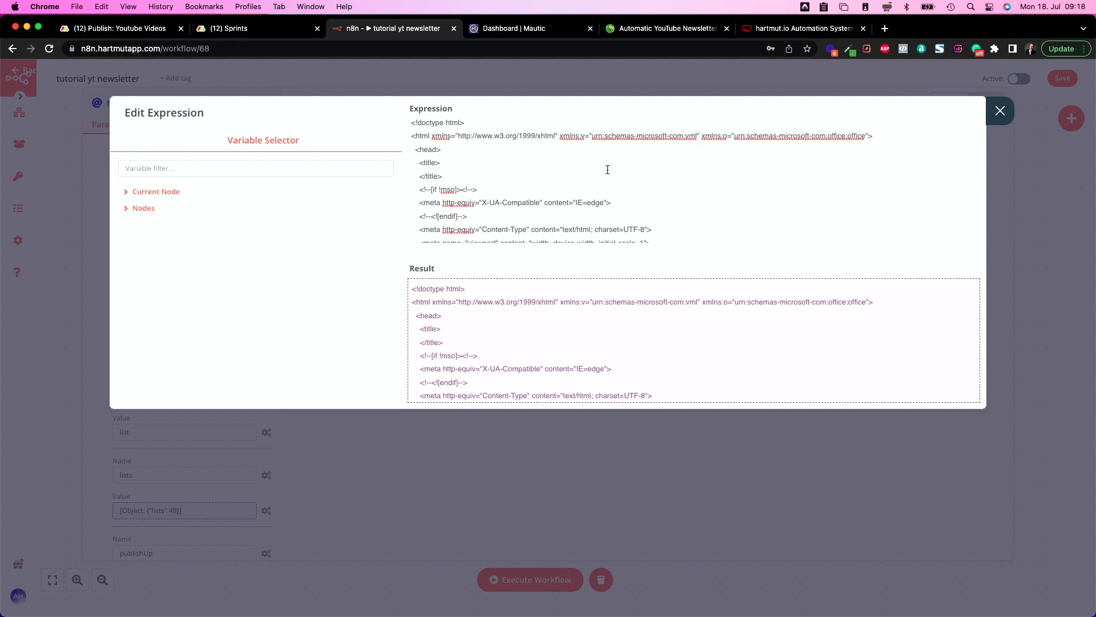
Insert the YouTube snippet title variable into the email's heading paragraph.
{"action": "scroll", "scroll_direction": "down", "scroll_amount": 3}
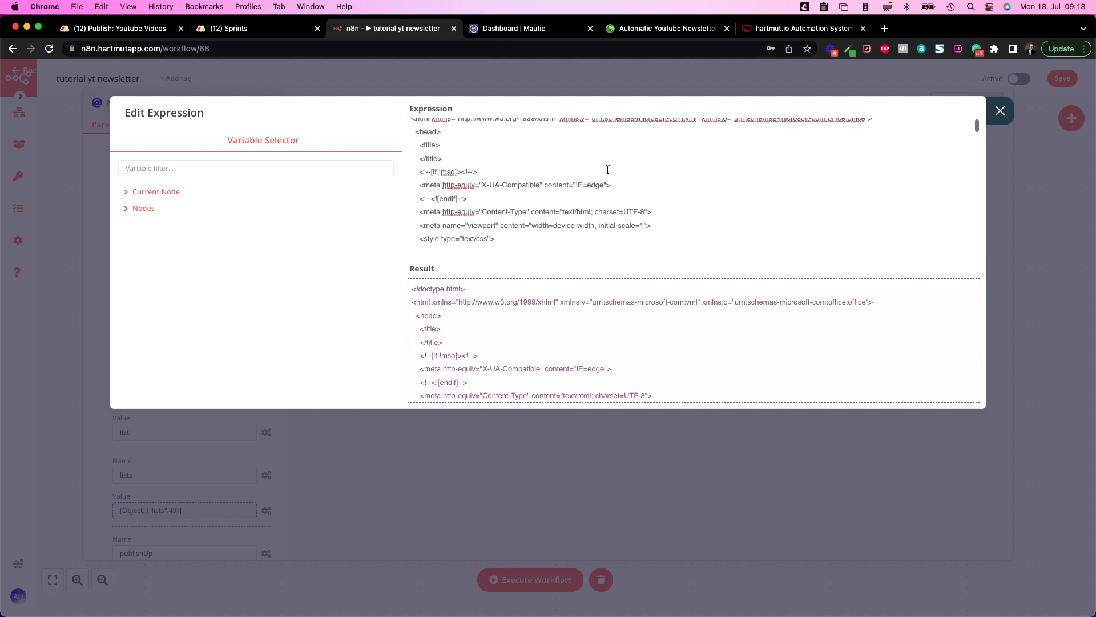
{"action": "key", "text": "cmd+f"}
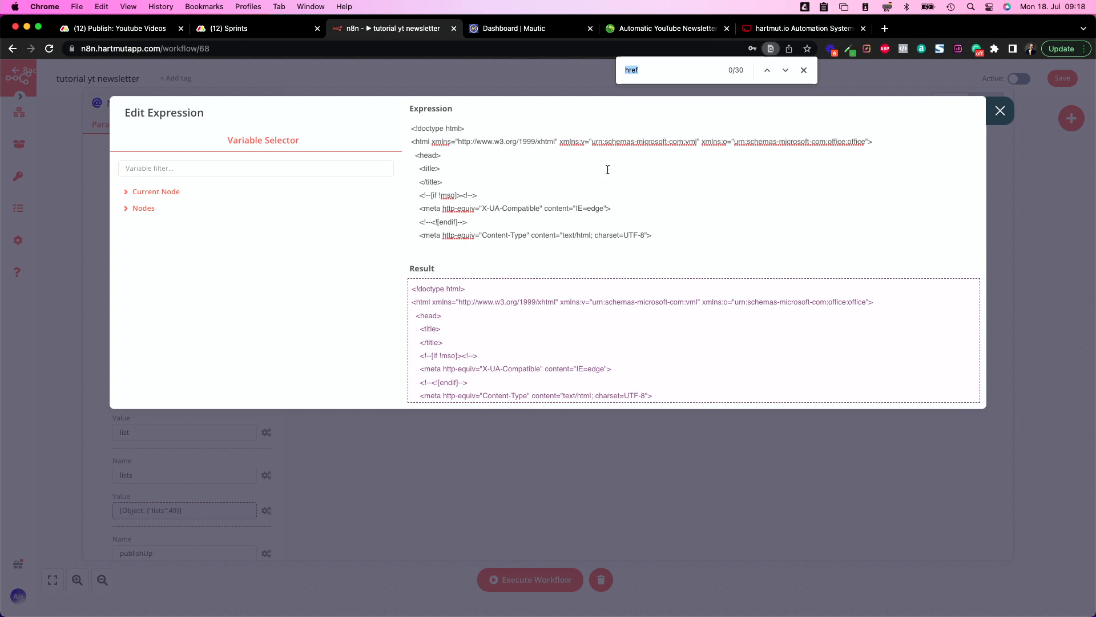
{"action": "mouse_move", "coordinate": [640, 96]}
{"action": "type", "text": "title"}
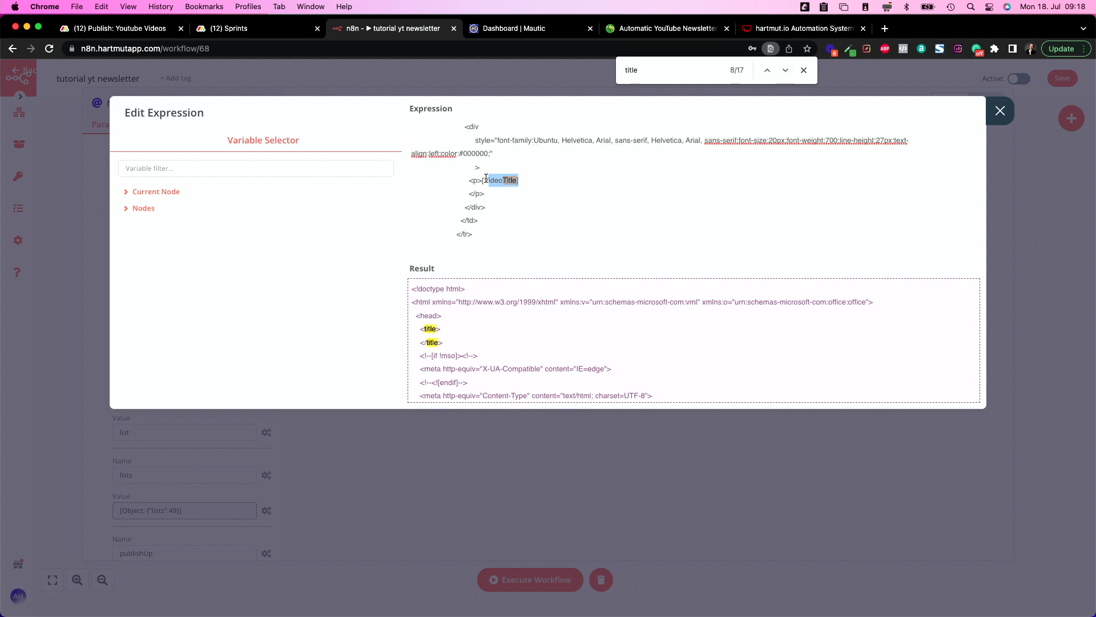
{"action": "left_click", "coordinate": [144, 208]}
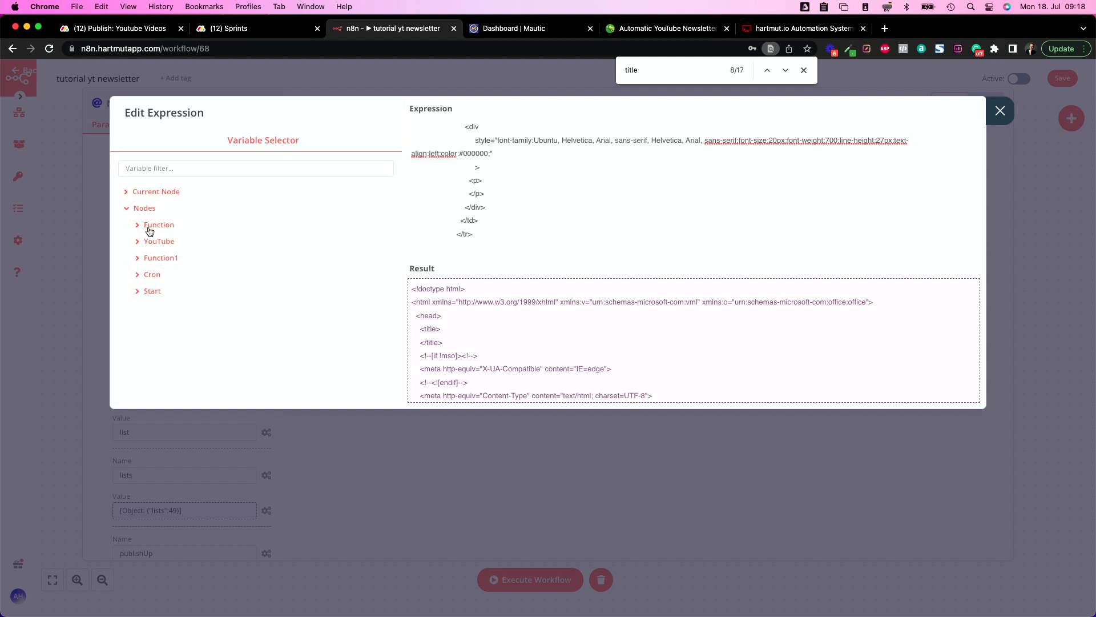
{"action": "left_click", "coordinate": [159, 241]}
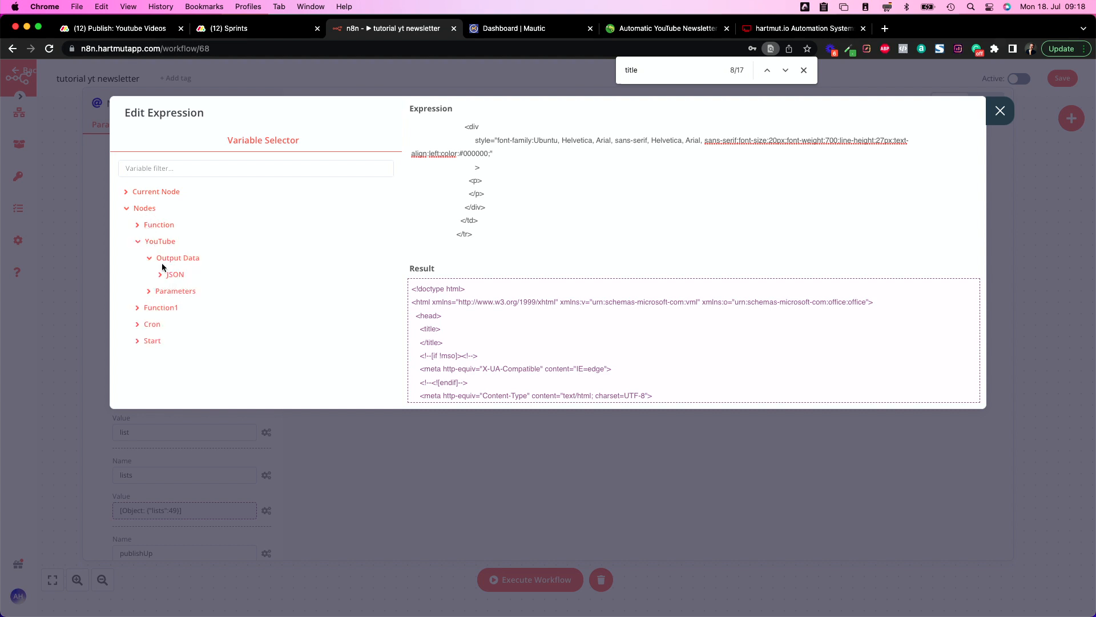
{"action": "left_click", "coordinate": [162, 274]}
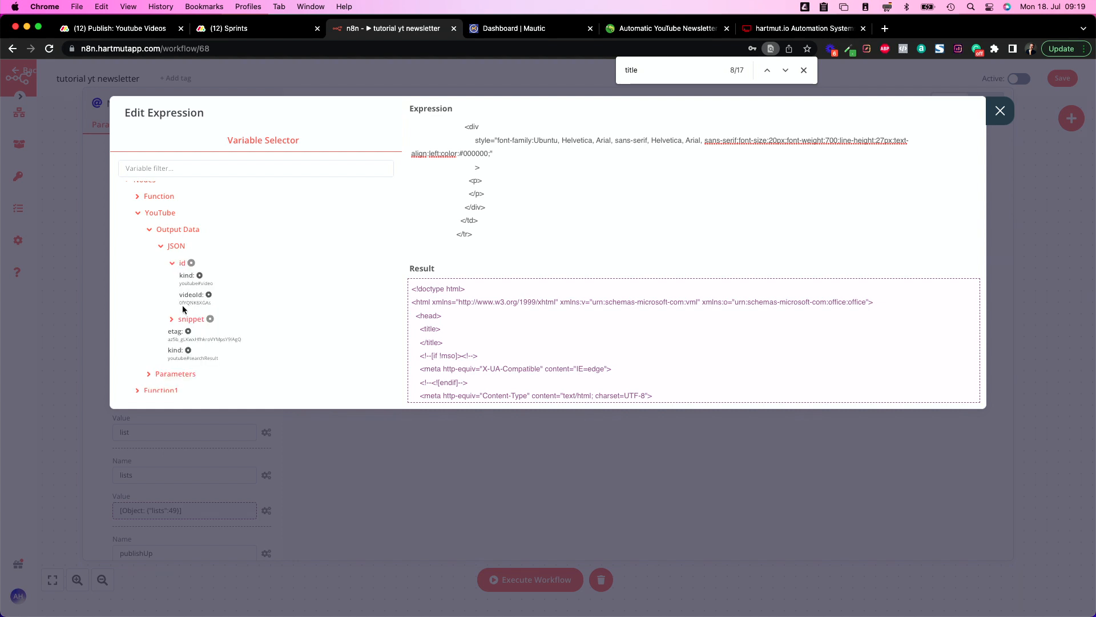
{"action": "left_click", "coordinate": [172, 318]}
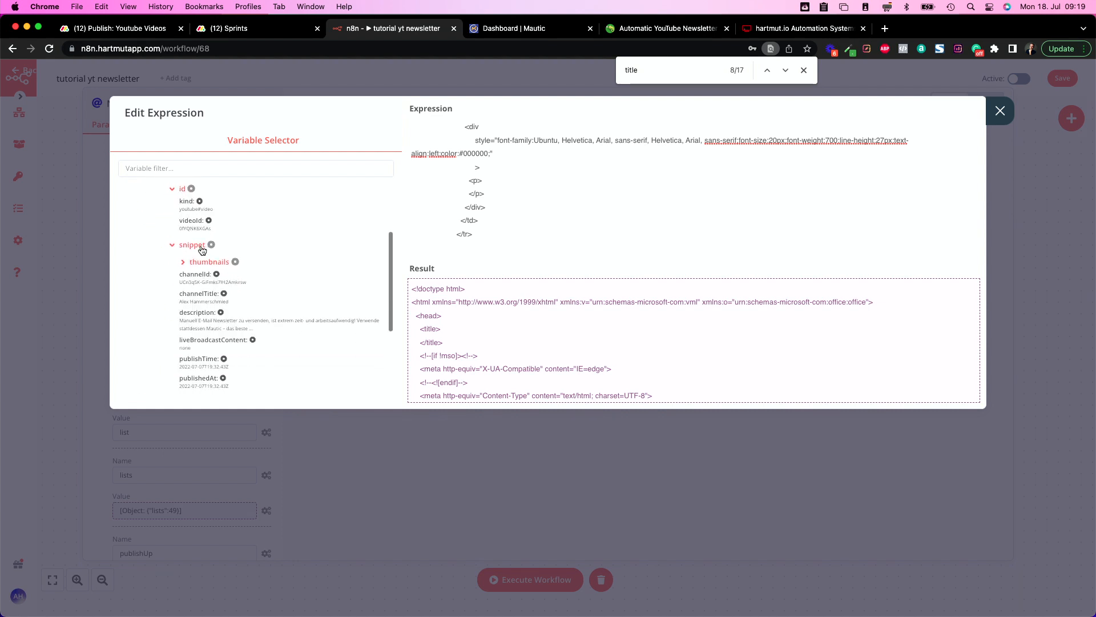
{"action": "scroll", "scroll_direction": "down", "scroll_amount": 3}
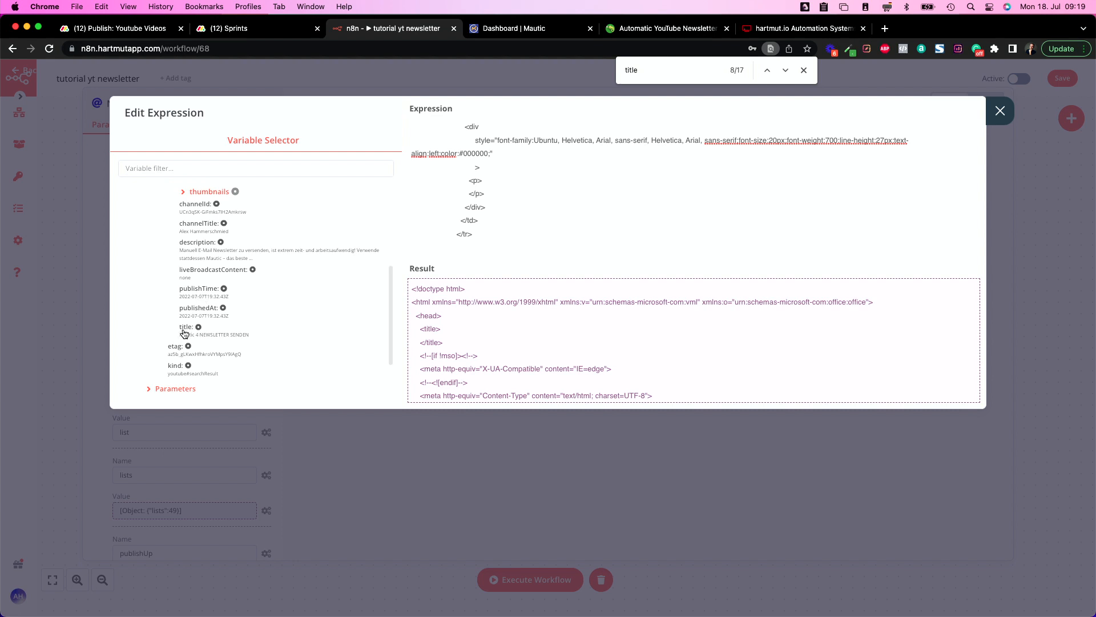
{"action": "left_click", "coordinate": [198, 326]}
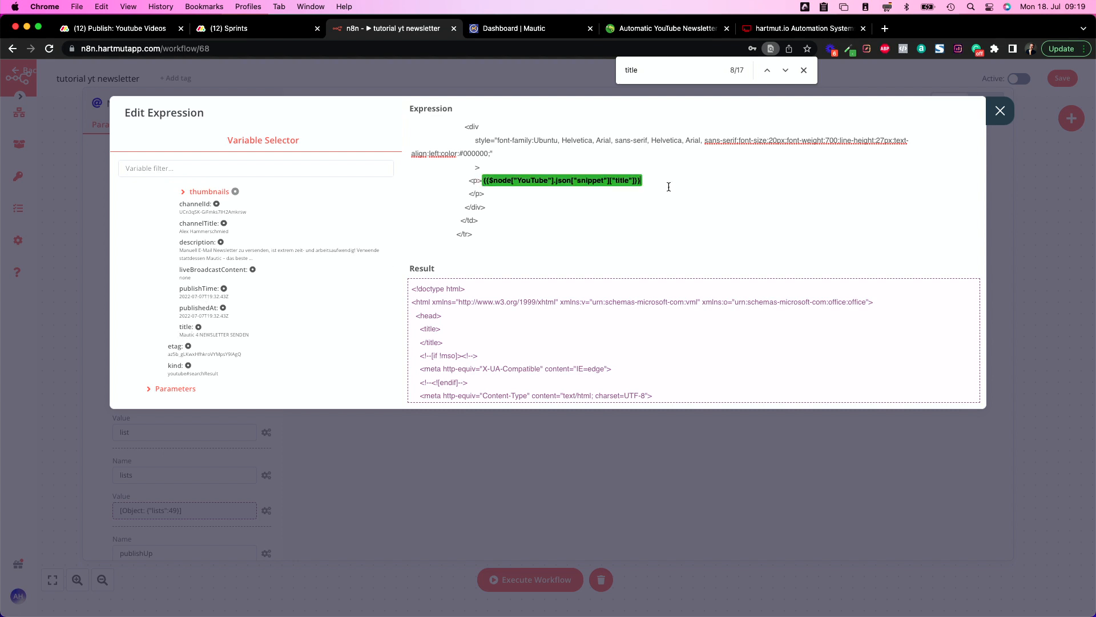
Insert the YouTube snippet description variable into the empty paragraph.
{"action": "scroll", "scroll_direction": "down", "scroll_amount": 3}
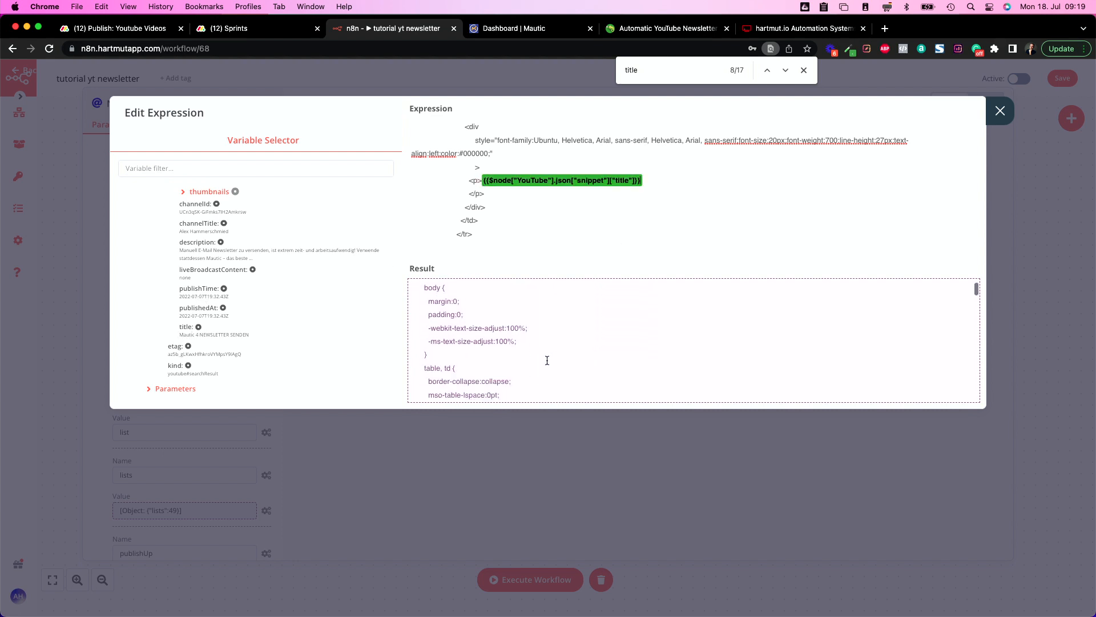
{"action": "scroll", "scroll_direction": "down", "scroll_amount": 3}
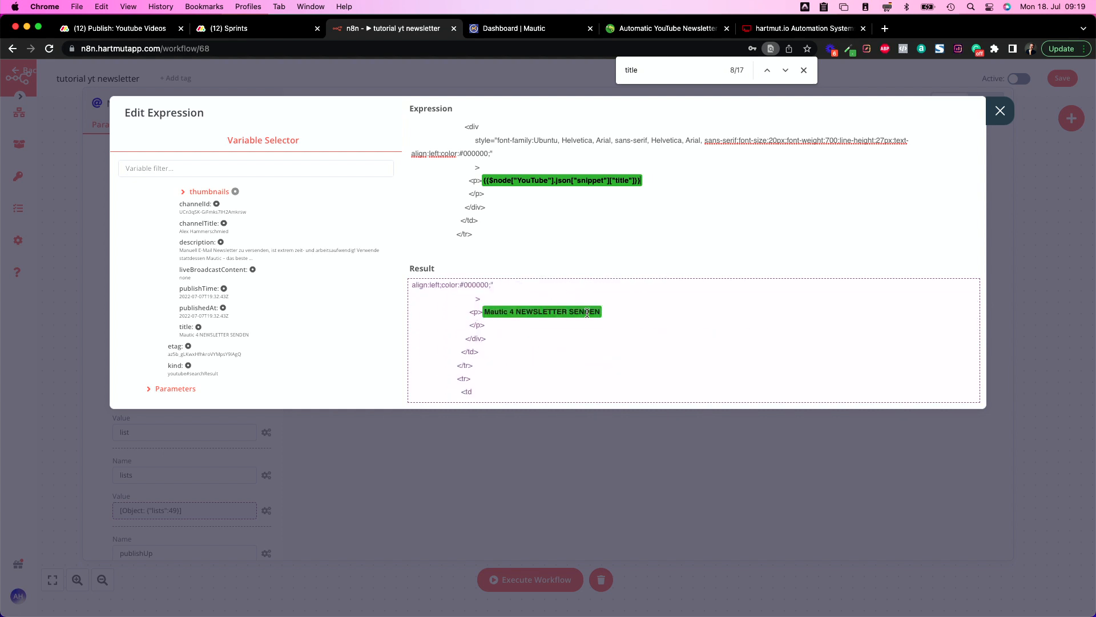
{"action": "scroll", "scroll_direction": "down", "scroll_amount": 3}
{"action": "type", "text": "desc"}
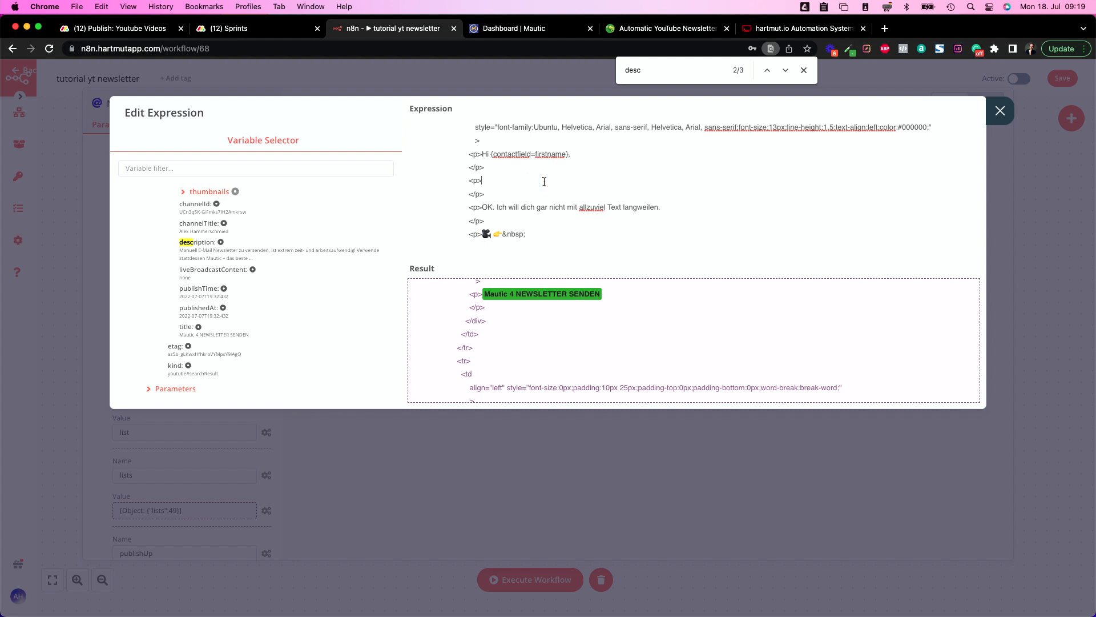
{"action": "left_click", "coordinate": [220, 241]}
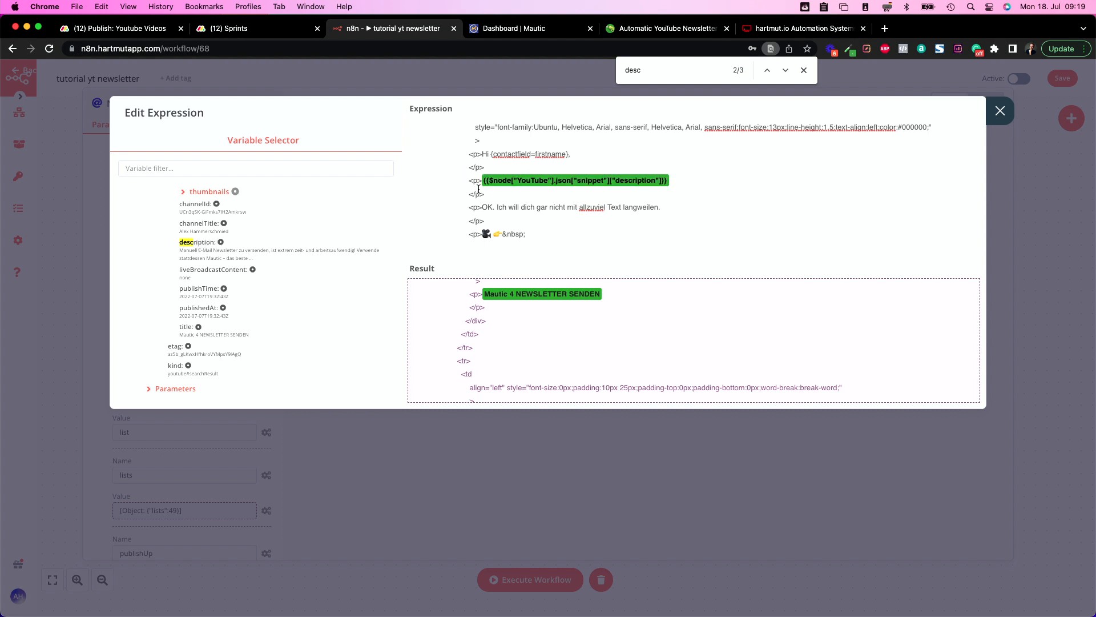
{"action": "scroll", "scroll_direction": "down", "scroll_amount": 3}
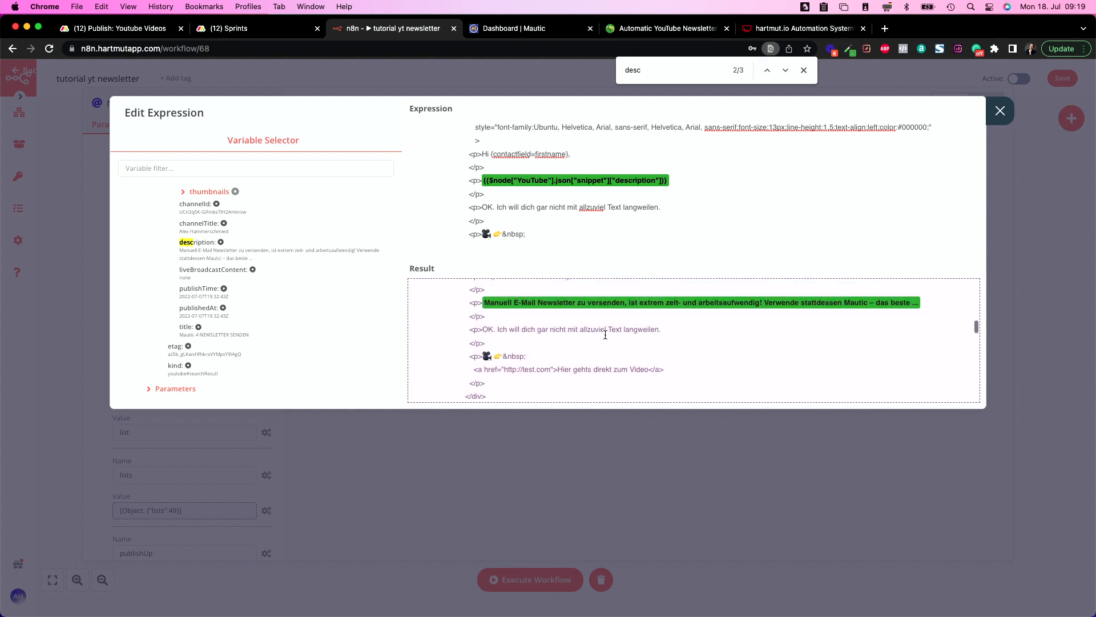
{"action": "mouse_move", "coordinate": [241, 237]}
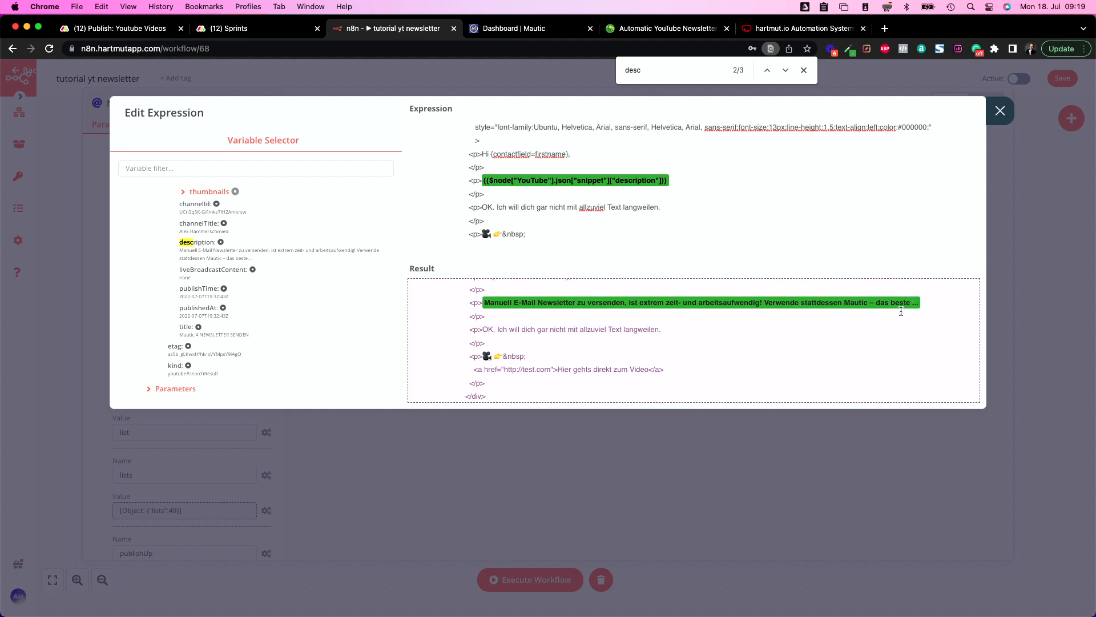
{"action": "mouse_move", "coordinate": [577, 331]}
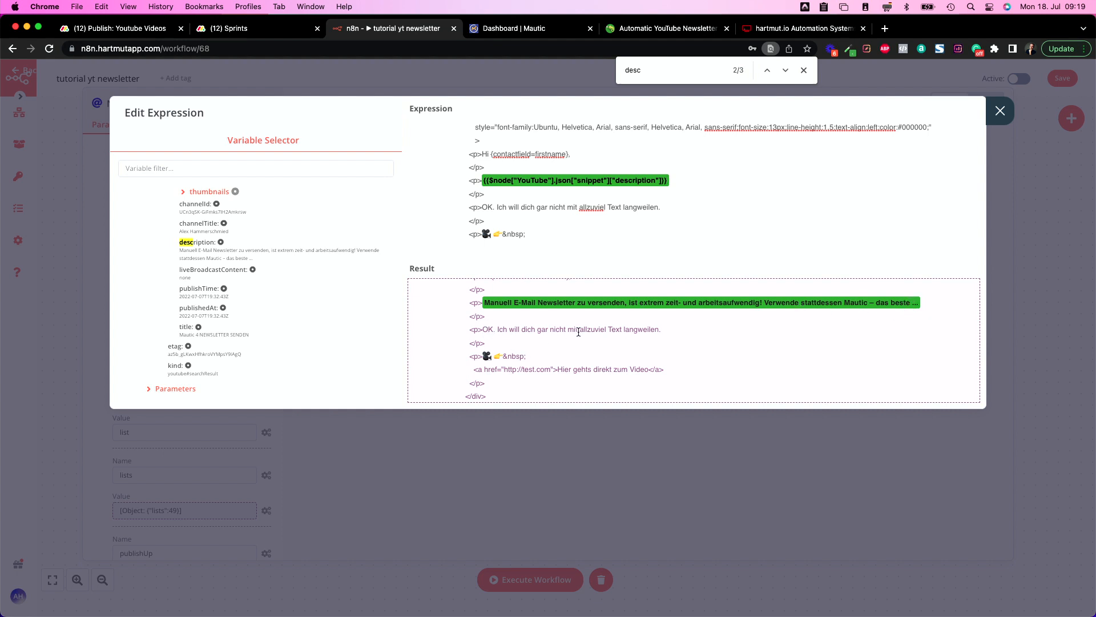
{"action": "mouse_move", "coordinate": [620, 323]}
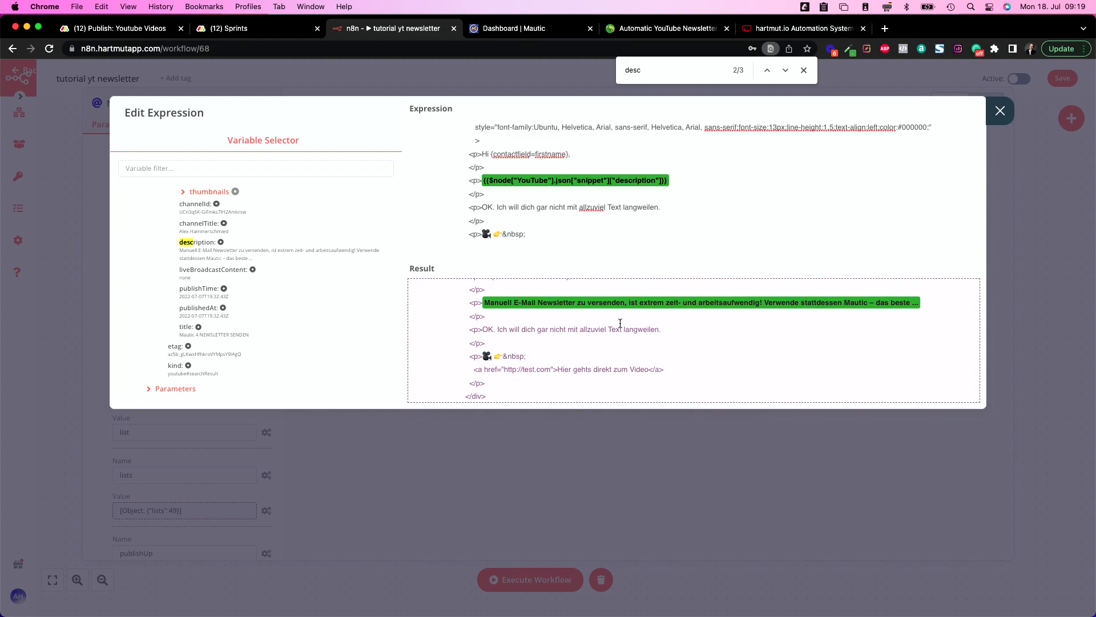
{"action": "mouse_move", "coordinate": [456, 341]}
{"action": "type", "text": "http://test.com"}
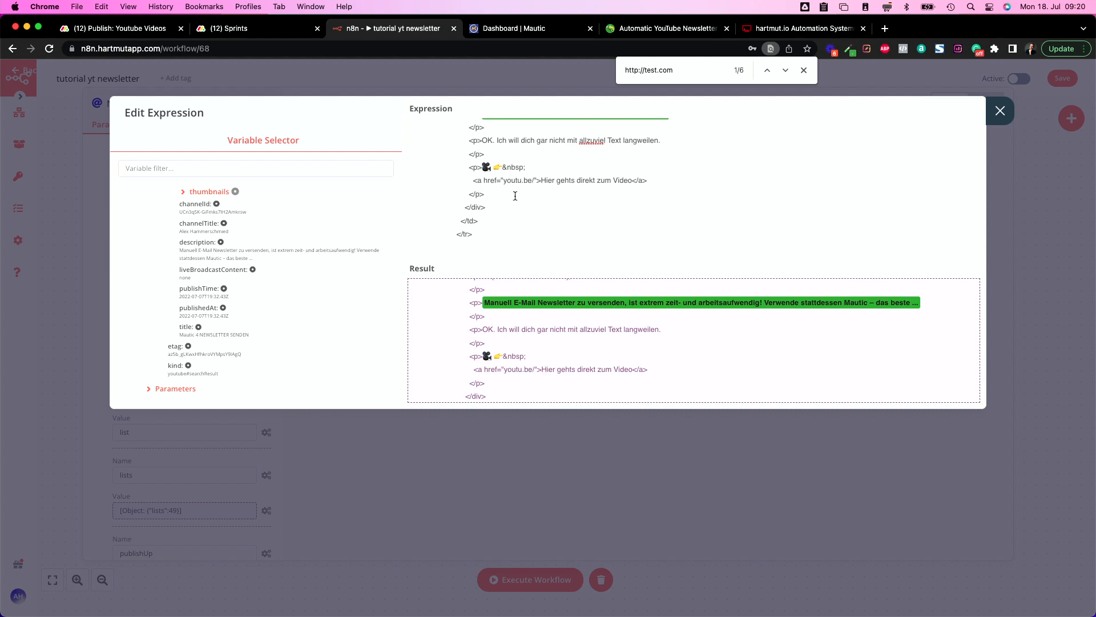
{"action": "mouse_move", "coordinate": [240, 273]}
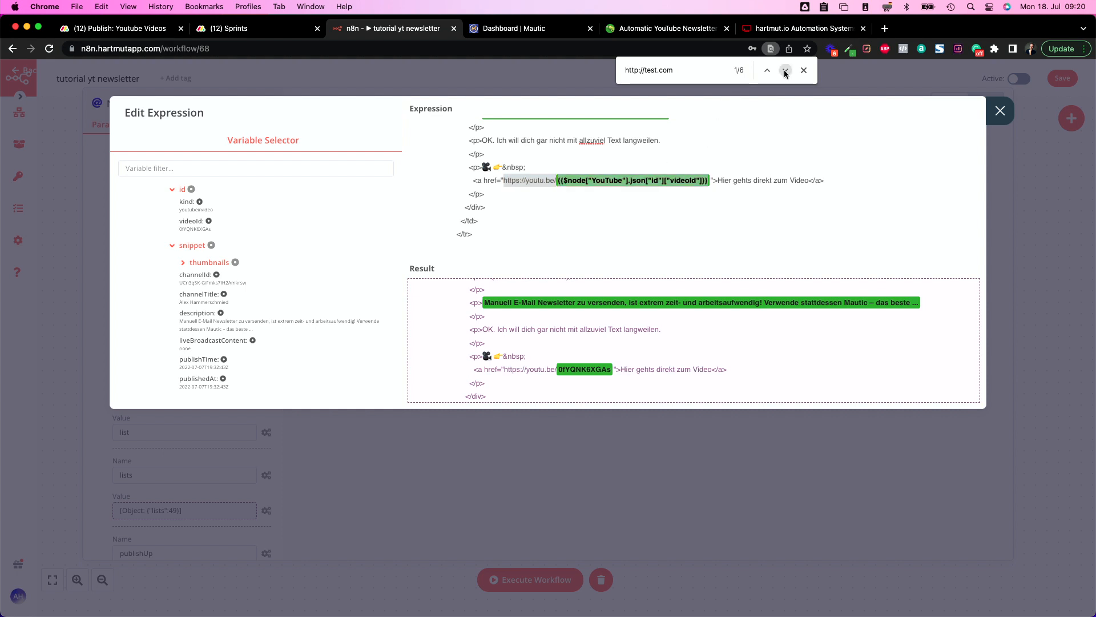
Search for remaining test.com links and confirm all now use youtu.be plus videoId.
{"action": "left_click", "coordinate": [785, 70]}
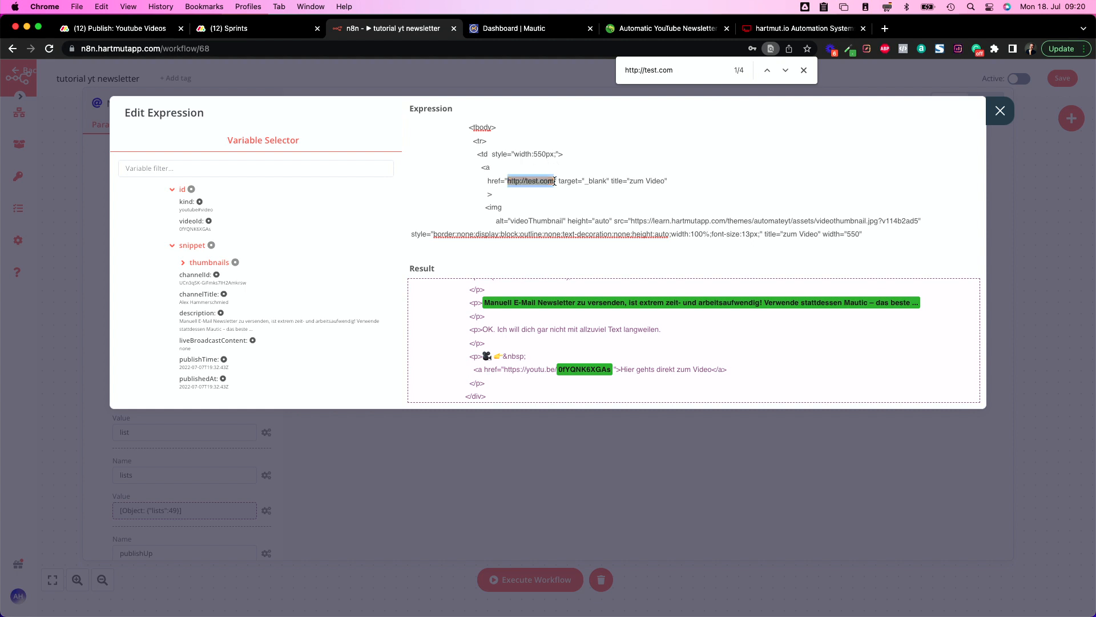
{"action": "left_click", "coordinate": [784, 70]}
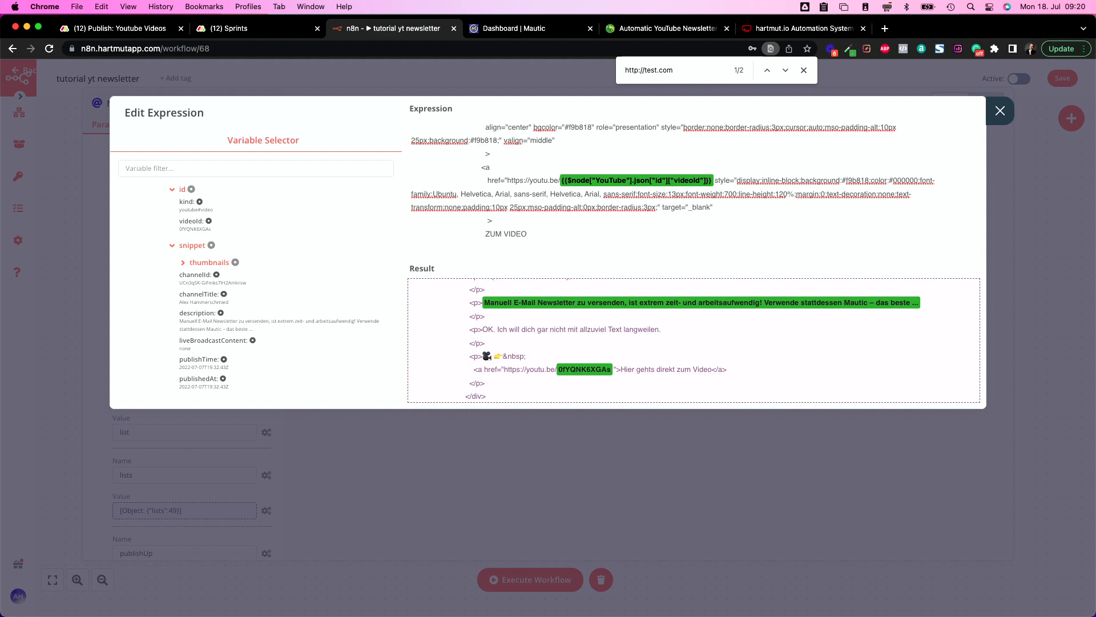
{"action": "left_click", "coordinate": [785, 69]}
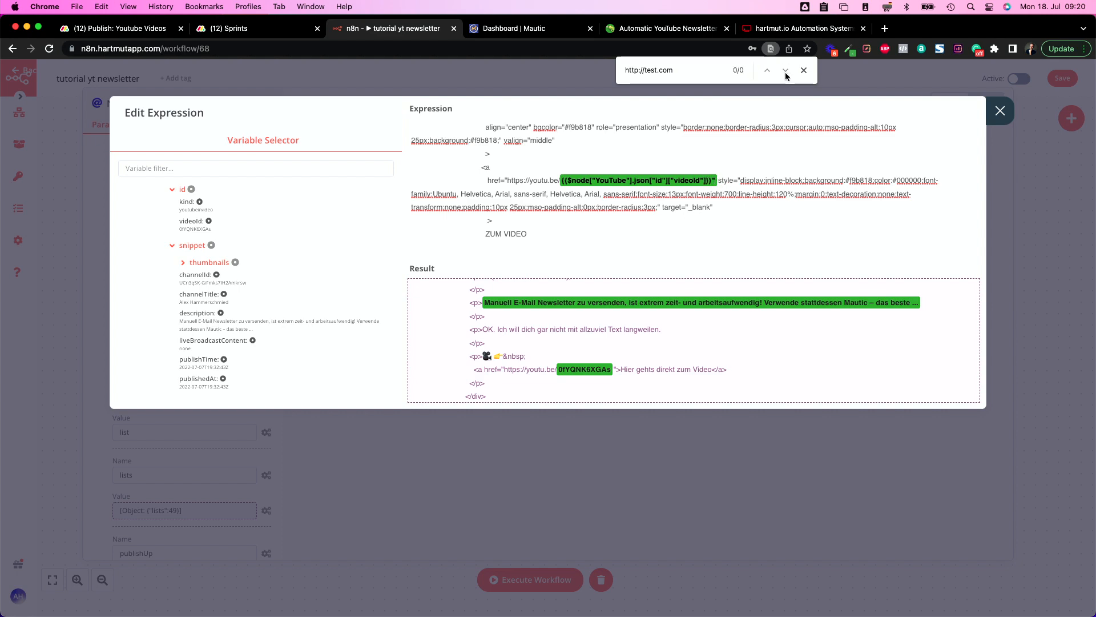
{"action": "left_click", "coordinate": [1000, 110]}
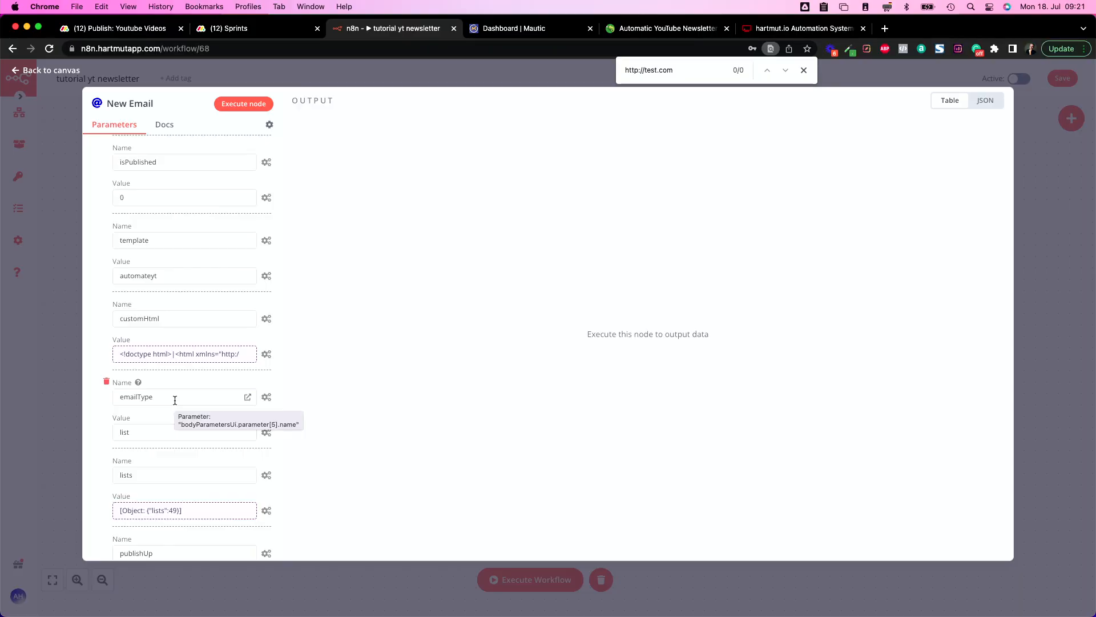
{"action": "scroll", "scroll_direction": "down", "scroll_amount": 3}
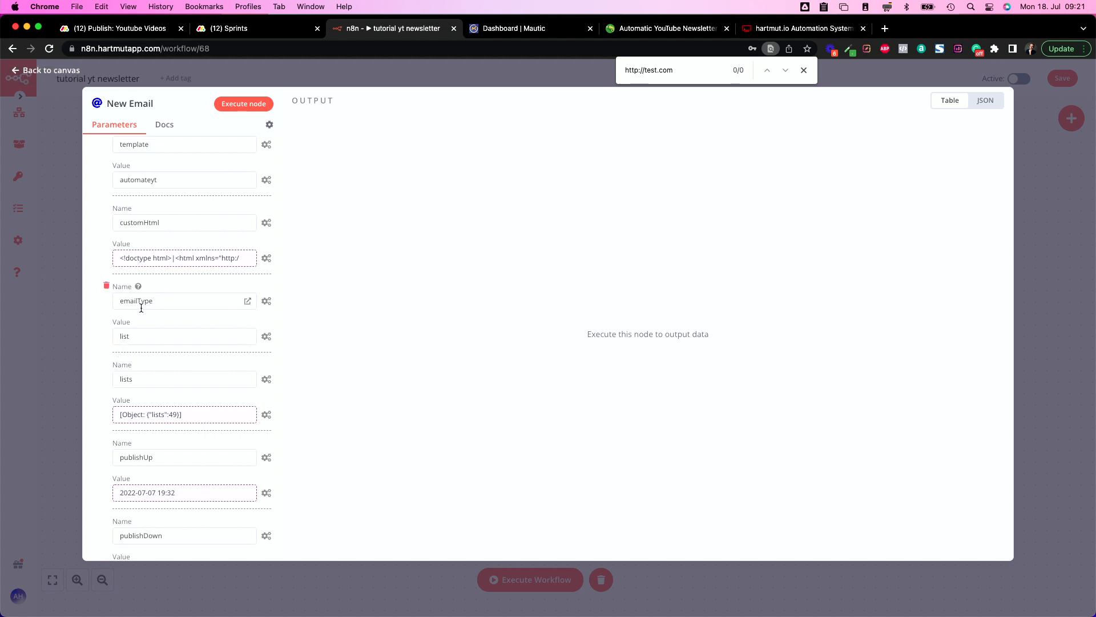
{"action": "mouse_move", "coordinate": [137, 340]}
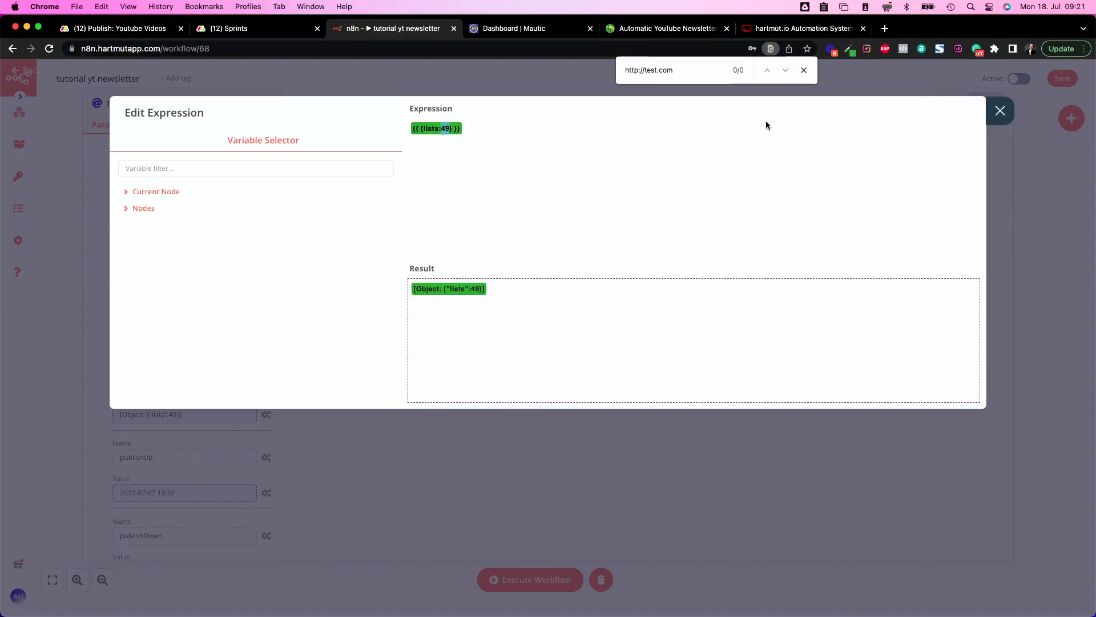
{"action": "left_click", "coordinate": [999, 110]}
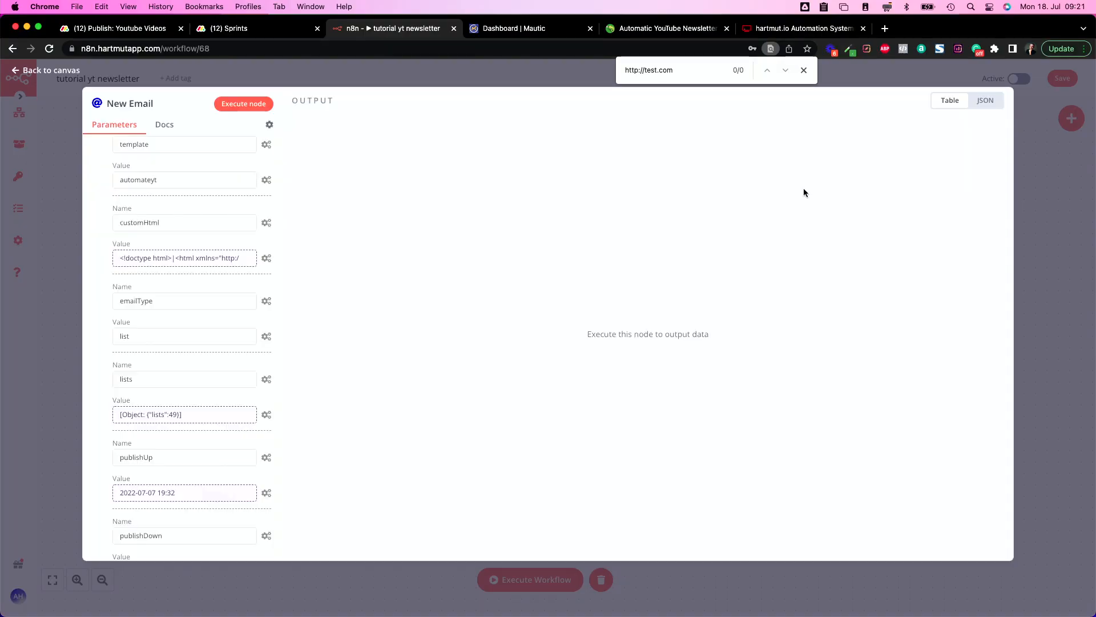
{"action": "scroll", "scroll_direction": "down", "scroll_amount": 3}
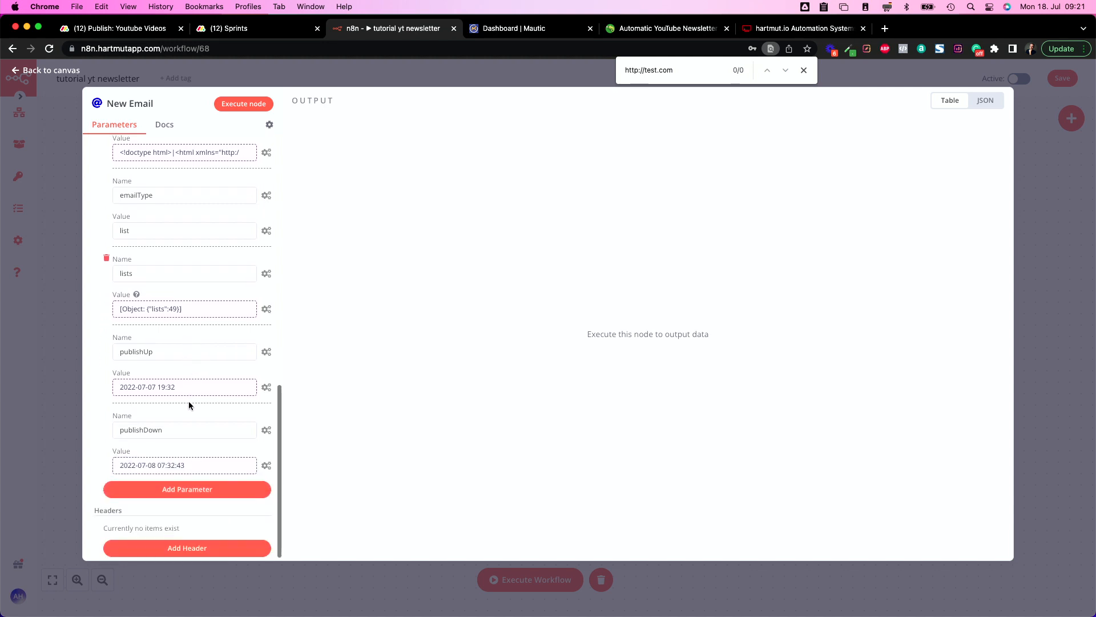
{"action": "scroll", "scroll_direction": "down", "scroll_amount": 3}
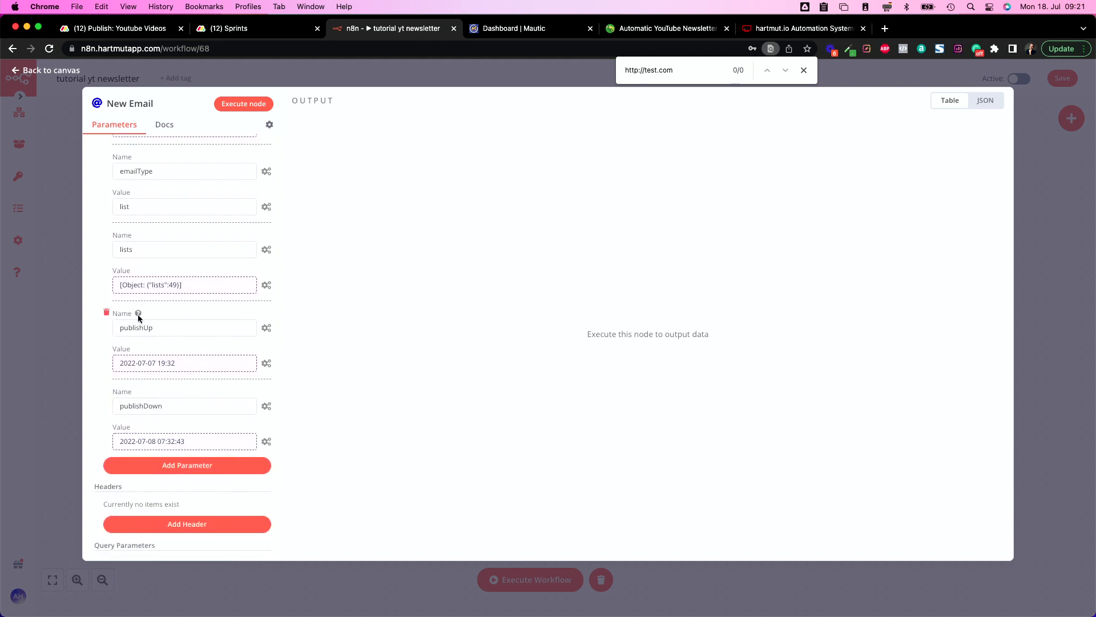
{"action": "mouse_move", "coordinate": [134, 334]}
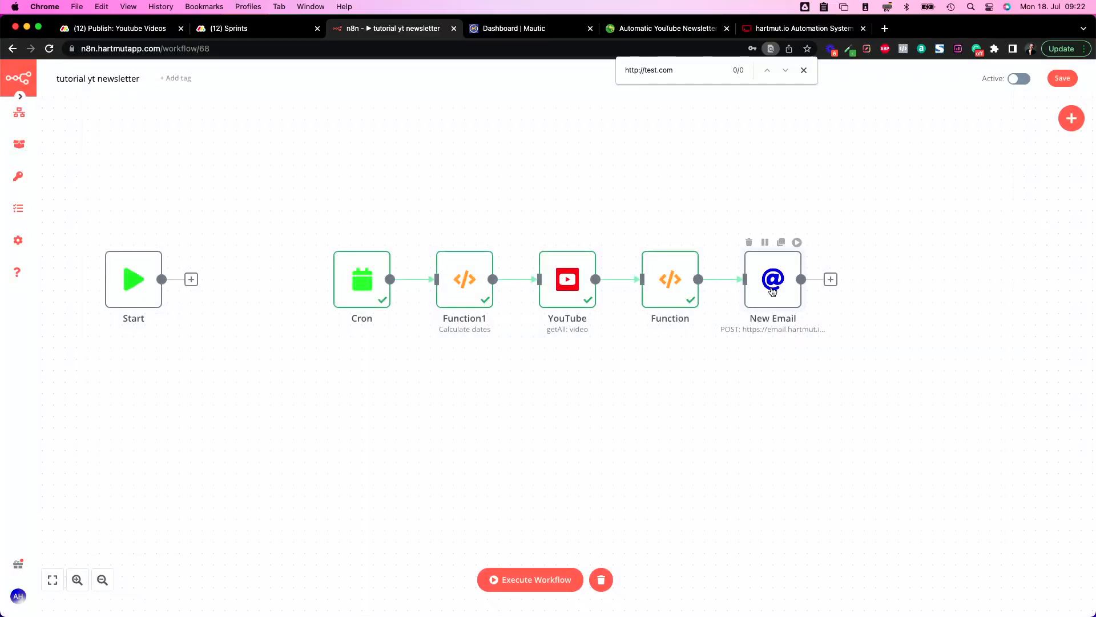
Execute the New Email node, creating unpublished Mautic email 205, YT-Newsletter-2022-07-07.
{"action": "double_click", "coordinate": [772, 279]}
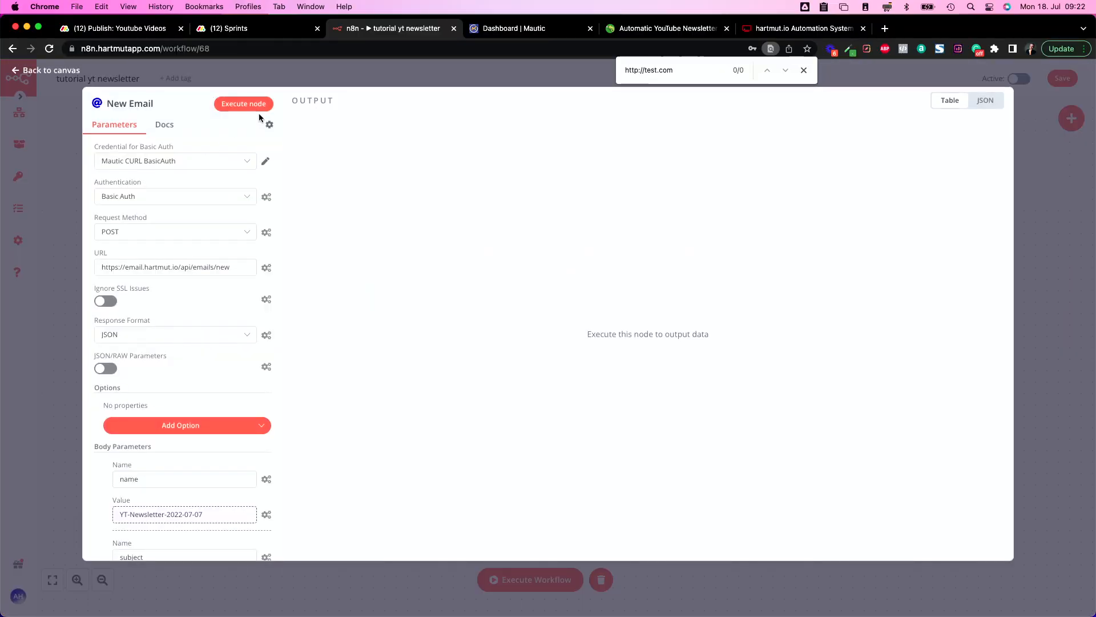
{"action": "left_click", "coordinate": [243, 103]}
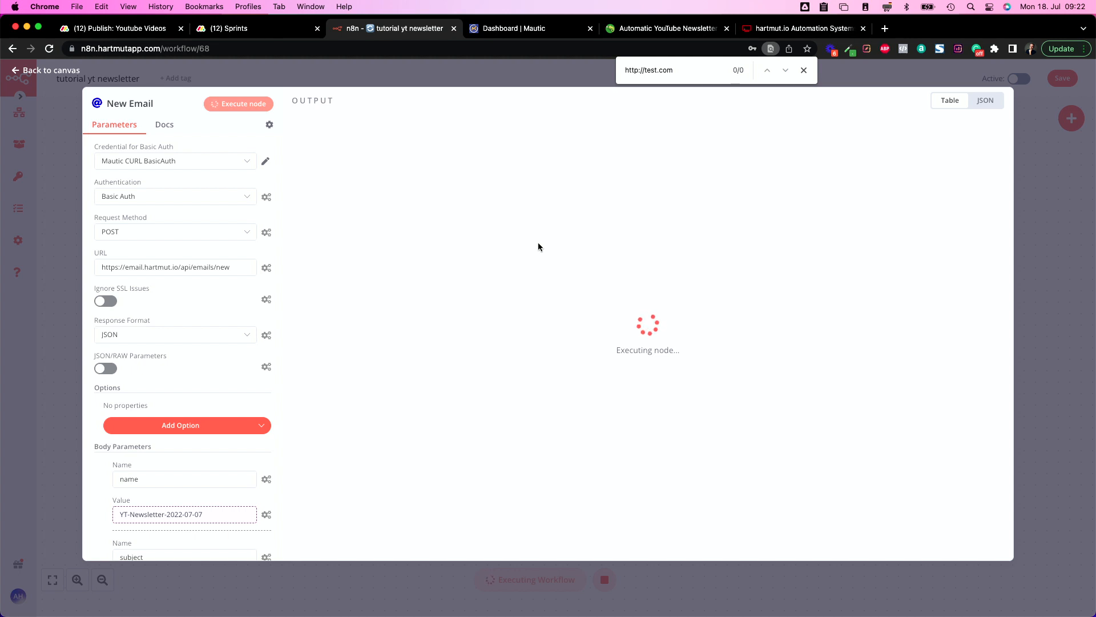
{"action": "left_click", "coordinate": [243, 103]}
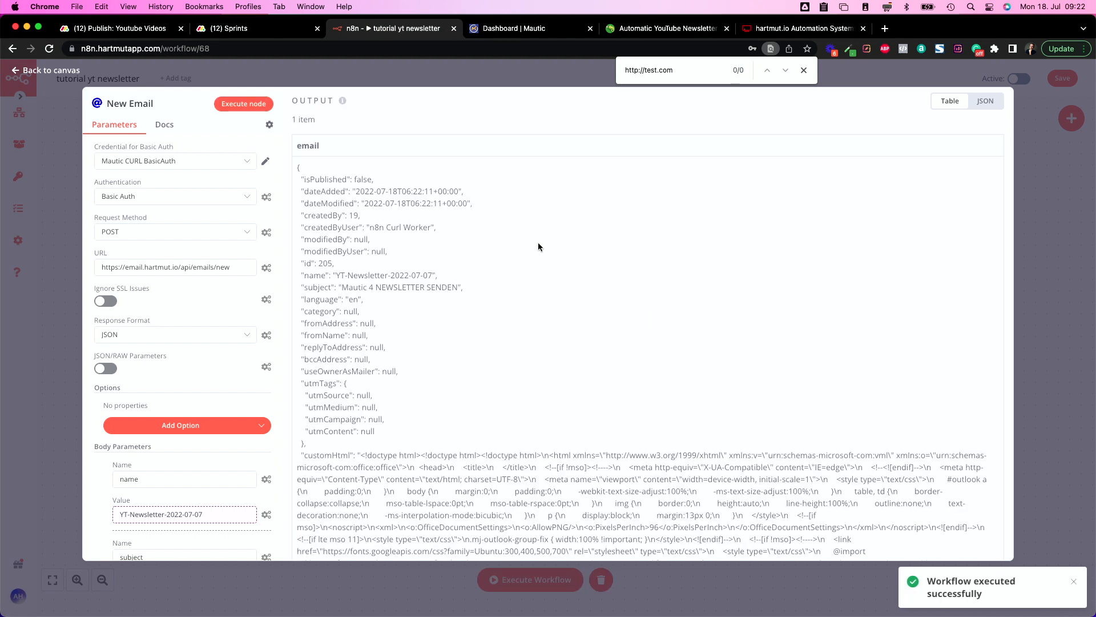
{"action": "mouse_move", "coordinate": [536, 44]}
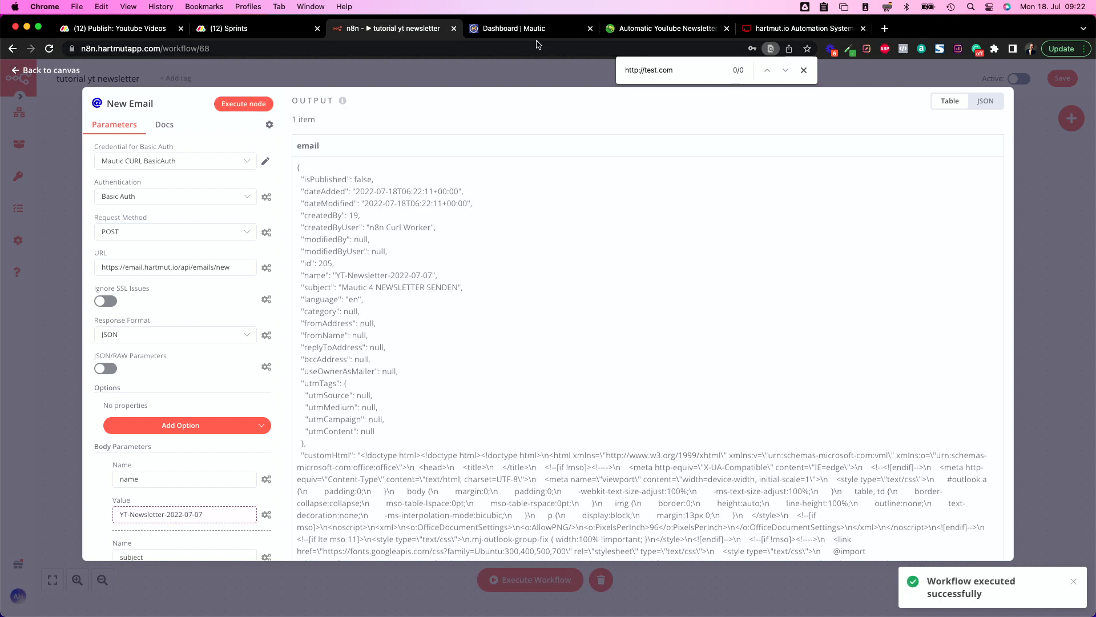
{"action": "left_click", "coordinate": [528, 28]}
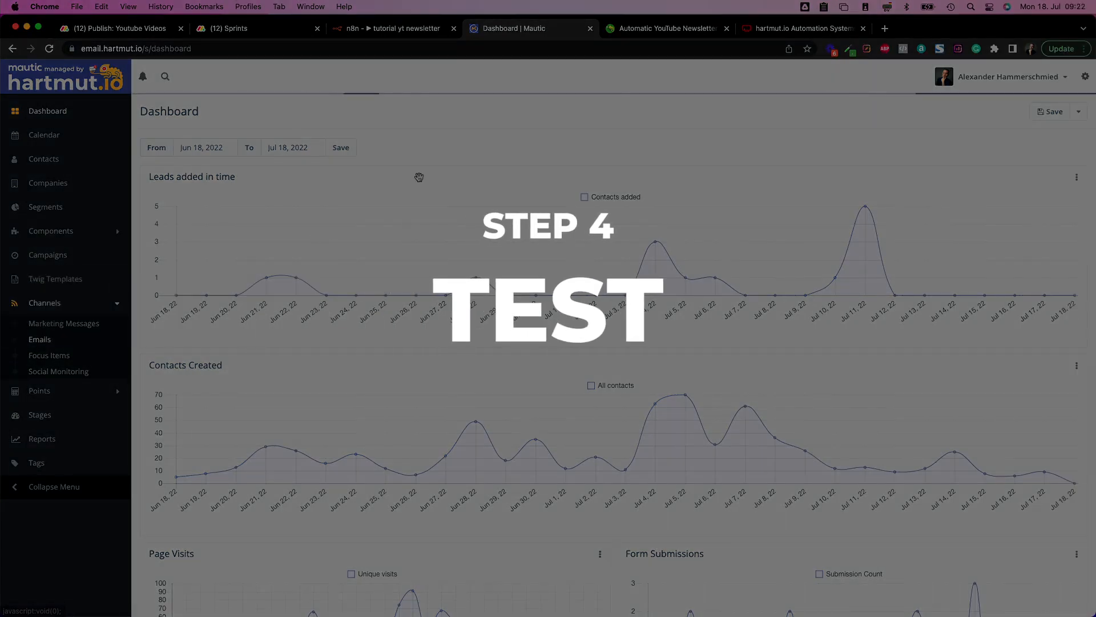
Check Mautic's Emails list: YT-Newsletter-2022-07-07, ID 205, unpublished, created by n8n.
{"action": "left_click", "coordinate": [40, 339]}
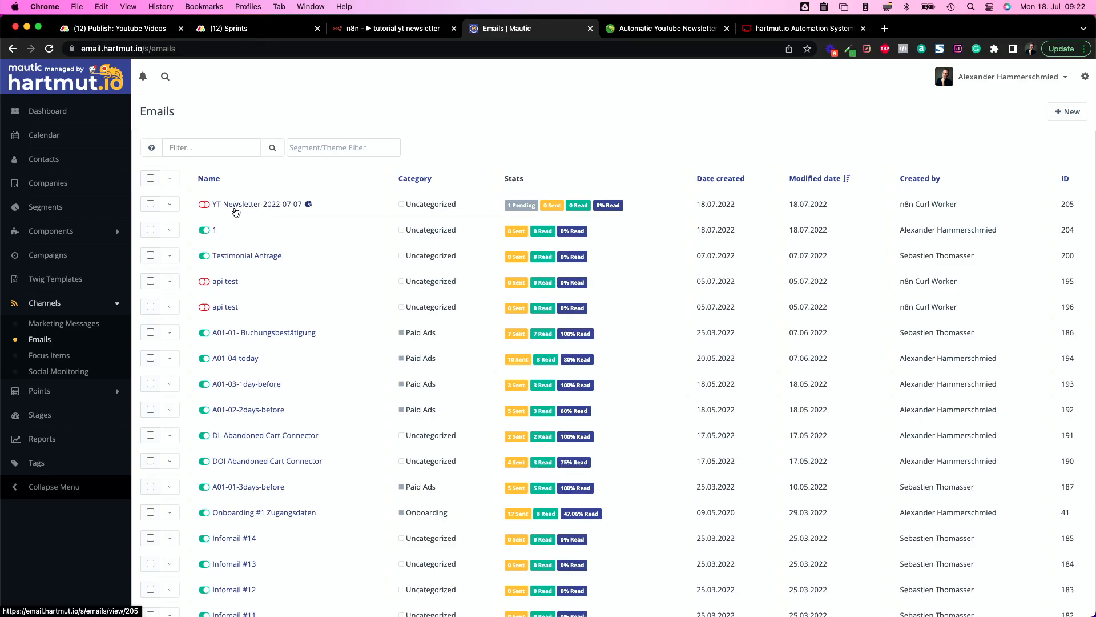
{"action": "mouse_move", "coordinate": [203, 203]}
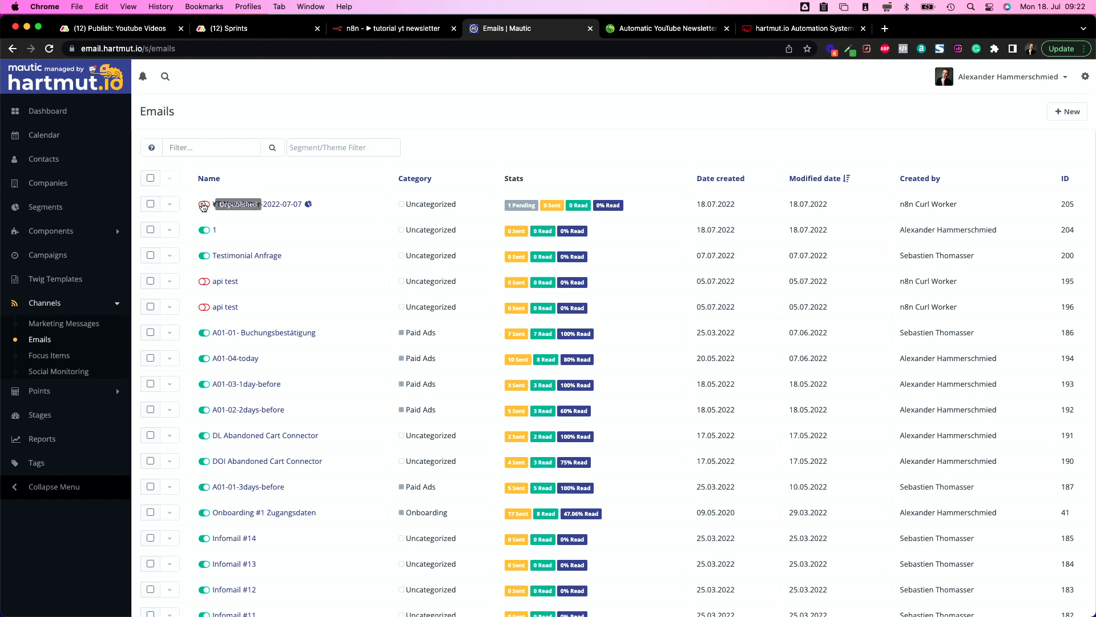
{"action": "left_click", "coordinate": [391, 28]}
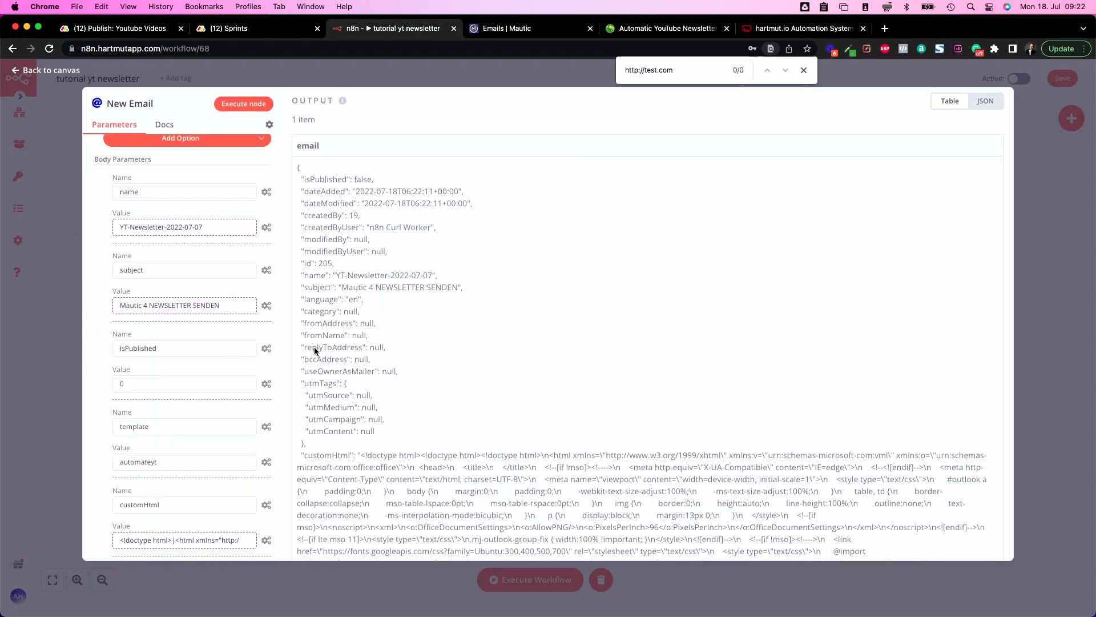
Set isPublished to 1, rerun New Email, and confirm published Mautic email 206.
{"action": "left_click", "coordinate": [183, 383]}
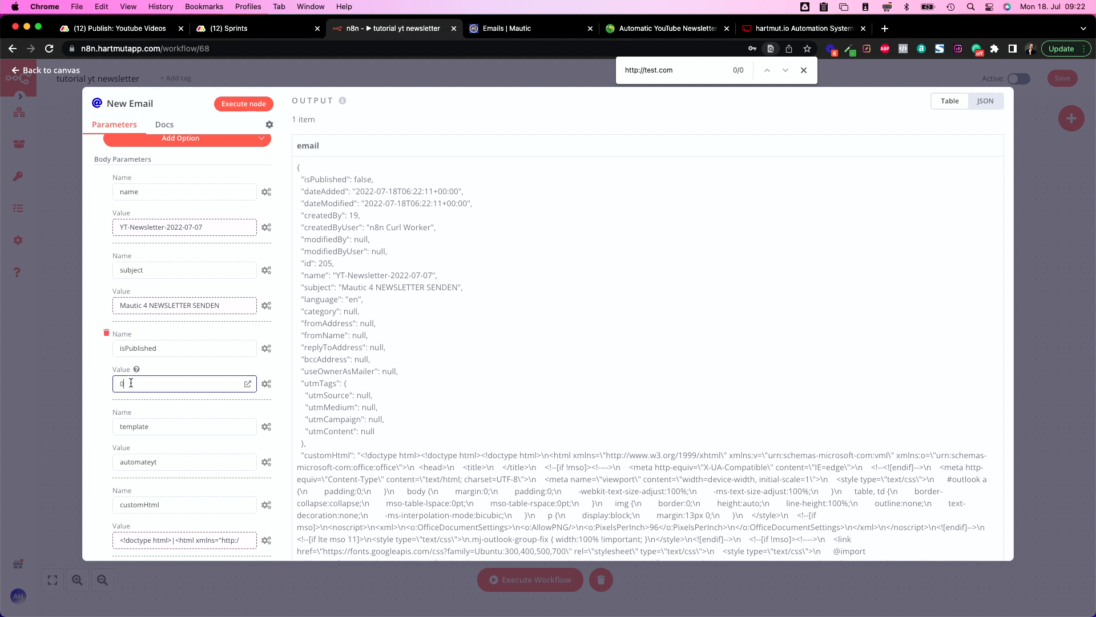
{"action": "left_click", "coordinate": [243, 103]}
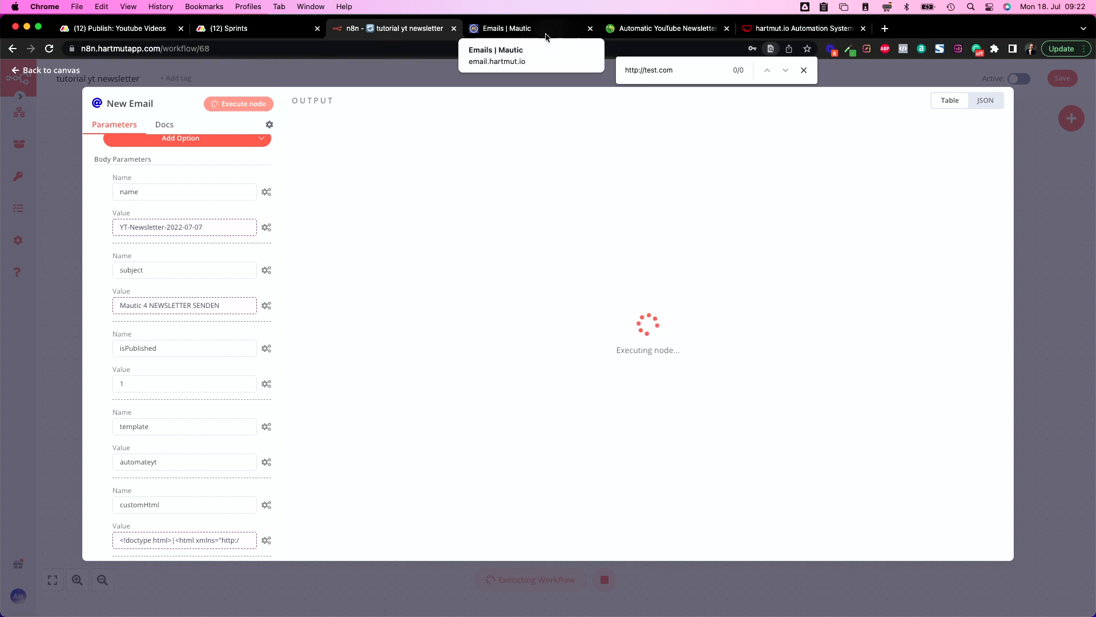
{"action": "left_click", "coordinate": [520, 28]}
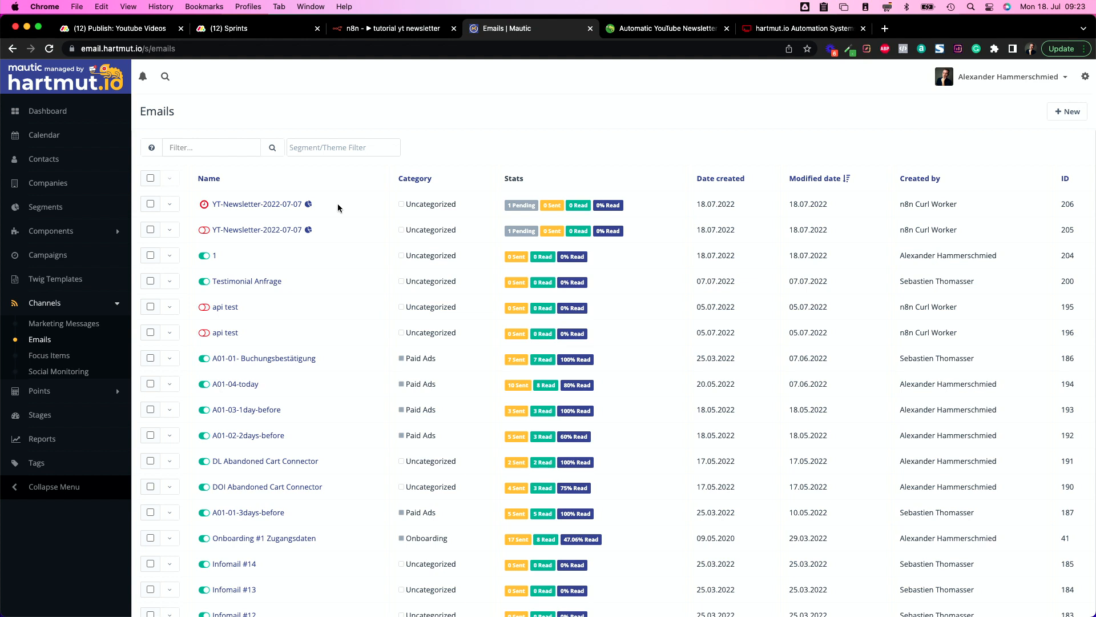
{"action": "mouse_move", "coordinate": [521, 205]}
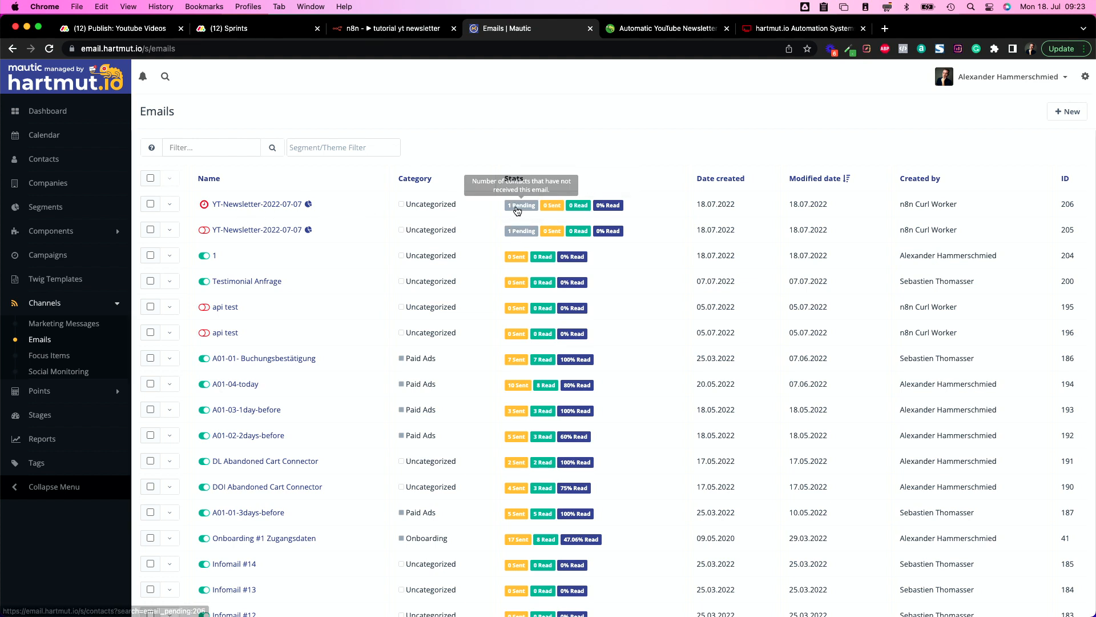
{"action": "mouse_move", "coordinate": [486, 213]}
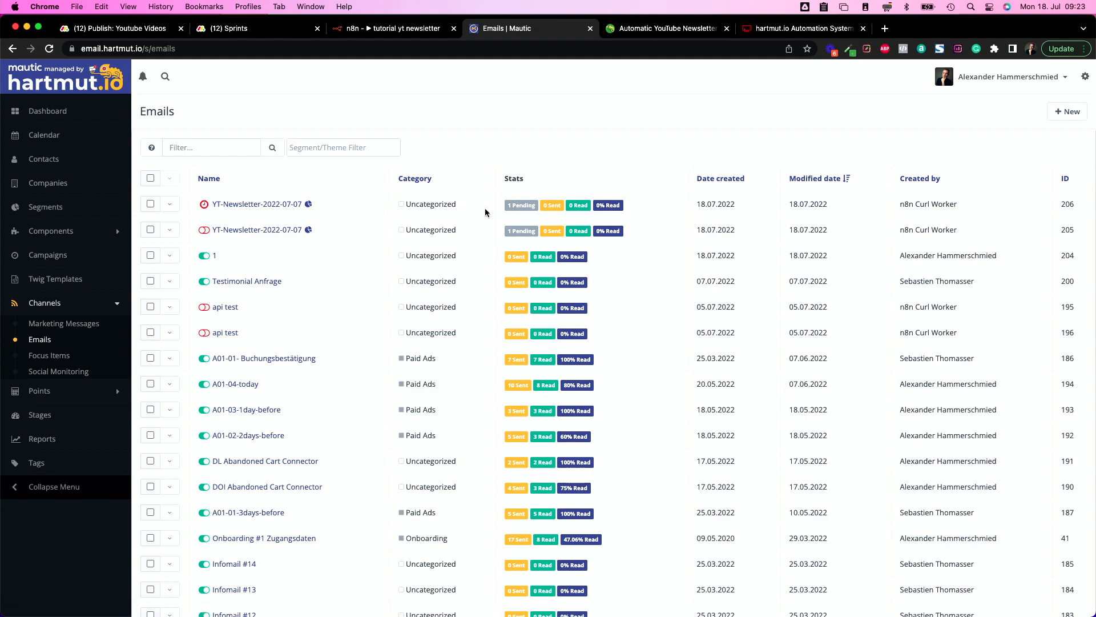
{"action": "left_click", "coordinate": [392, 28]}
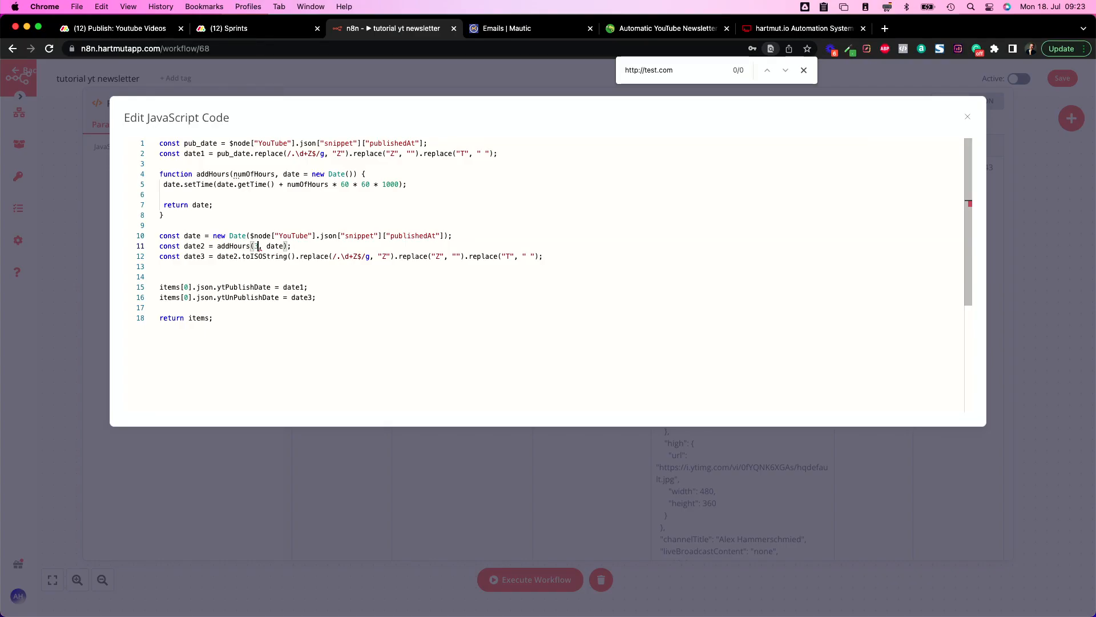
Enter 300 in Function1's addHours() and execute the whole workflow, creating email 207.
{"action": "type", "text": "300"}
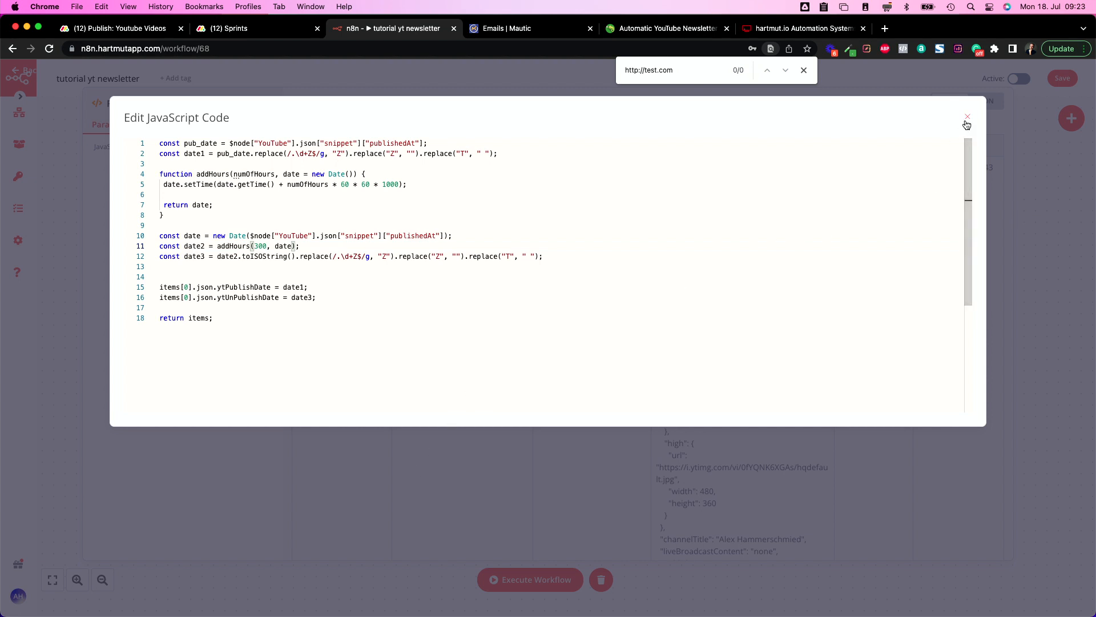
{"action": "left_click", "coordinate": [968, 116]}
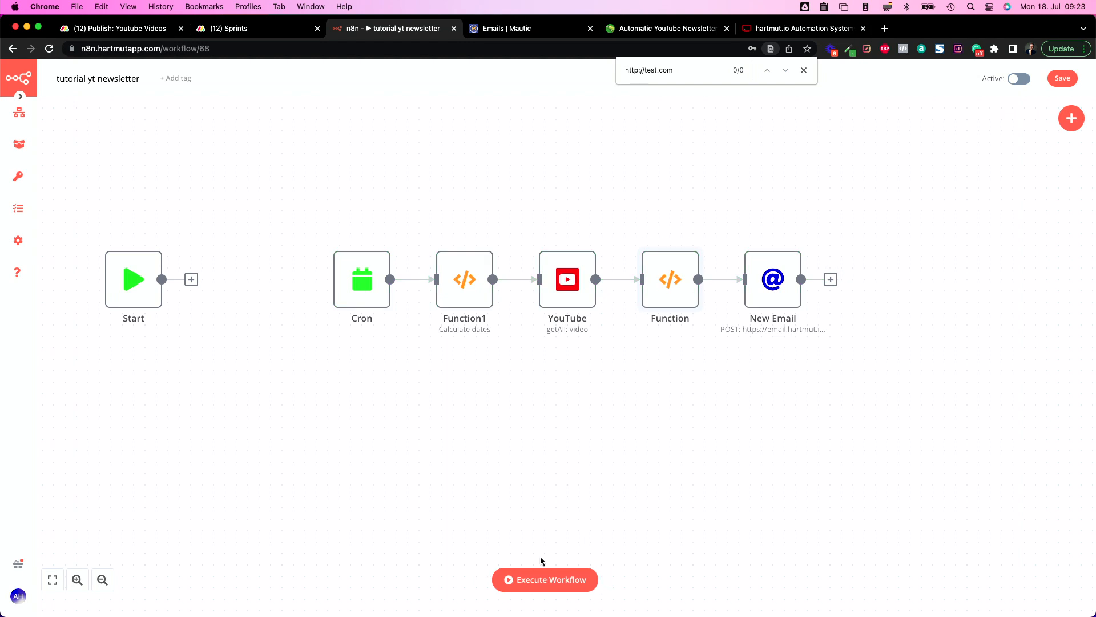
{"action": "left_click", "coordinate": [545, 579]}
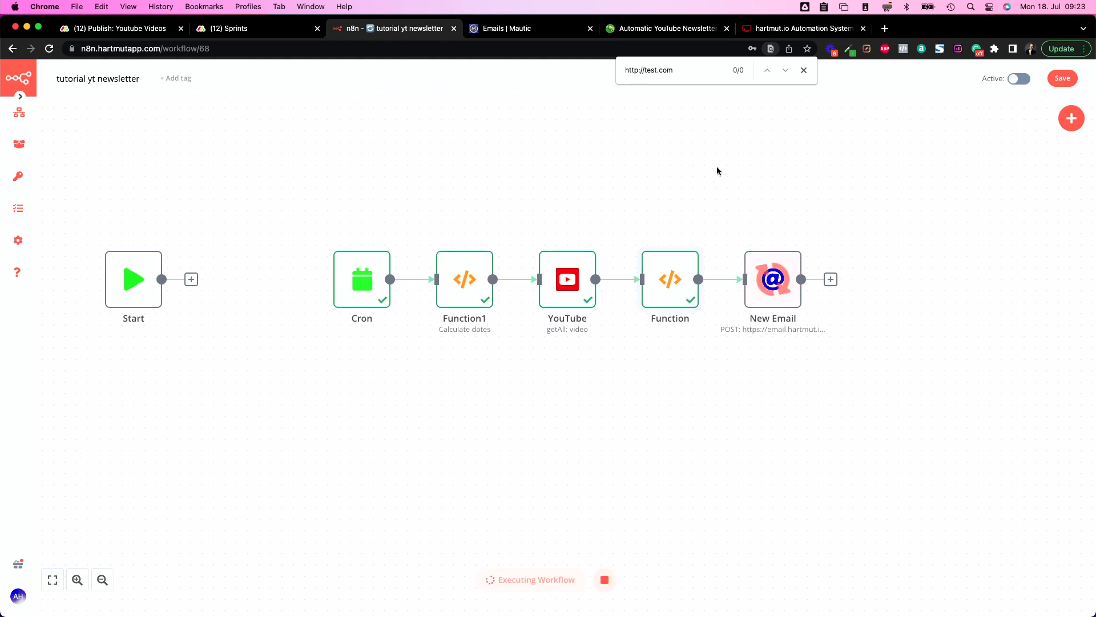
{"action": "left_click", "coordinate": [524, 28]}
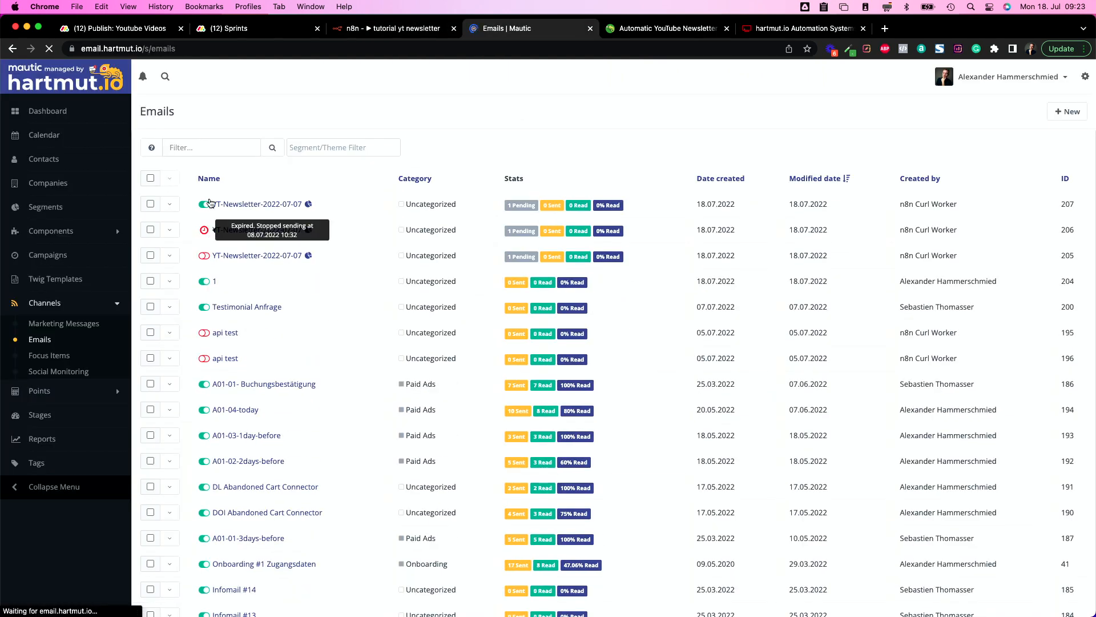
Open email 207's preview showing the video title, description, thumbnail and button.
{"action": "left_click", "coordinate": [256, 203]}
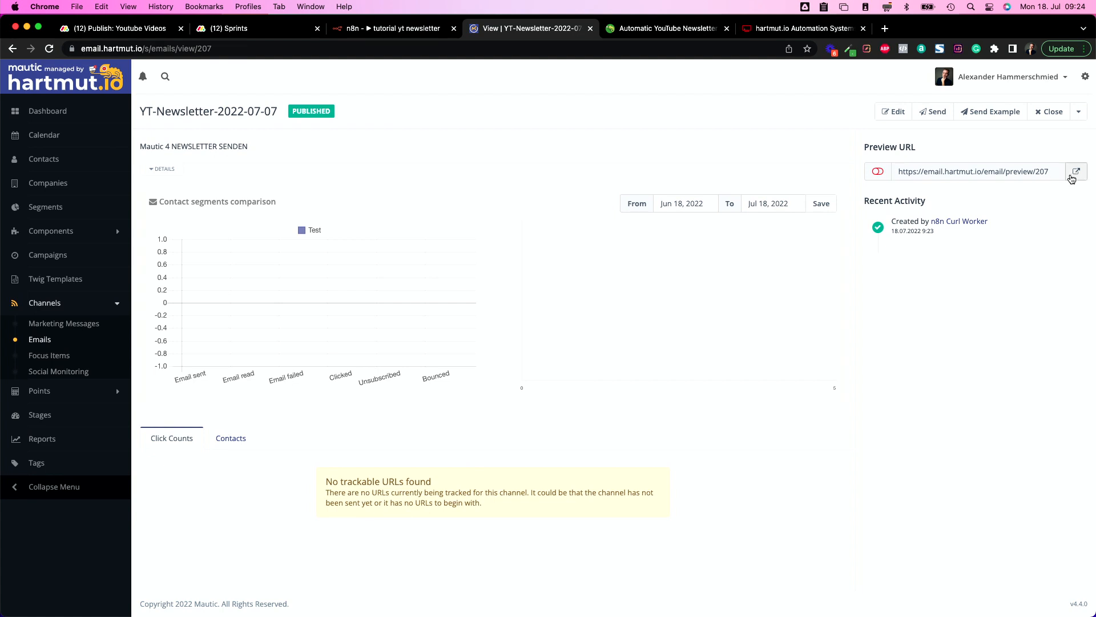
{"action": "left_click", "coordinate": [1075, 172]}
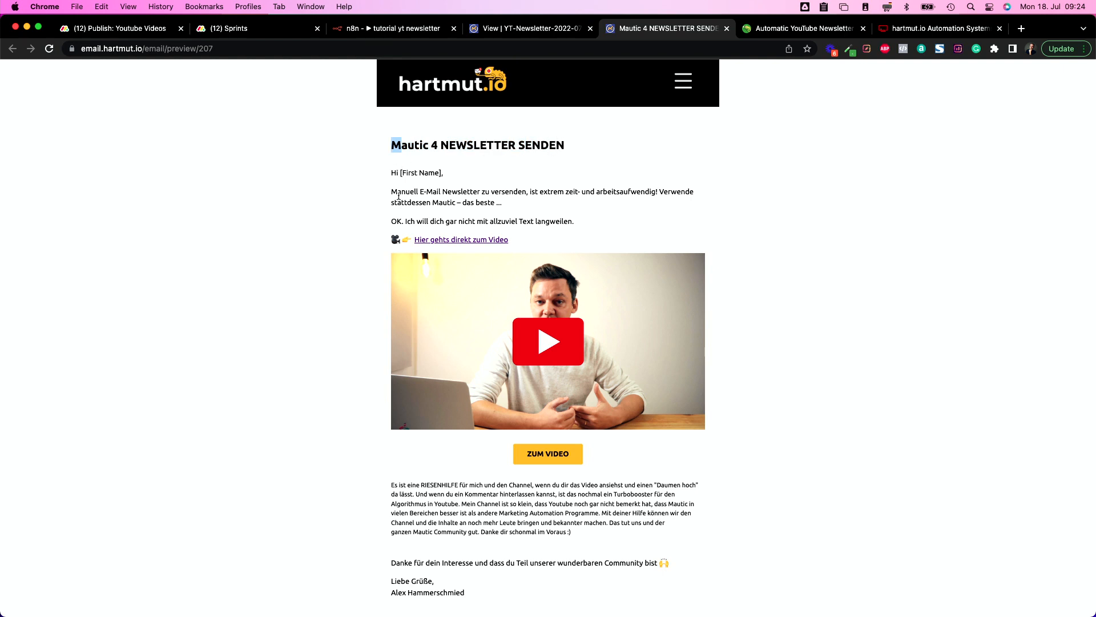
{"action": "mouse_move", "coordinate": [453, 202]}
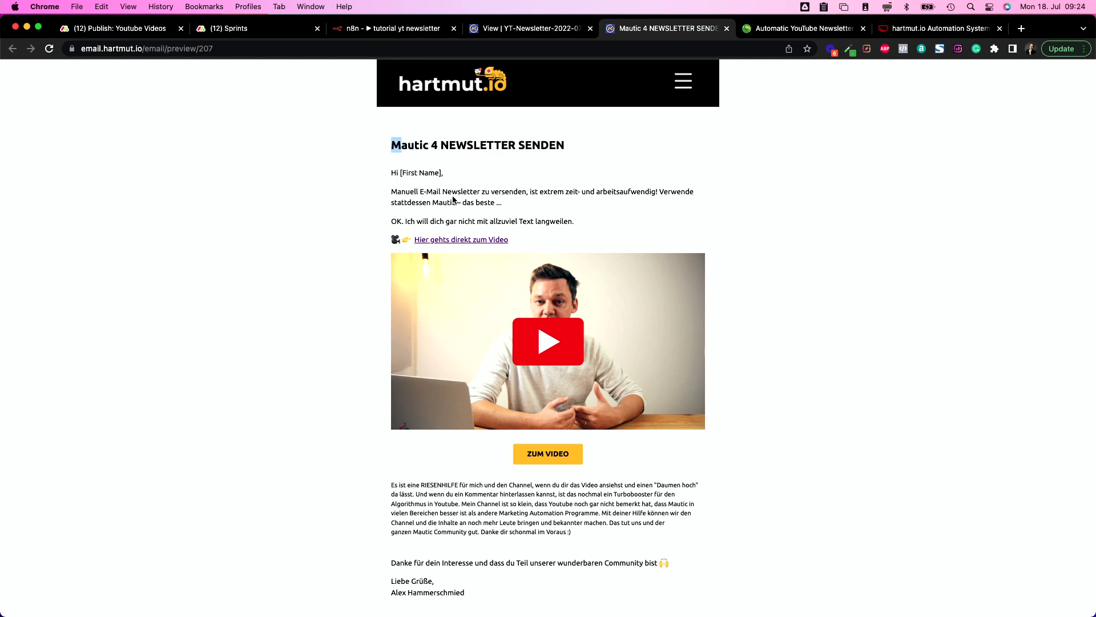